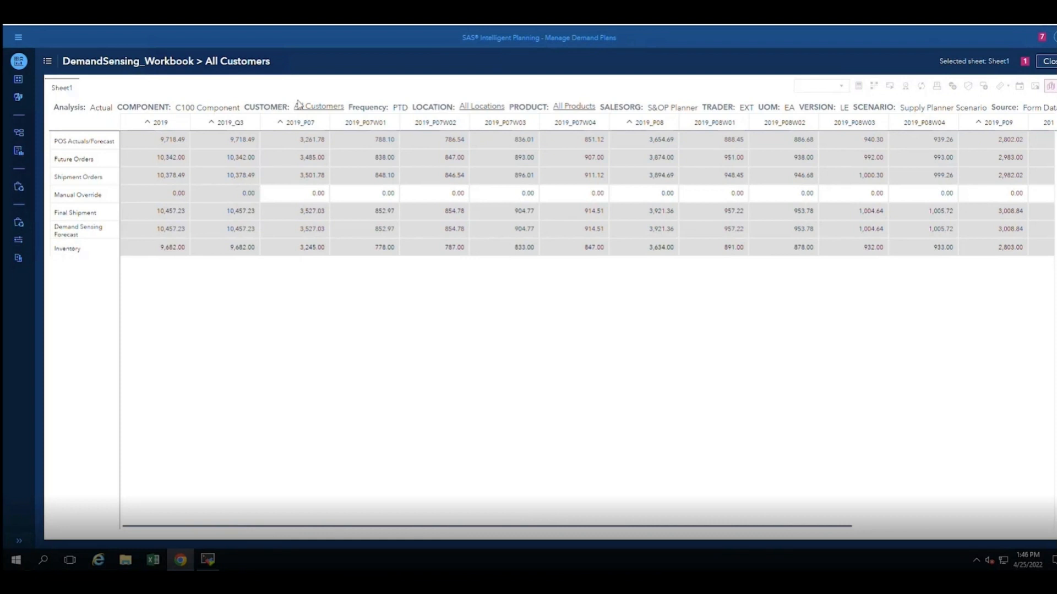
mouse_move(435, 120)
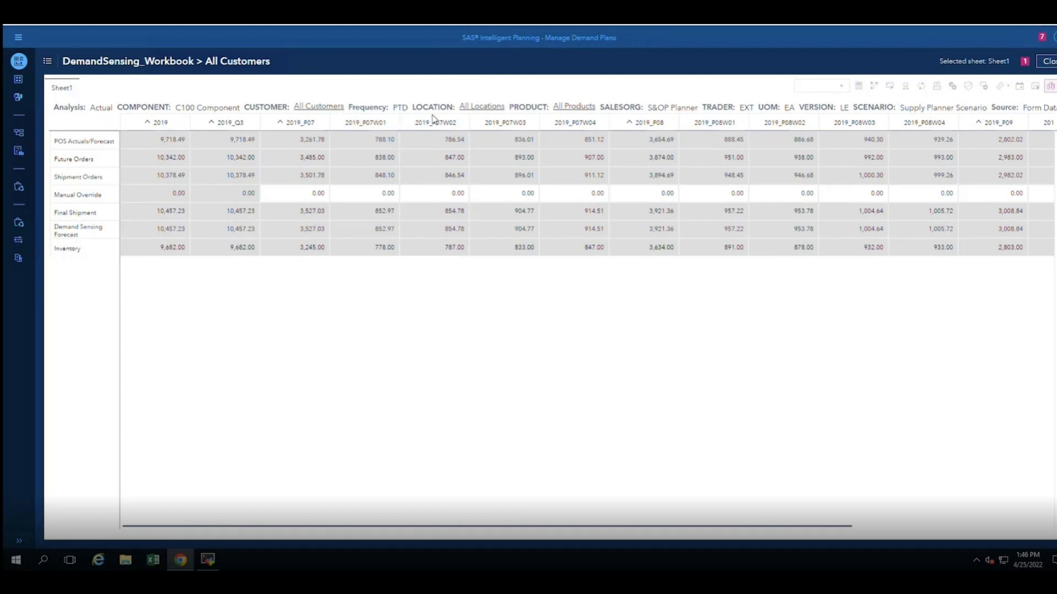
mouse_move(560, 120)
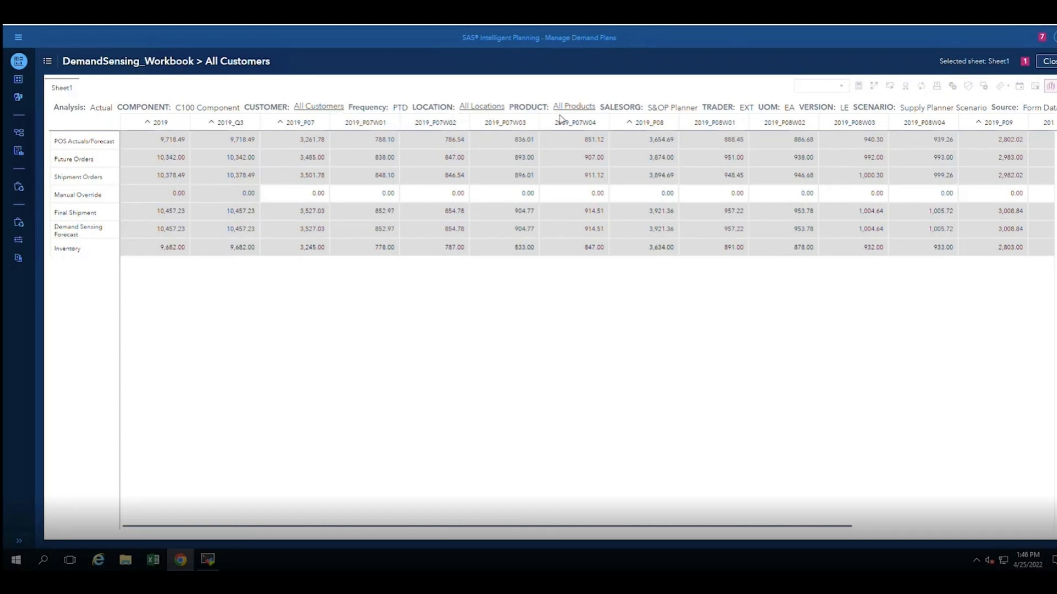
mouse_move(293, 210)
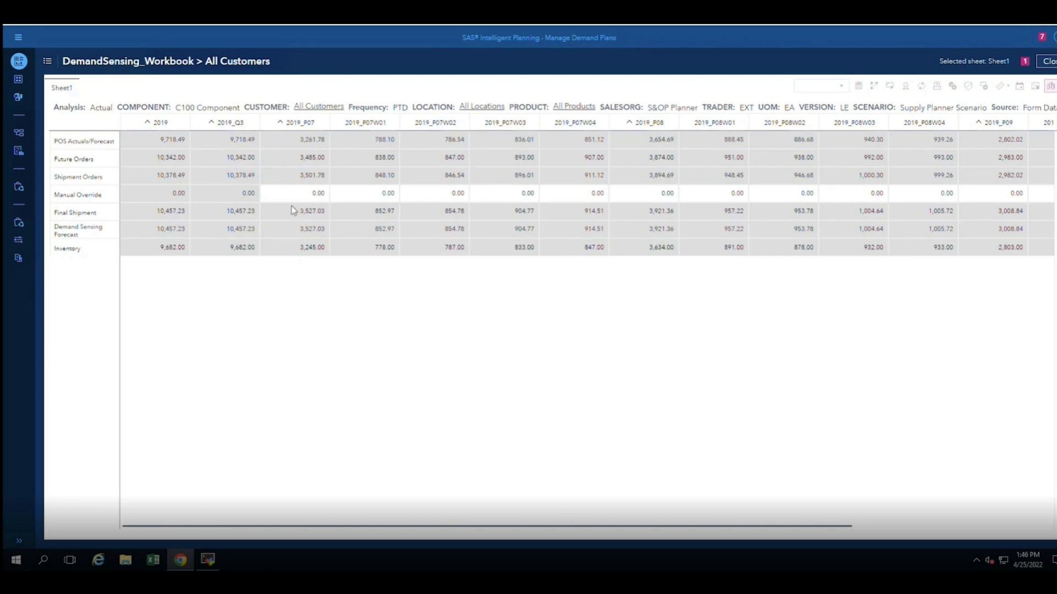
Select the 2019_P07 Final Shipment value, then reopen member selection for Orion Spinach & Artichoke Ravioli
left_click(573, 107)
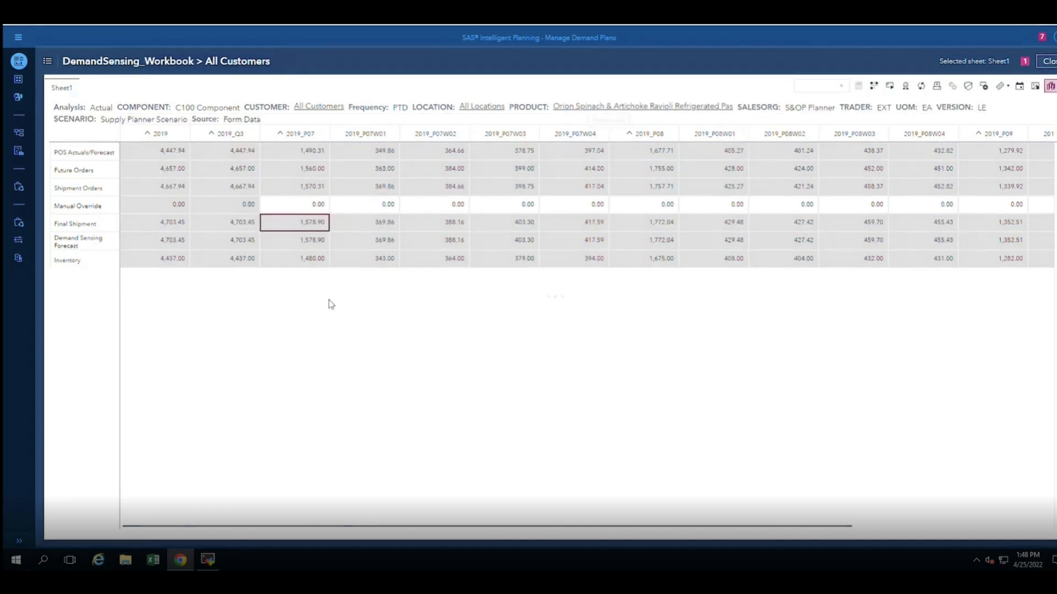
left_click(642, 106)
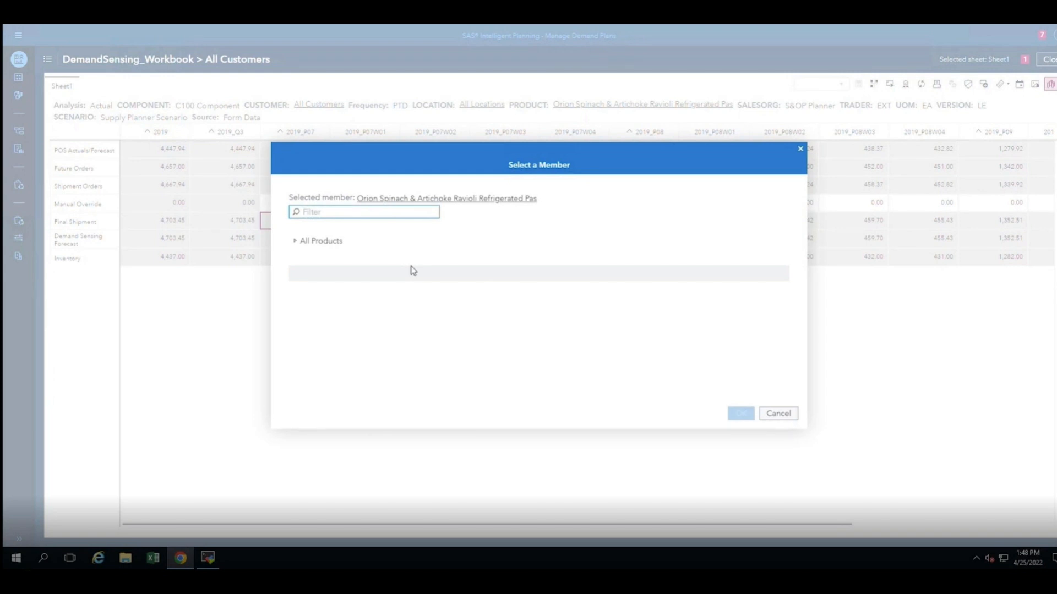
mouse_move(323, 259)
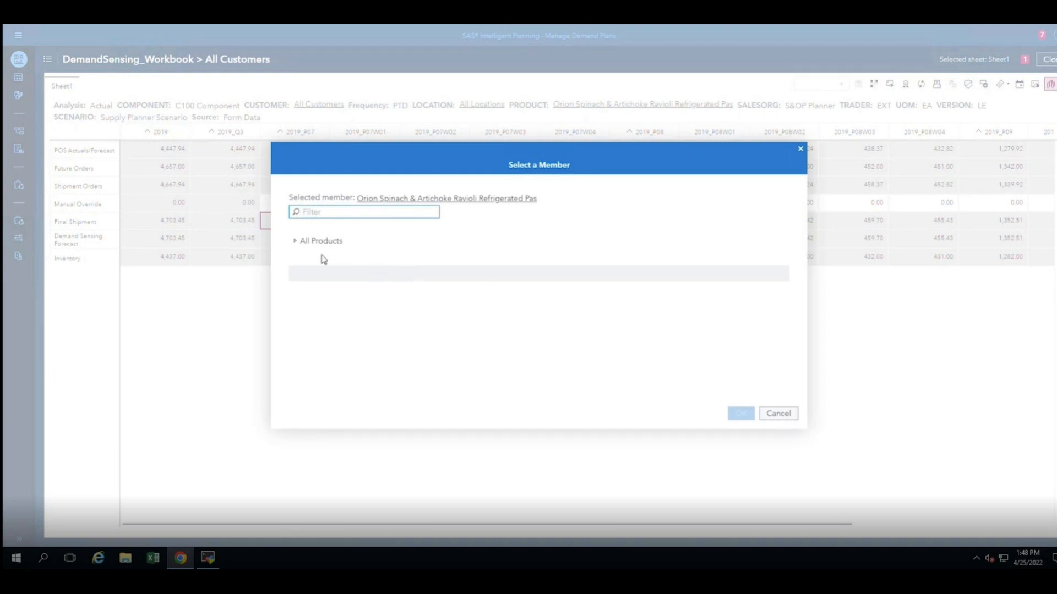
Expand All Products > Chilled and Frozen > Chilled > Orion Pastas, then Orion Sauces
left_click(321, 241)
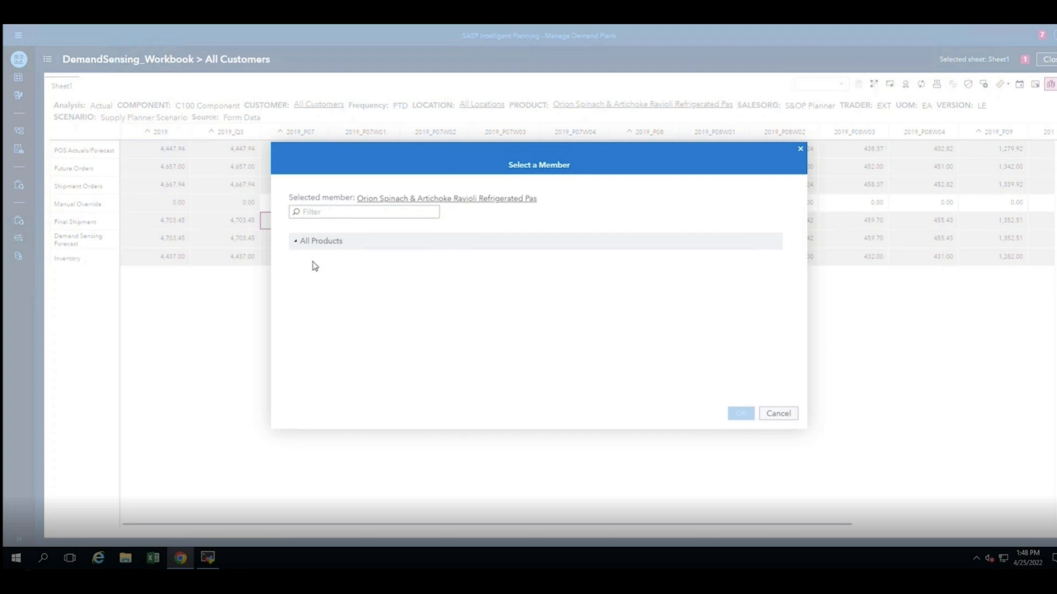
left_click(295, 240)
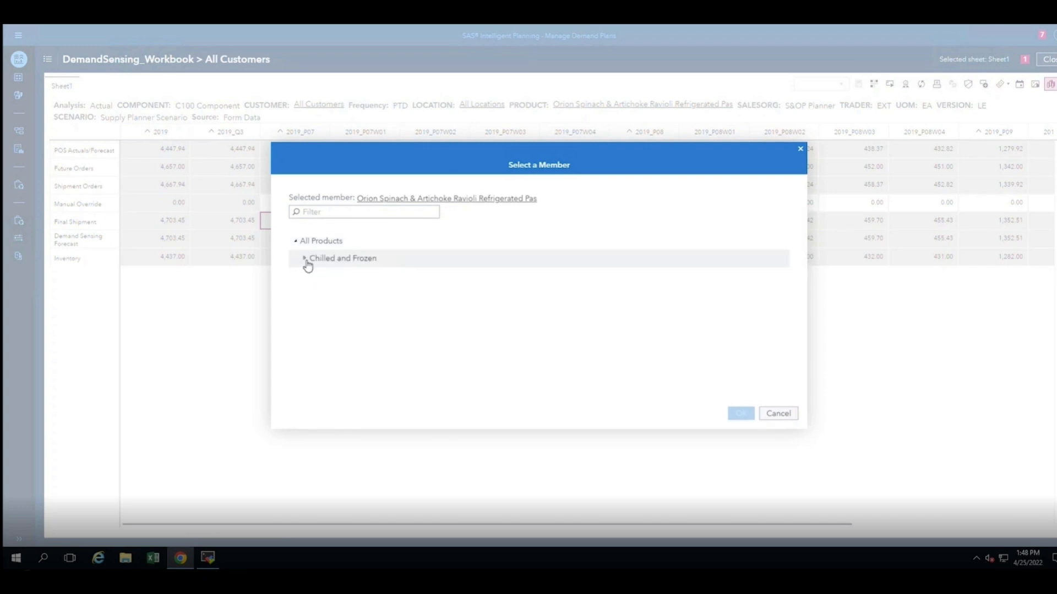
left_click(304, 258)
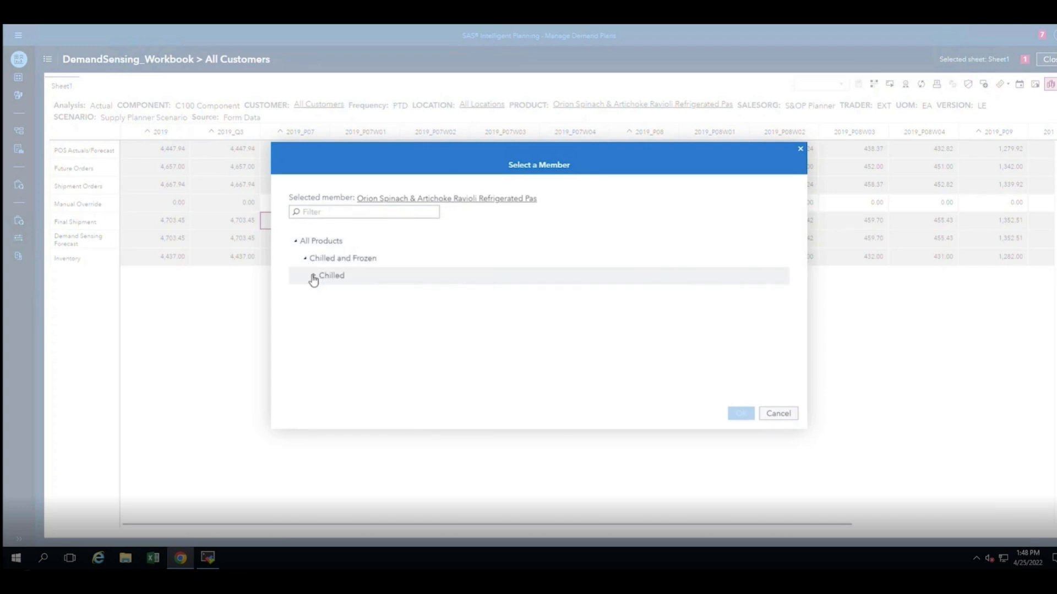
left_click(306, 275)
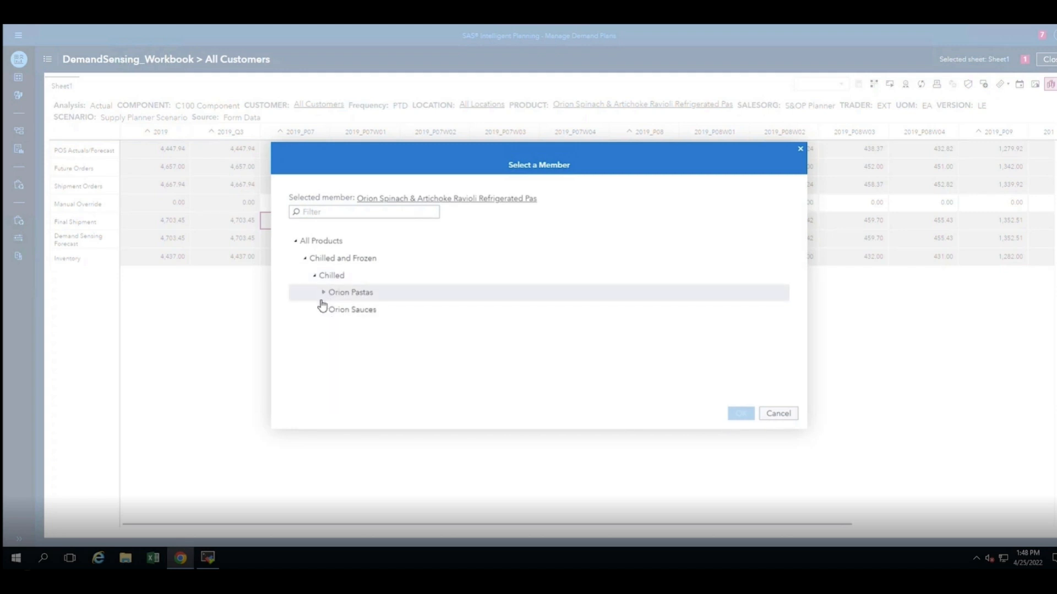
left_click(323, 292)
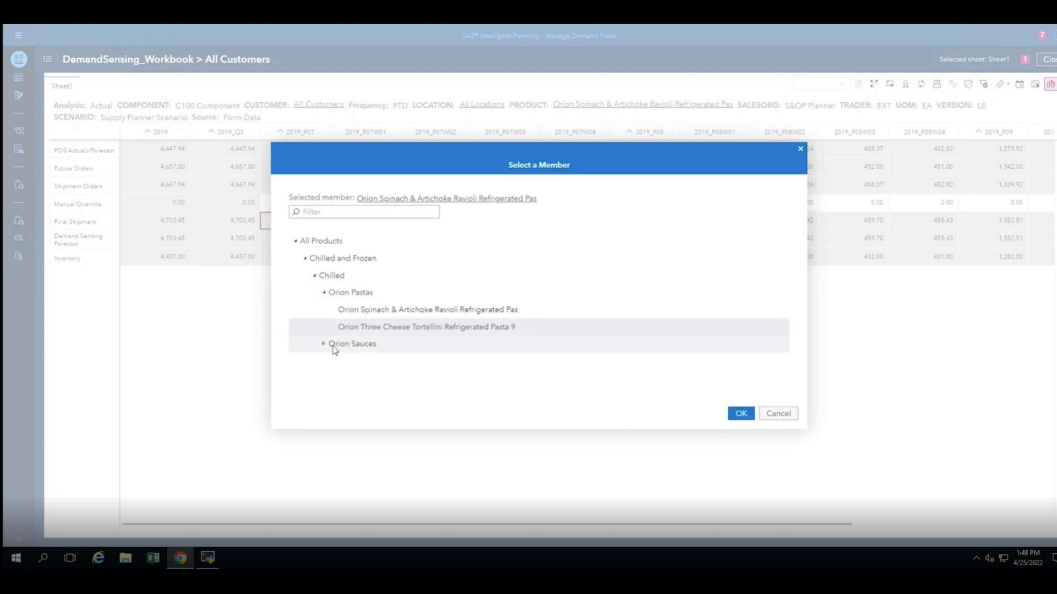
left_click(323, 343)
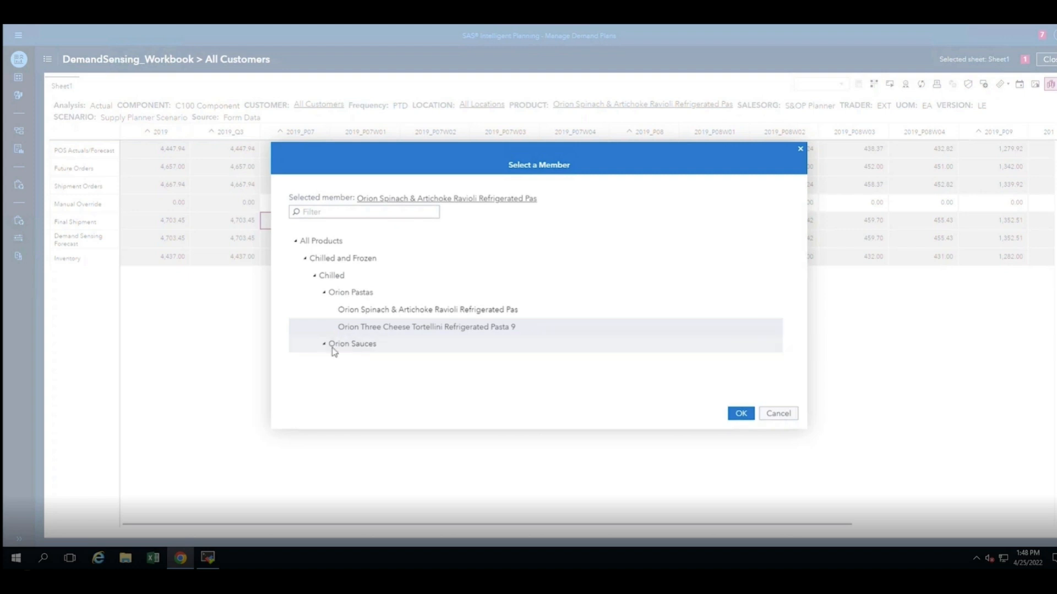
left_click(324, 344)
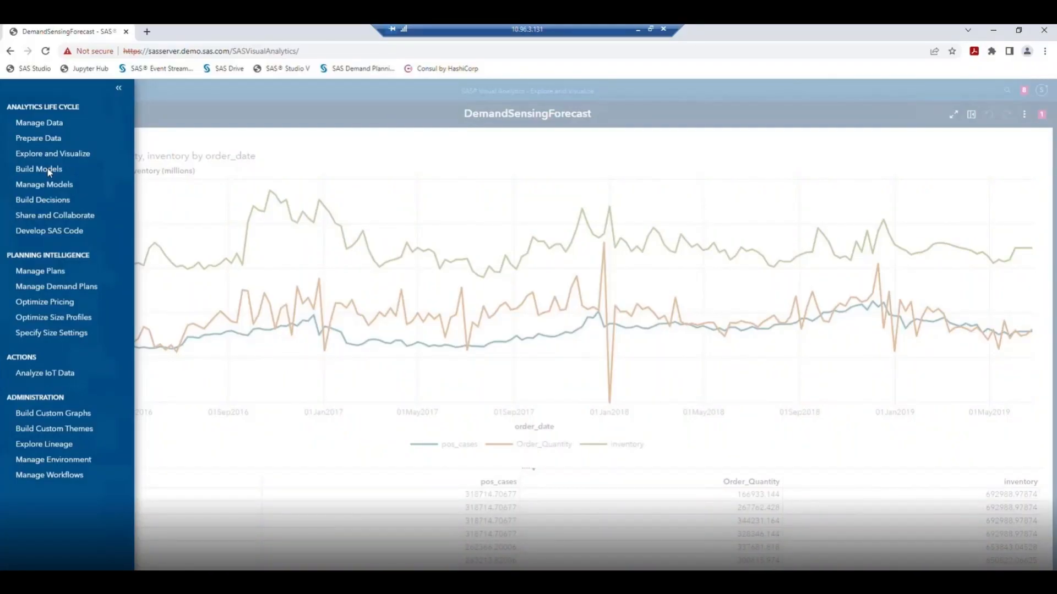
Review the Demand_POS project's forecast overrides in Build Models, then bring up the applications menu
left_click(39, 169)
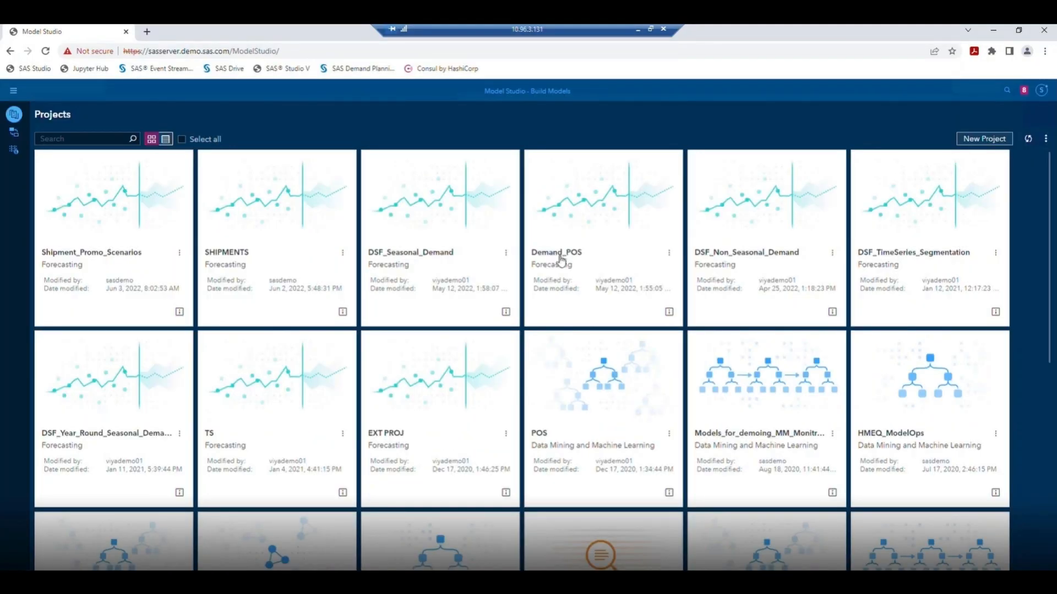
mouse_move(559, 262)
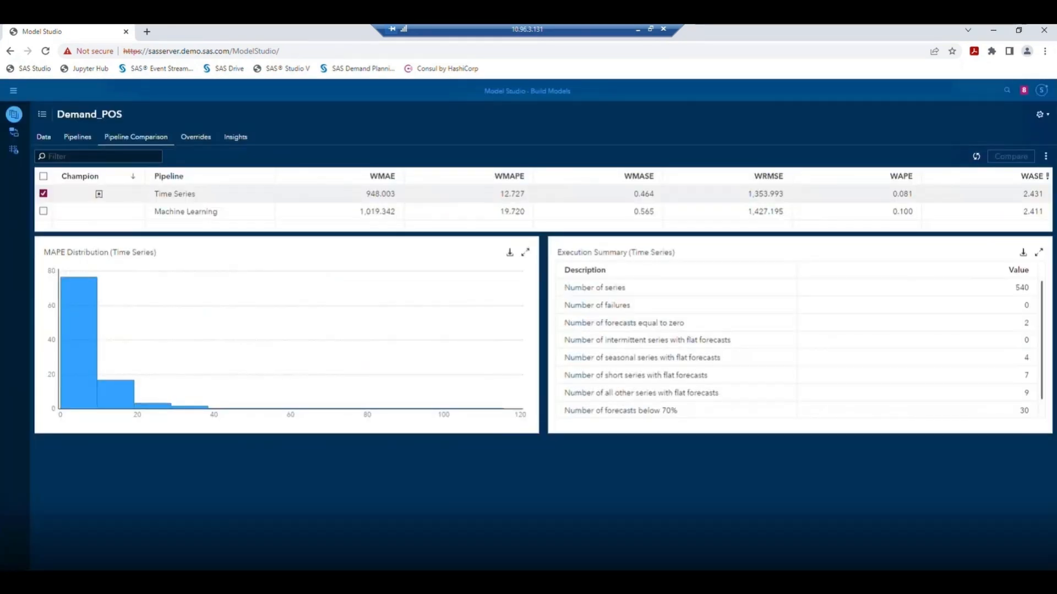
left_click(196, 137)
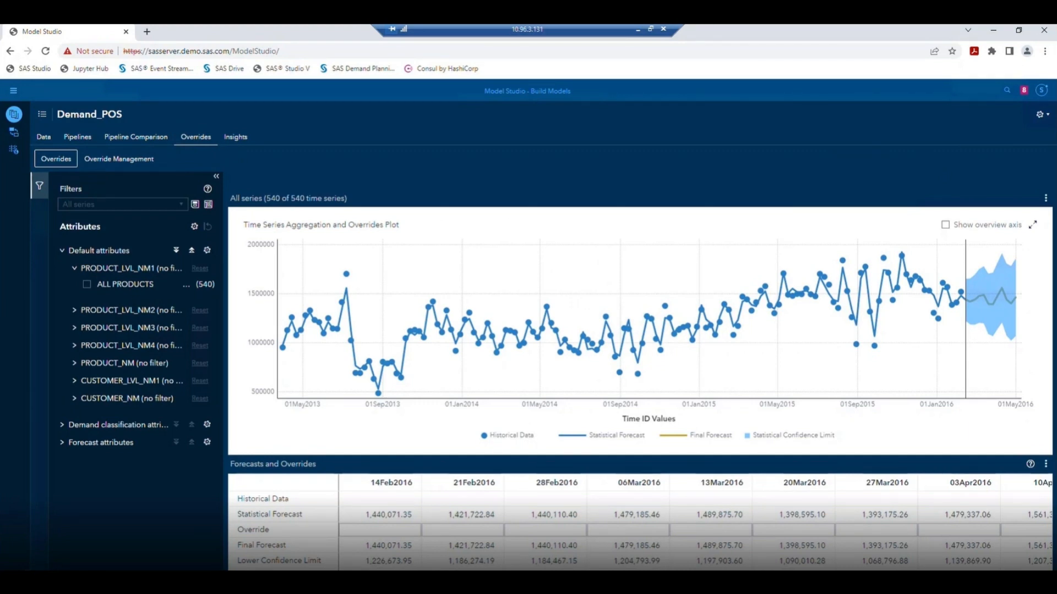
left_click(13, 90)
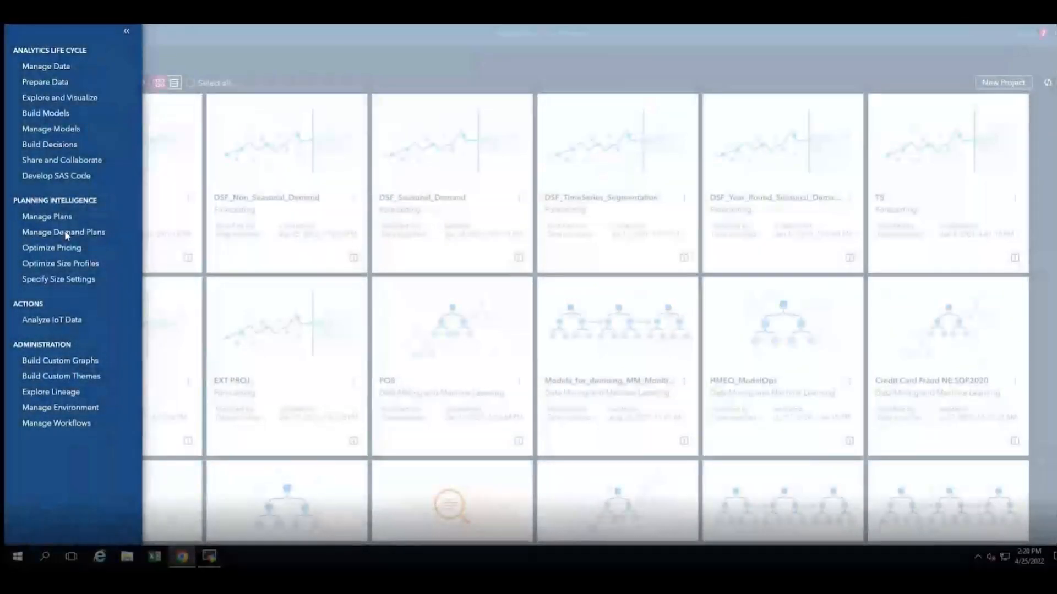
Open the Demand Sensing Cosmo Tech Output workbook in Manage Demand Plans and select the Final Shipment row
left_click(63, 232)
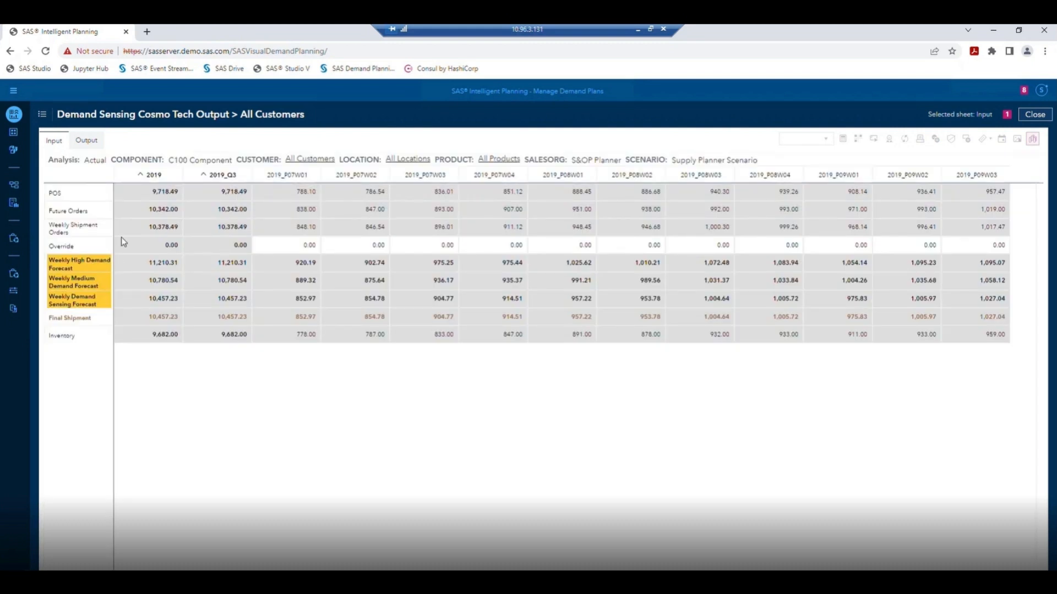
mouse_move(264, 201)
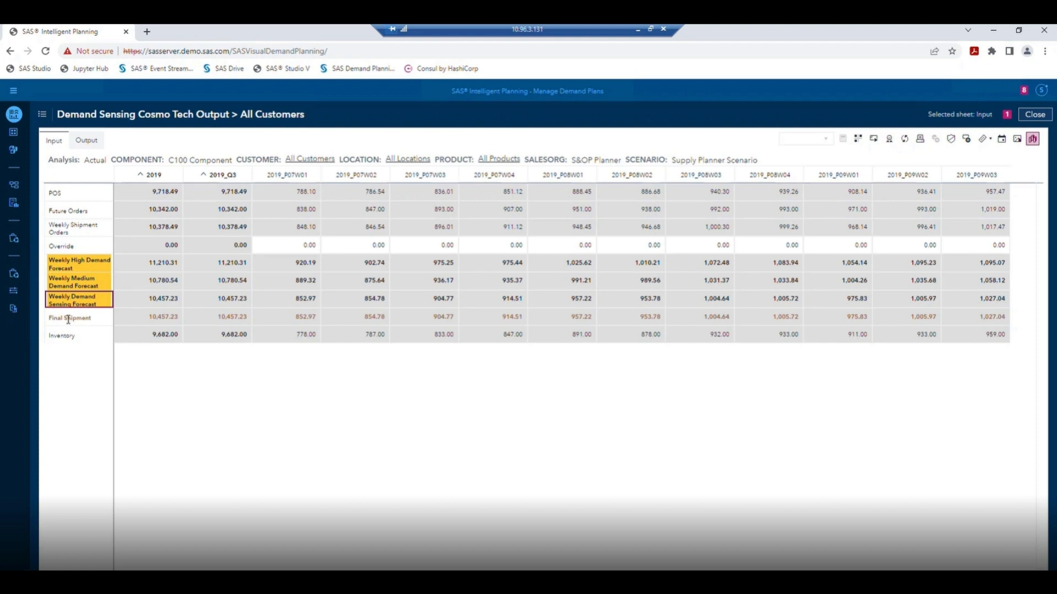
left_click(70, 318)
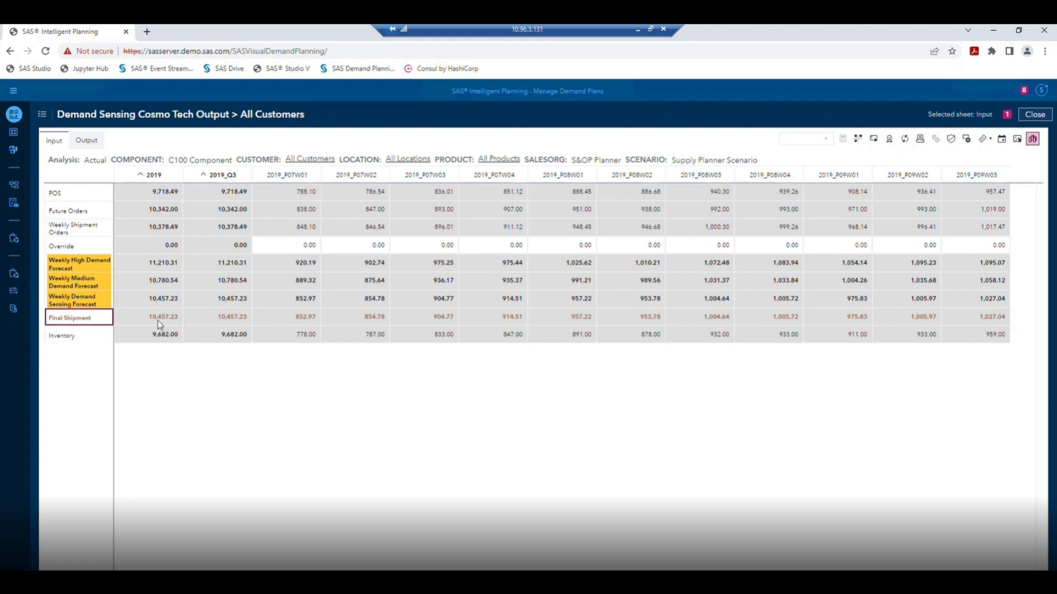
mouse_move(288, 346)
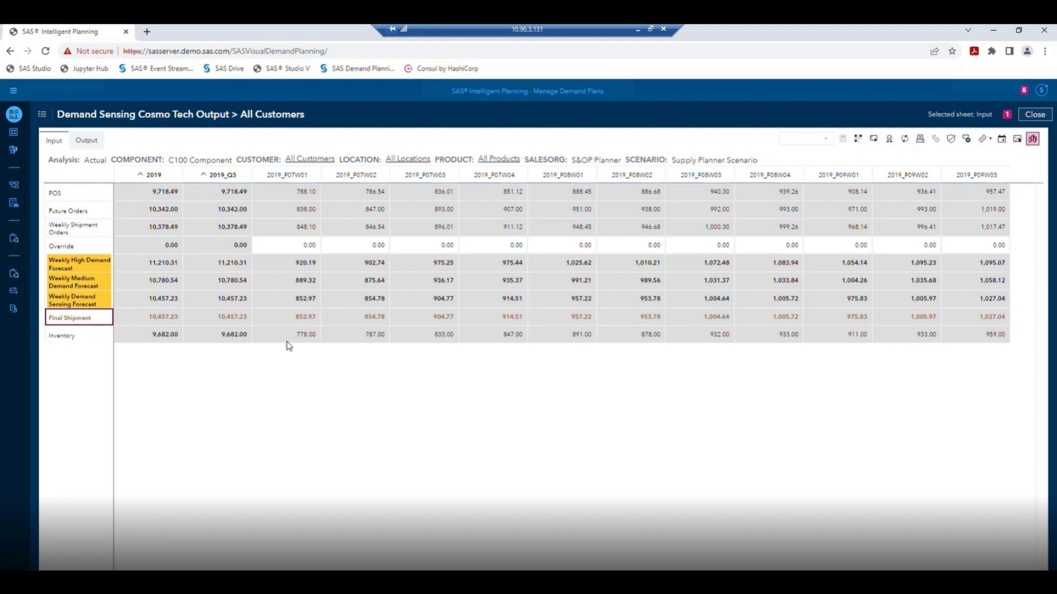
left_click(286, 244)
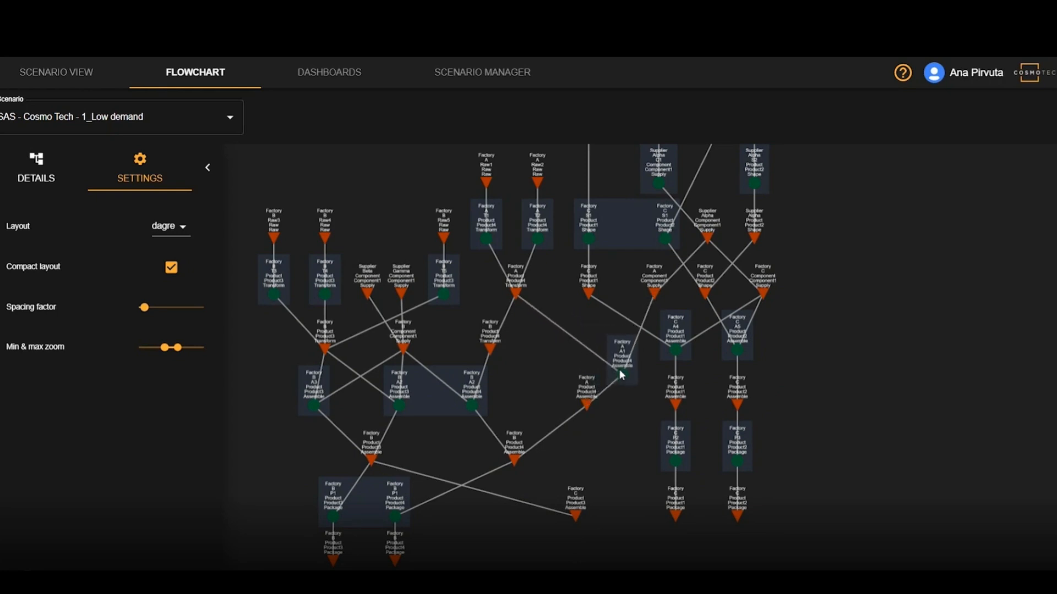
mouse_move(678, 408)
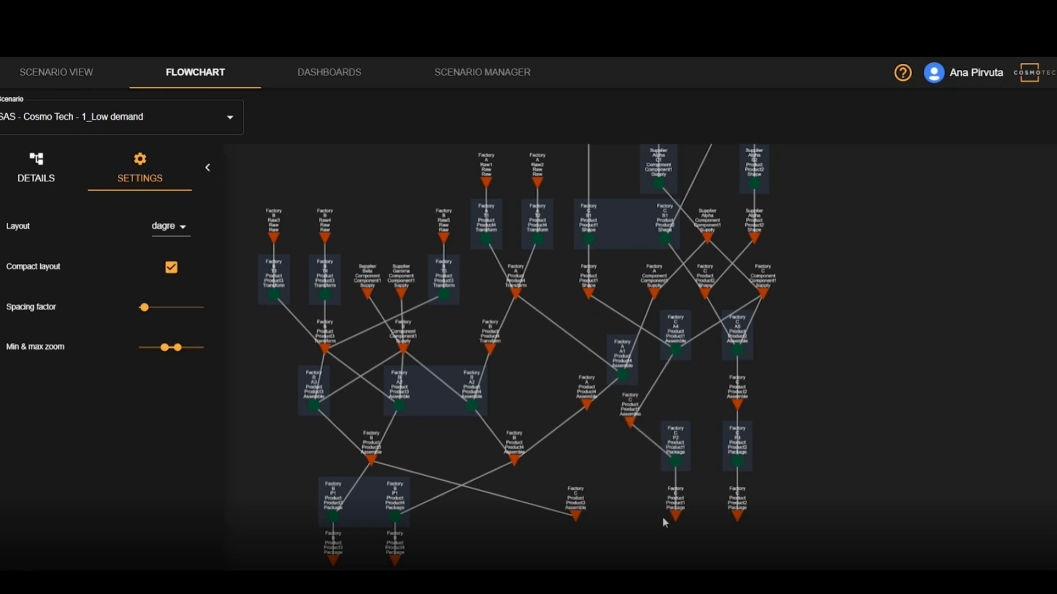
mouse_move(586, 531)
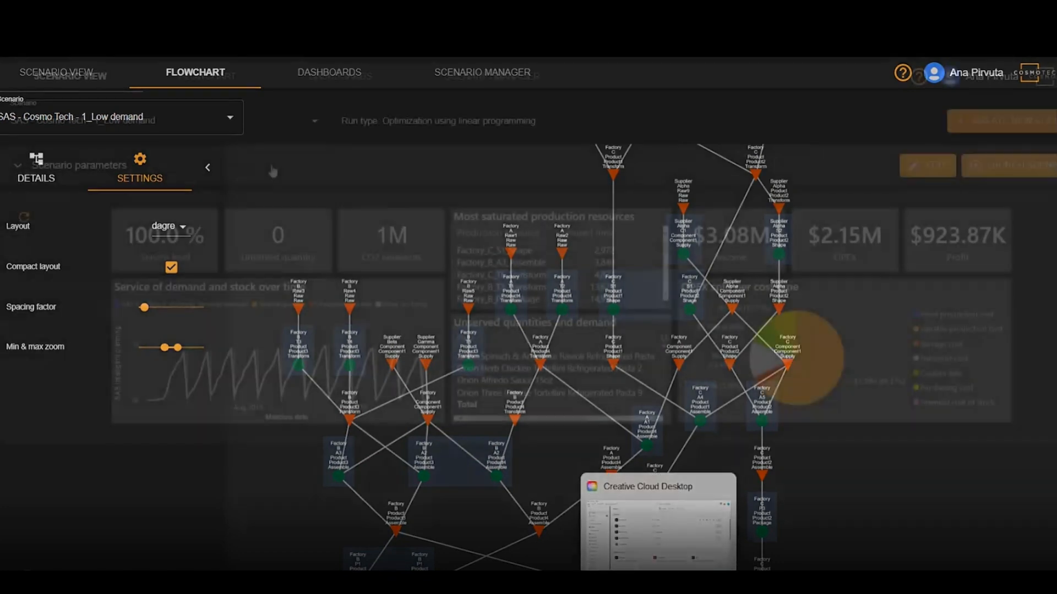
left_click(69, 76)
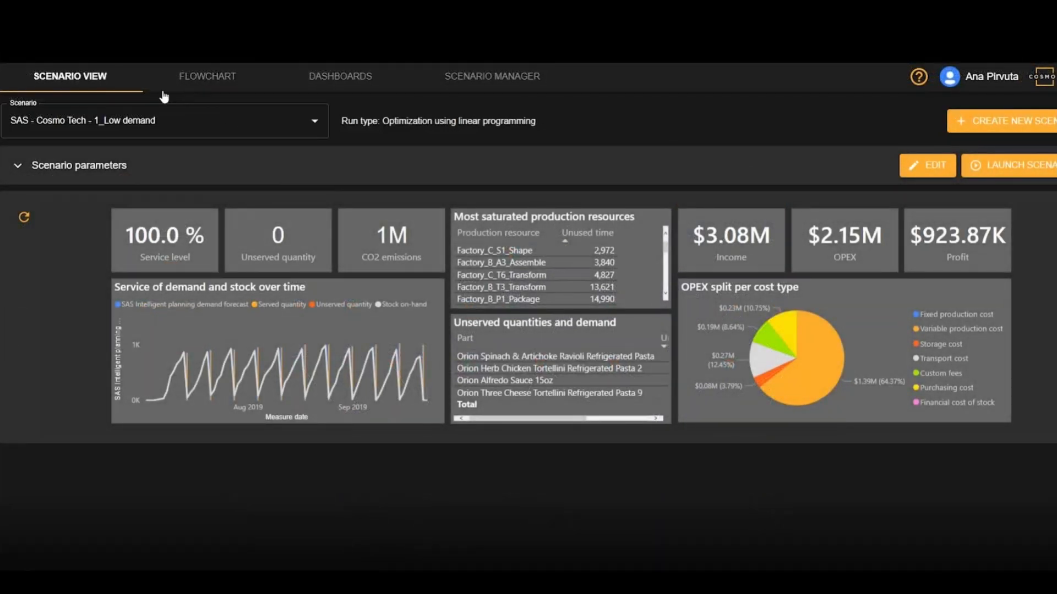
mouse_move(248, 167)
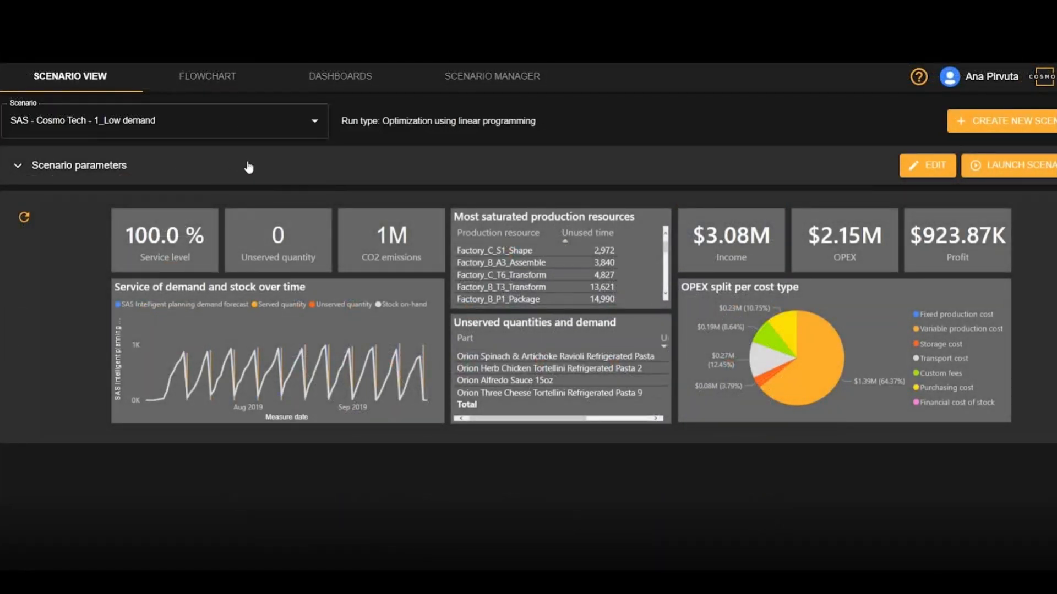
mouse_move(387, 133)
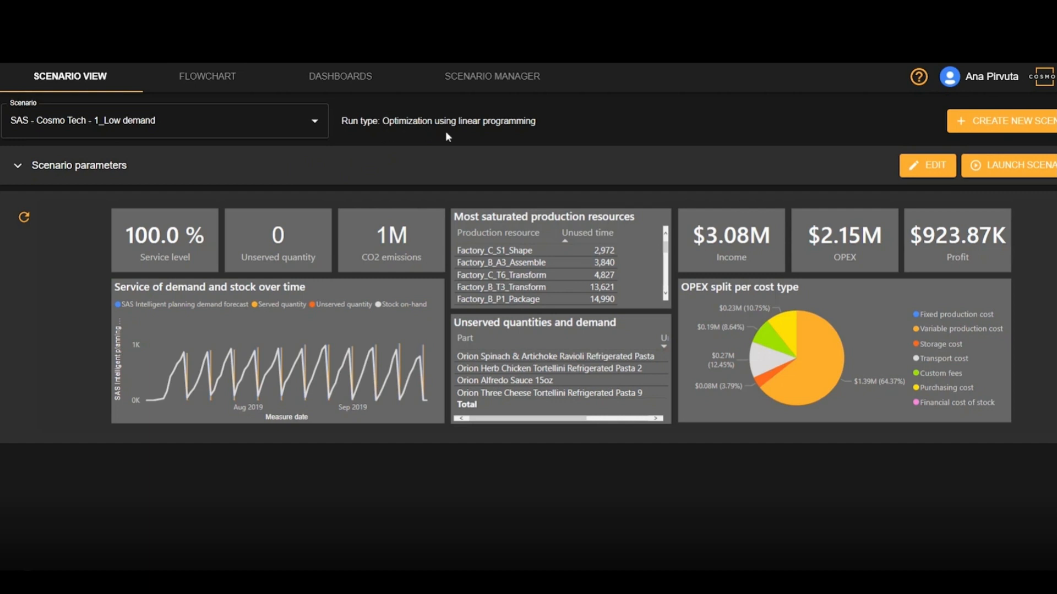
mouse_move(684, 197)
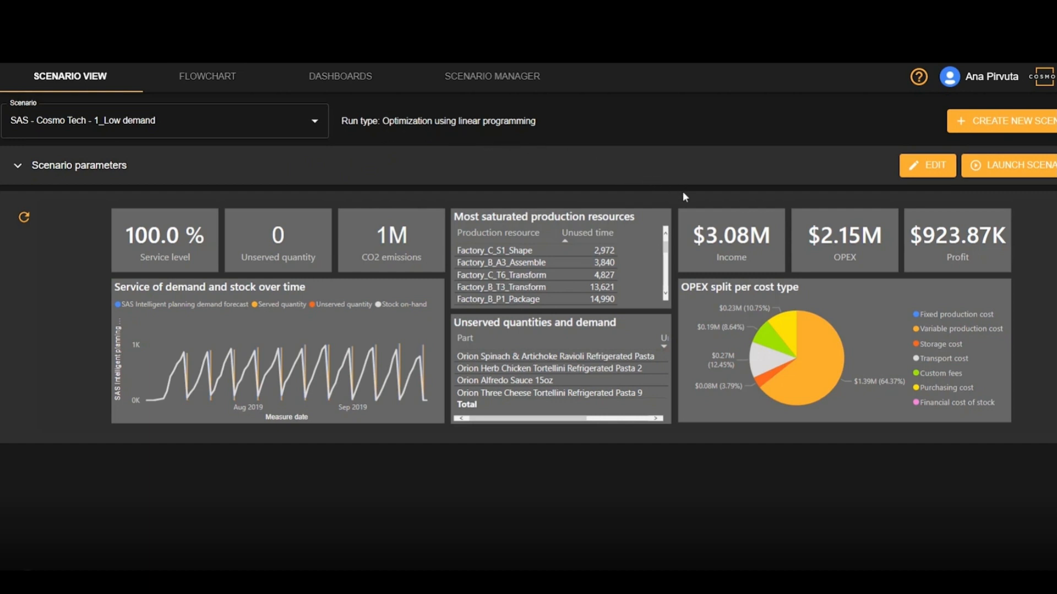
mouse_move(748, 273)
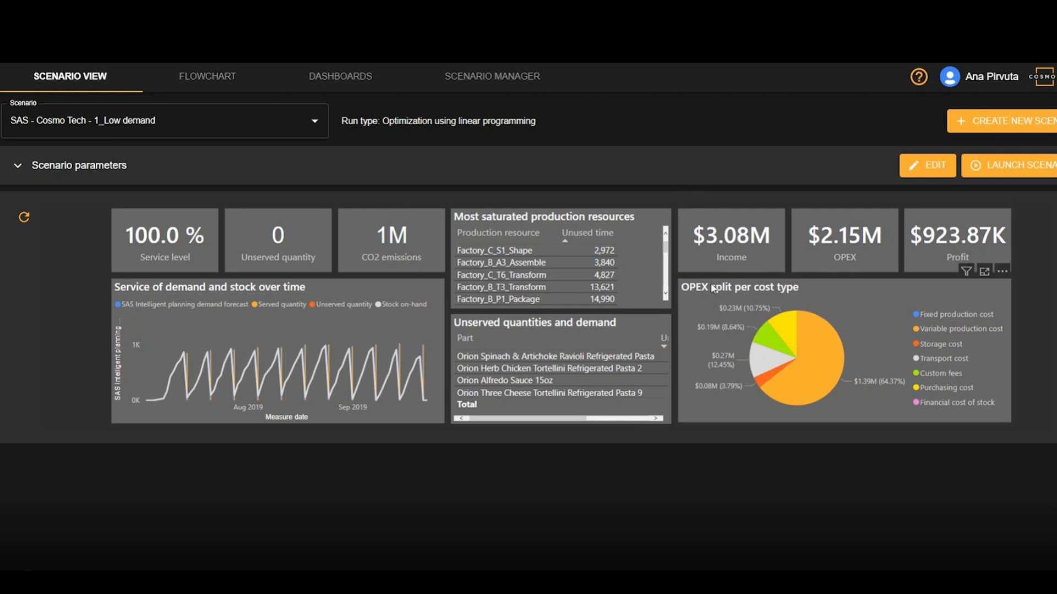
mouse_move(596, 207)
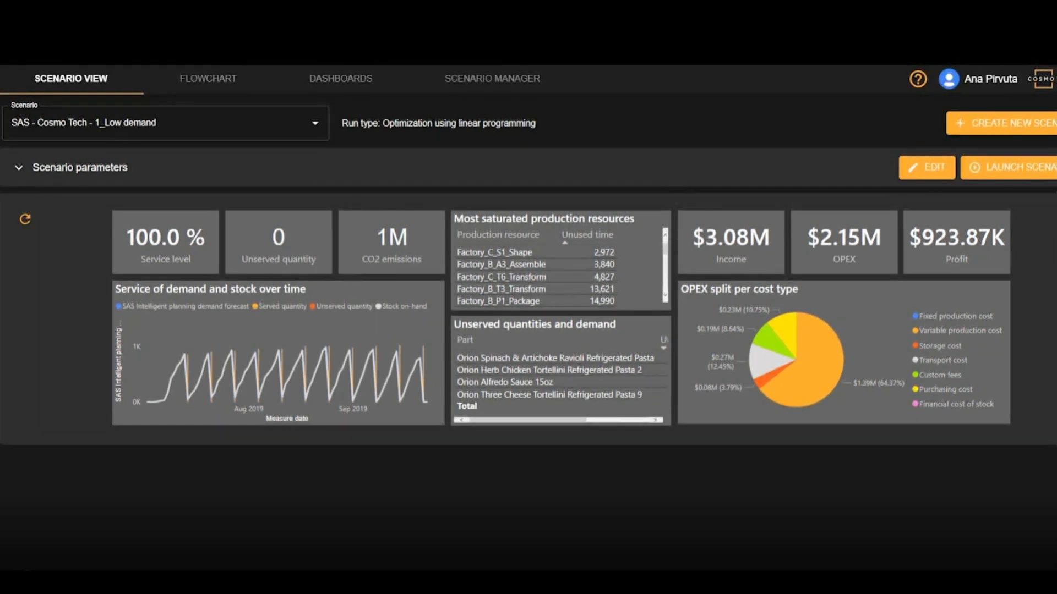
mouse_move(727, 539)
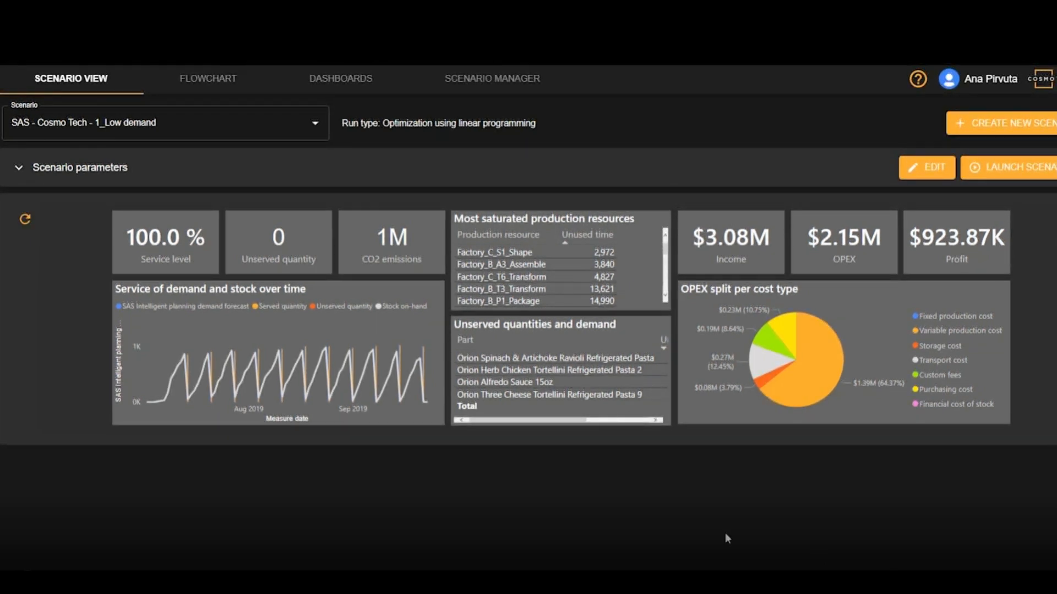
mouse_move(319, 469)
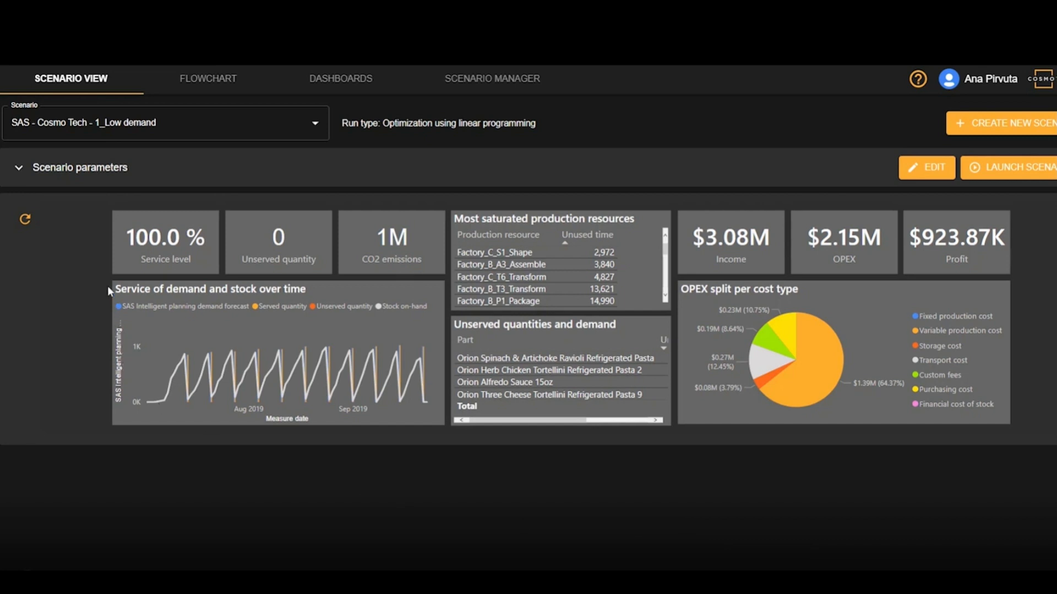
mouse_move(118, 280)
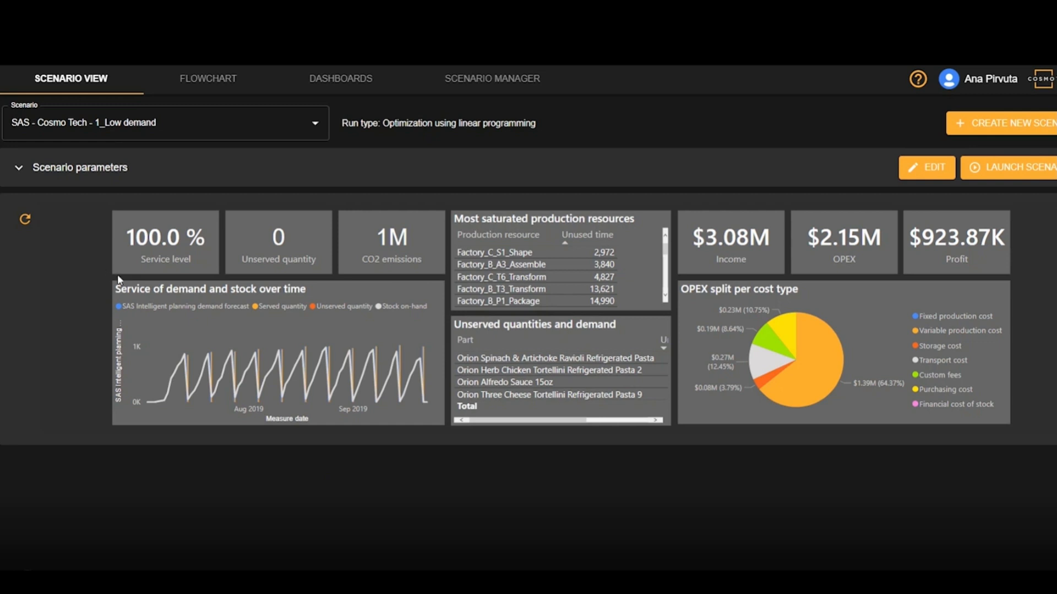
mouse_move(131, 206)
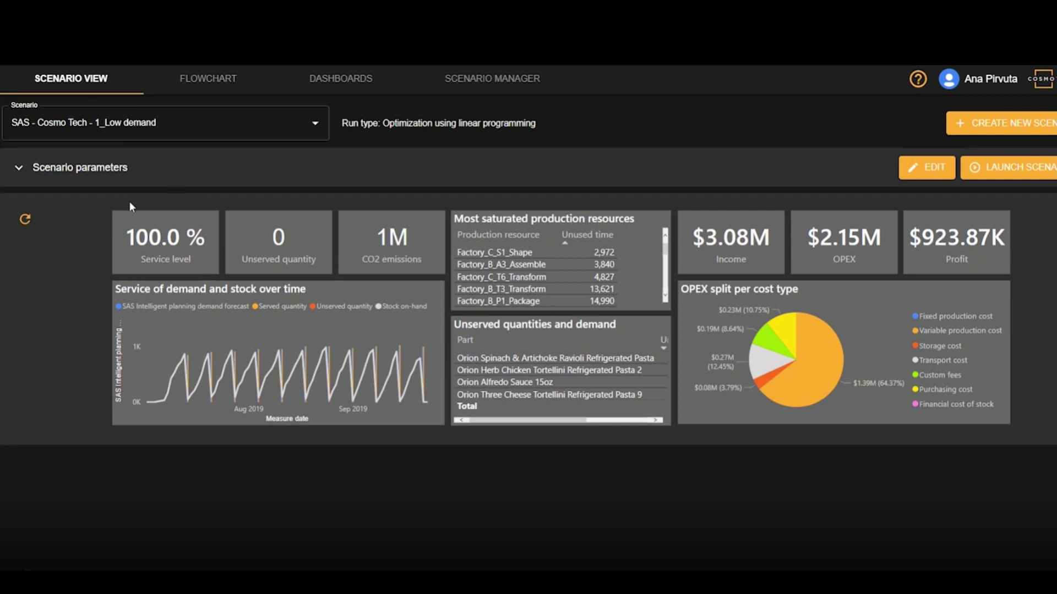
mouse_move(150, 149)
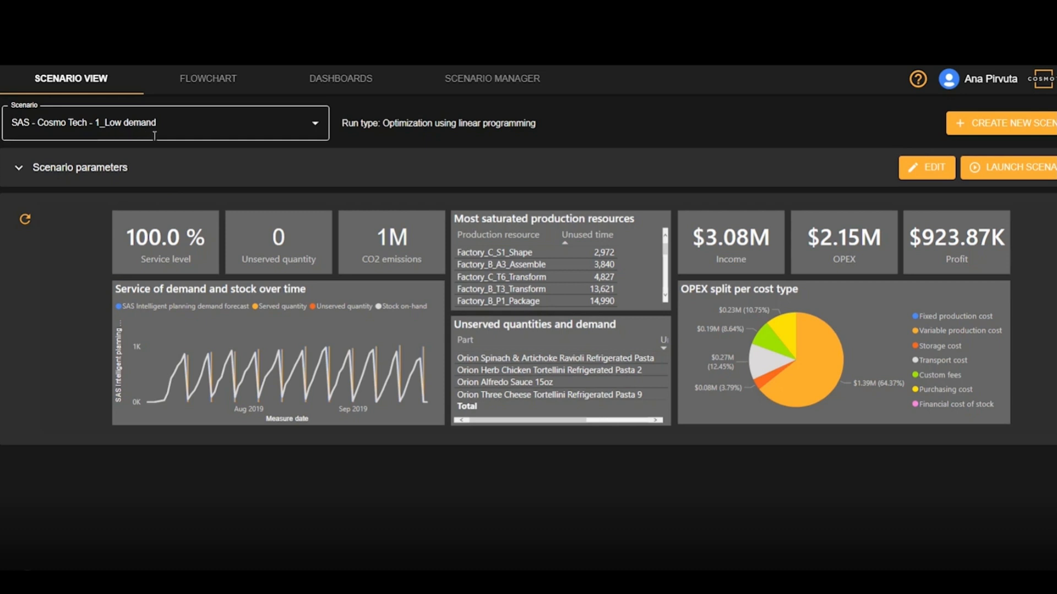
mouse_move(278, 226)
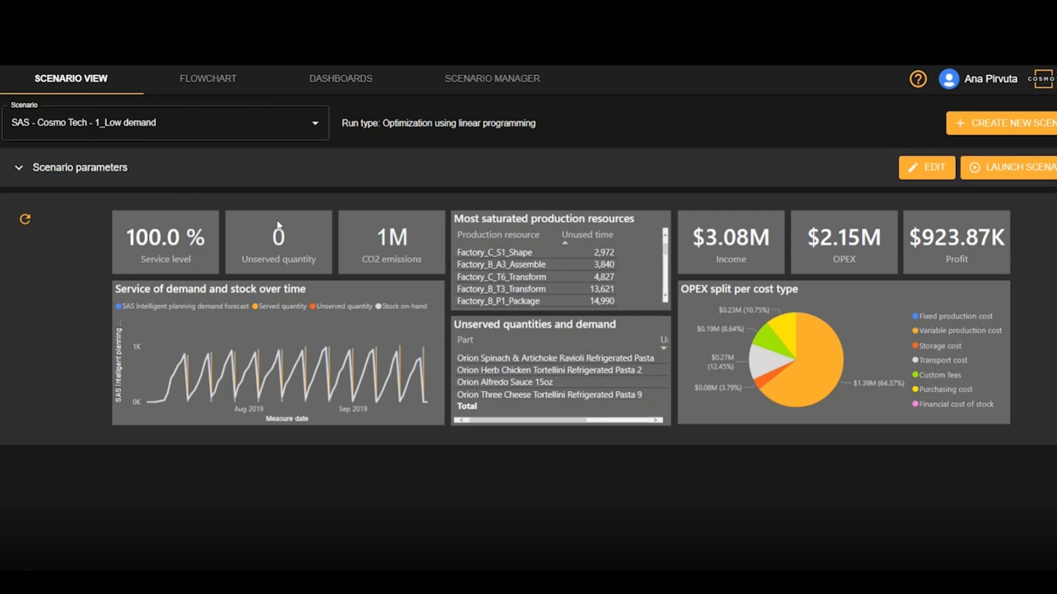
mouse_move(399, 384)
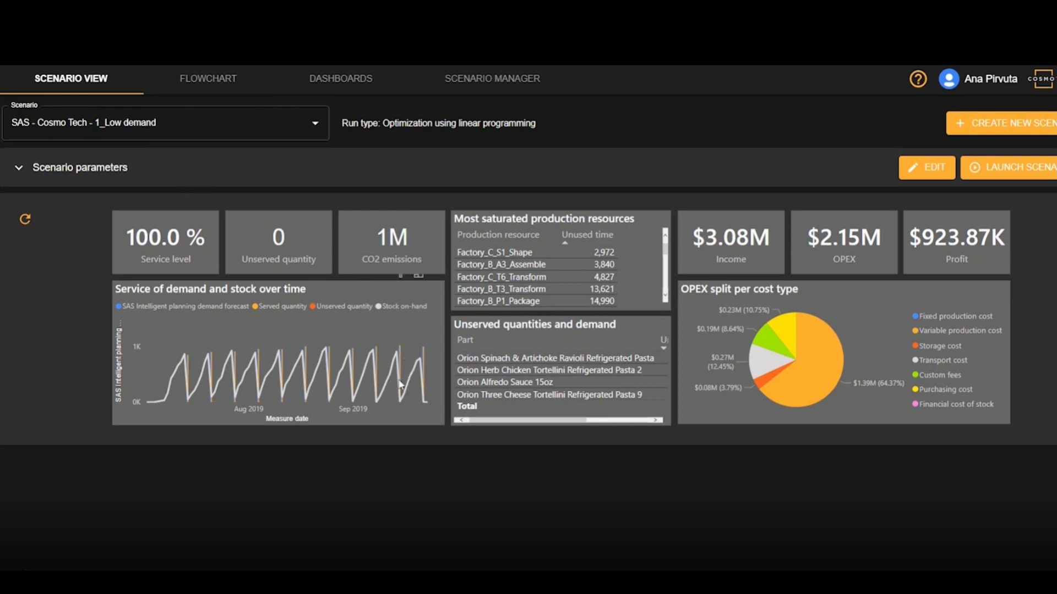
mouse_move(350, 391)
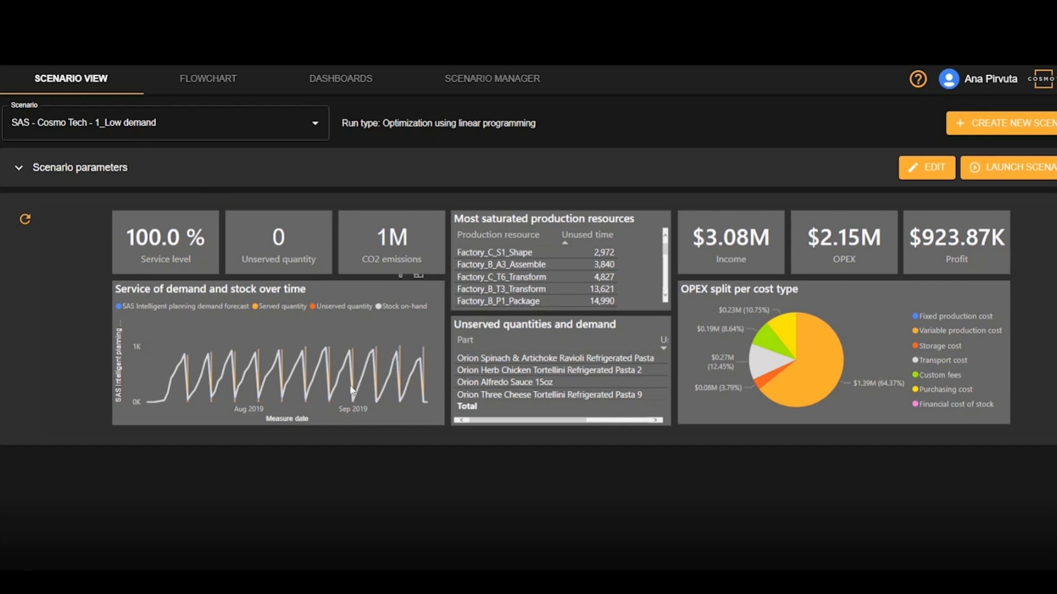
mouse_move(288, 370)
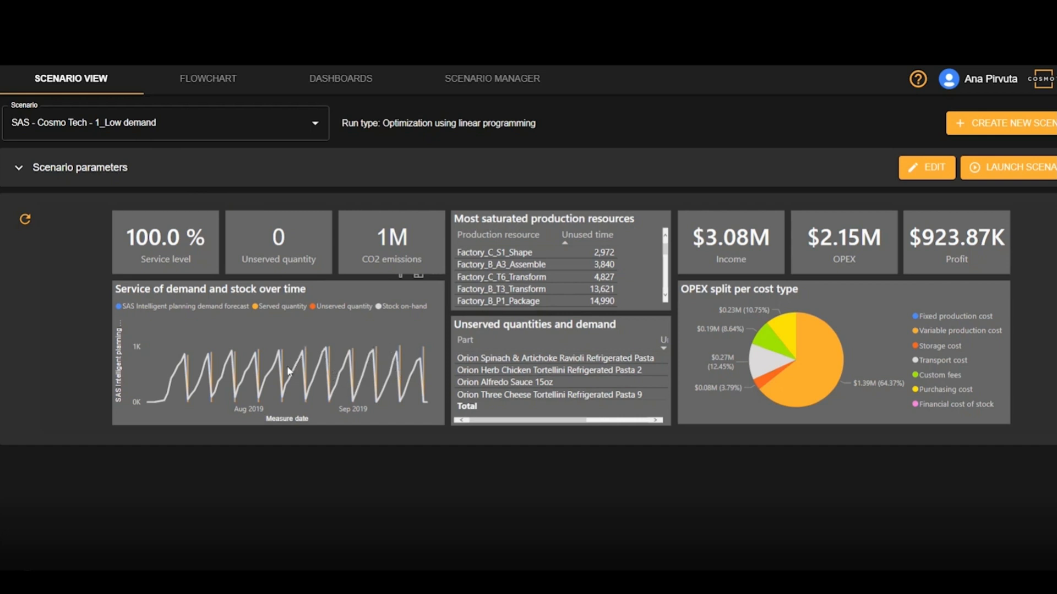
mouse_move(267, 400)
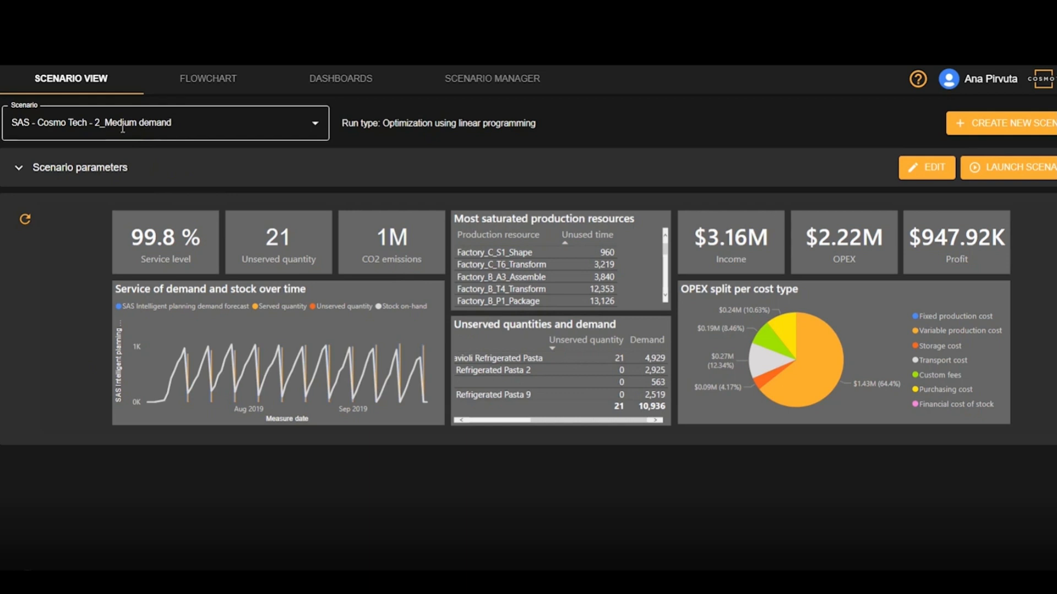
mouse_move(214, 166)
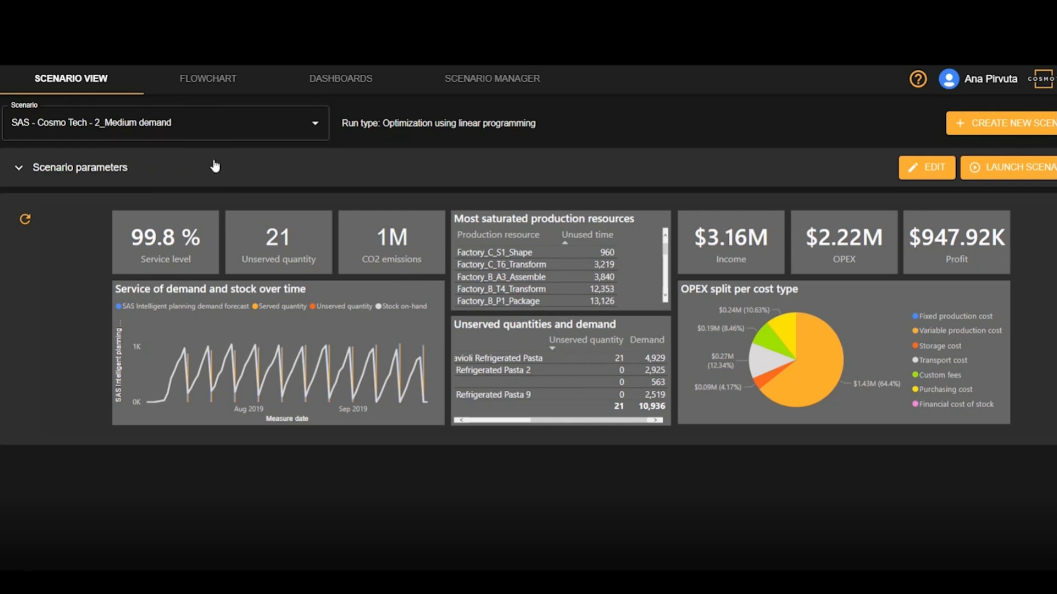
mouse_move(472, 325)
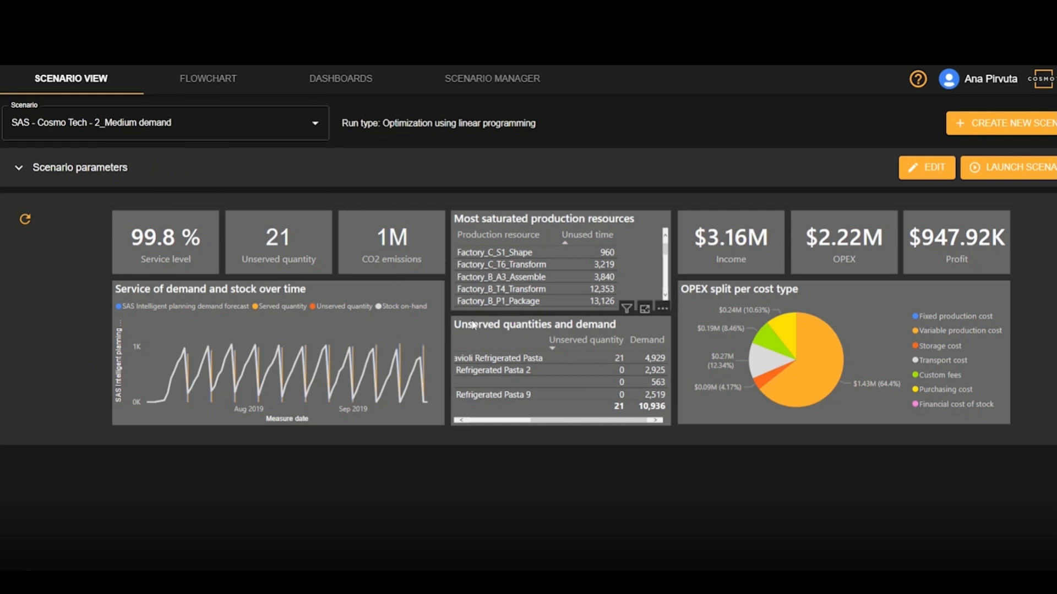
mouse_move(620, 337)
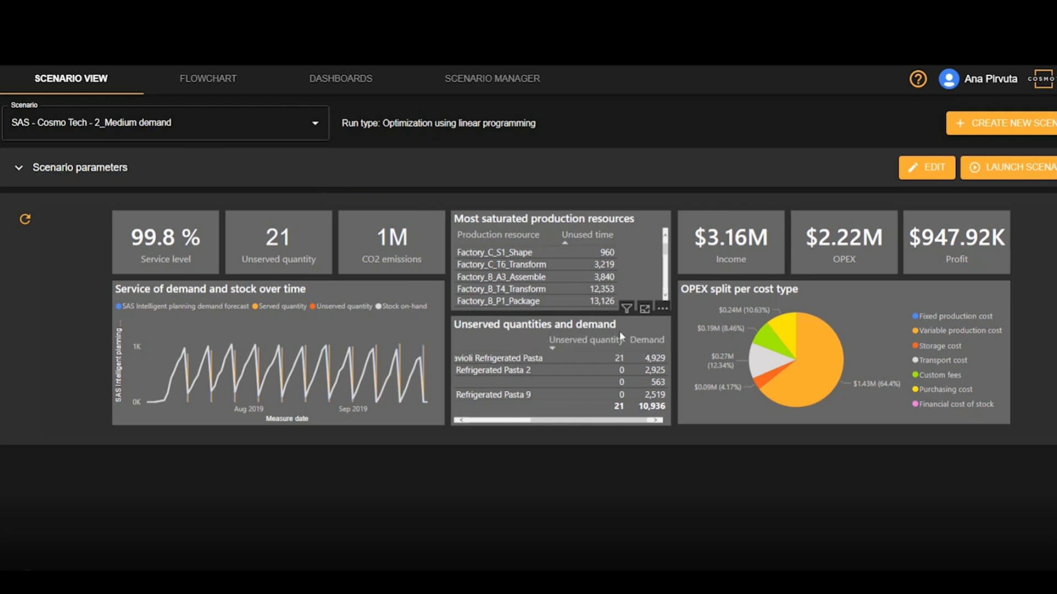
mouse_move(613, 359)
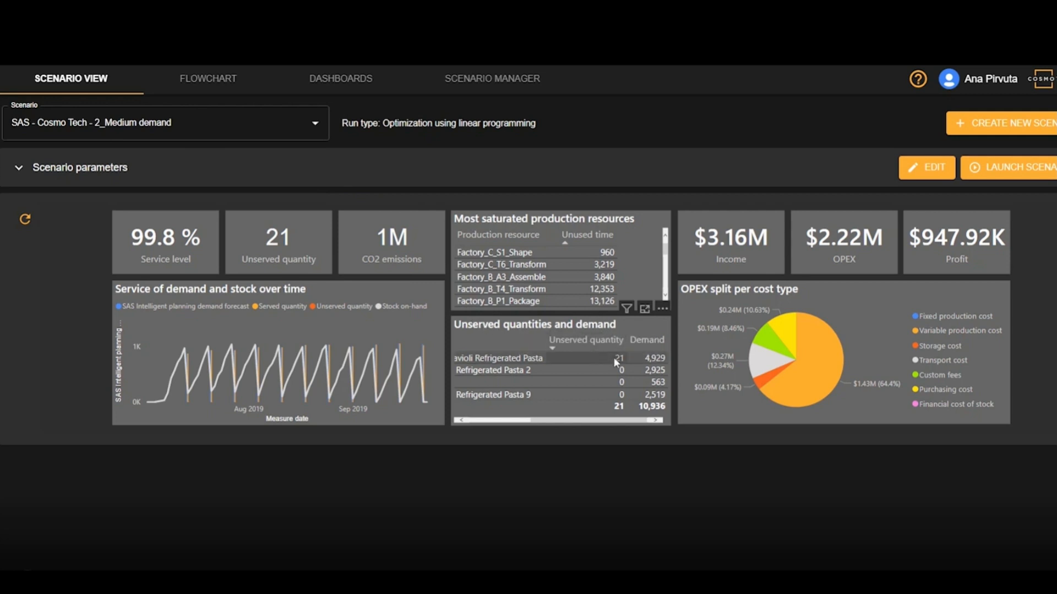
mouse_move(626, 366)
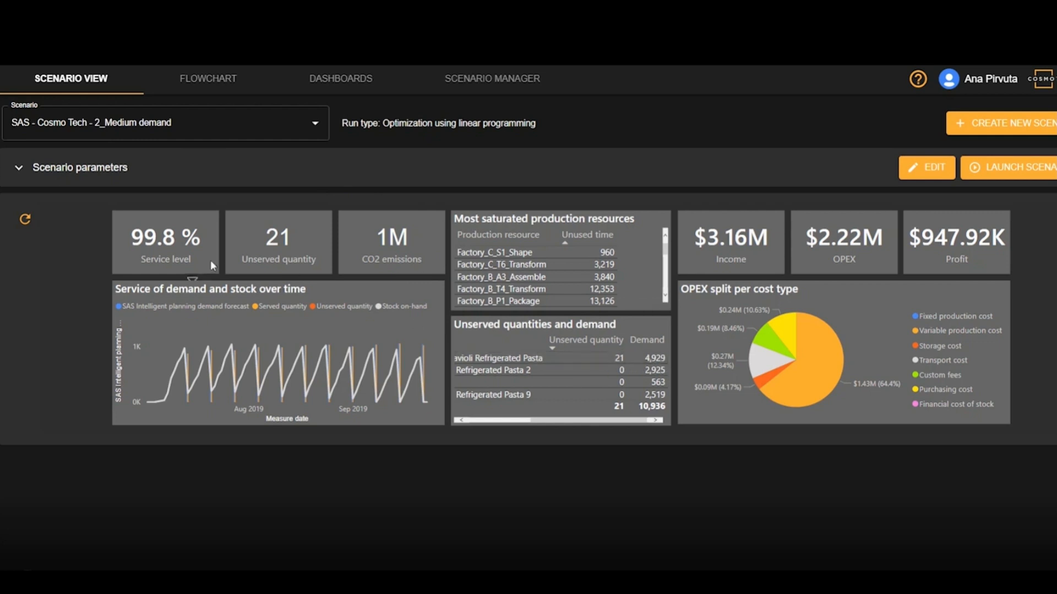
mouse_move(113, 195)
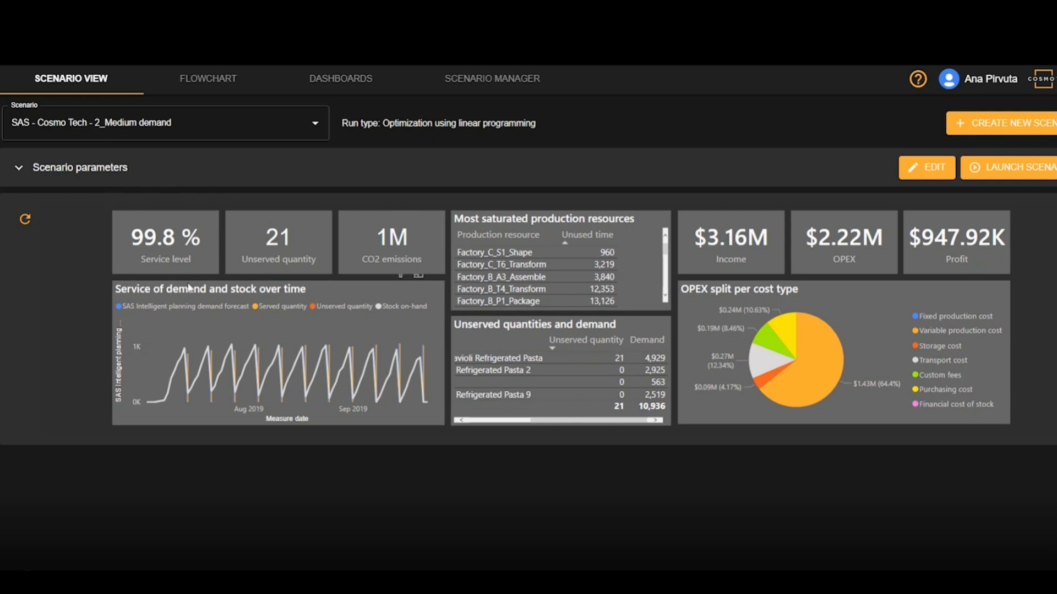
mouse_move(210, 288)
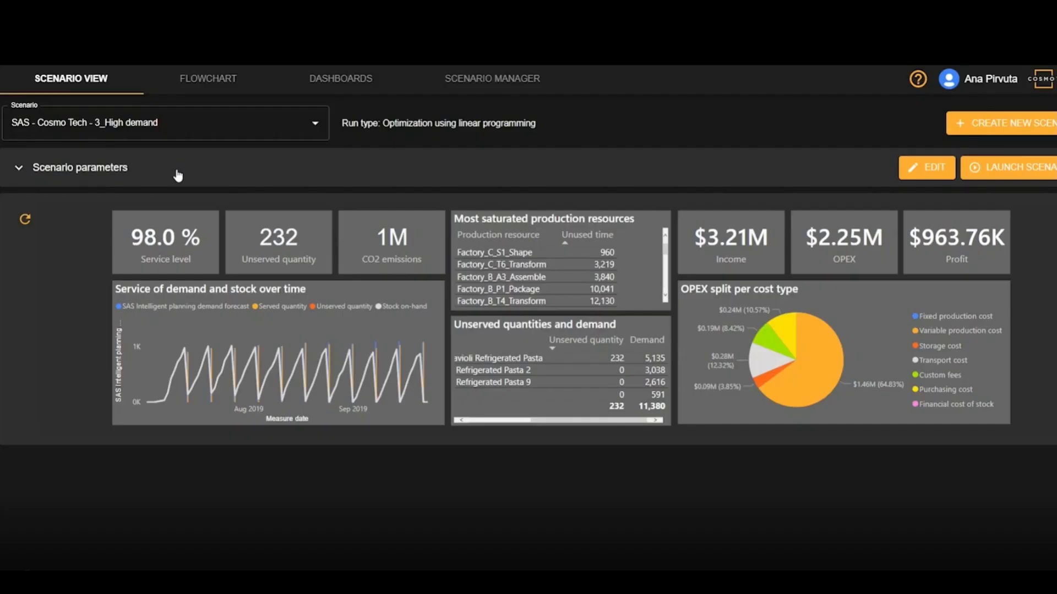
mouse_move(162, 170)
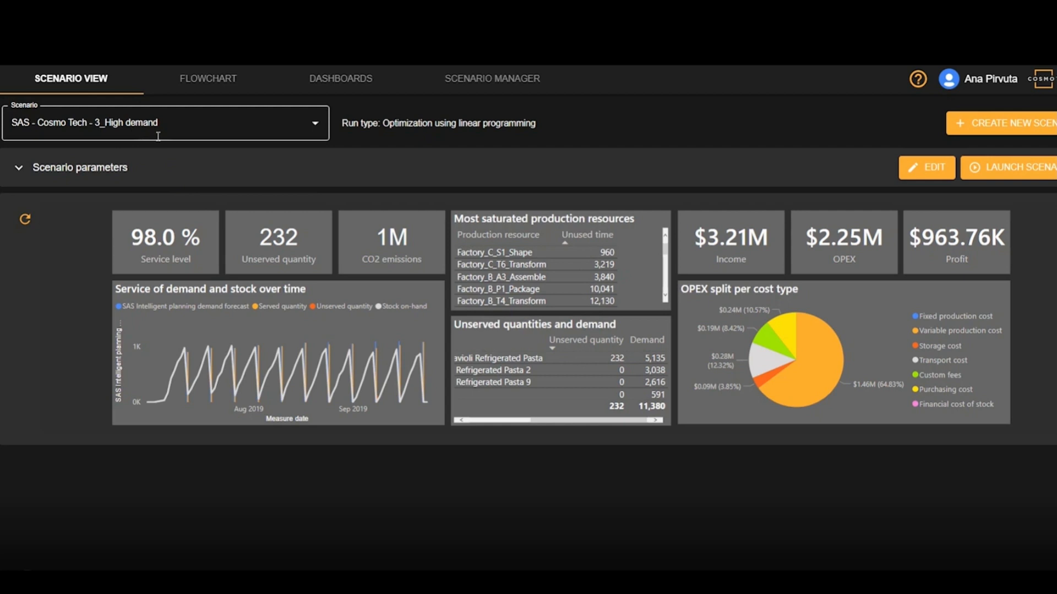
mouse_move(268, 161)
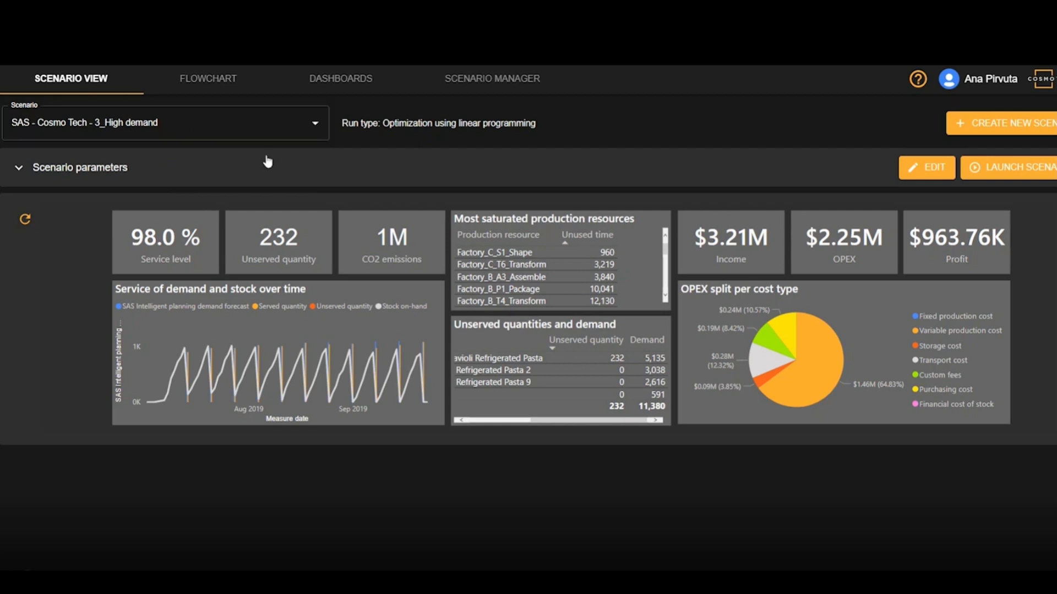
mouse_move(220, 216)
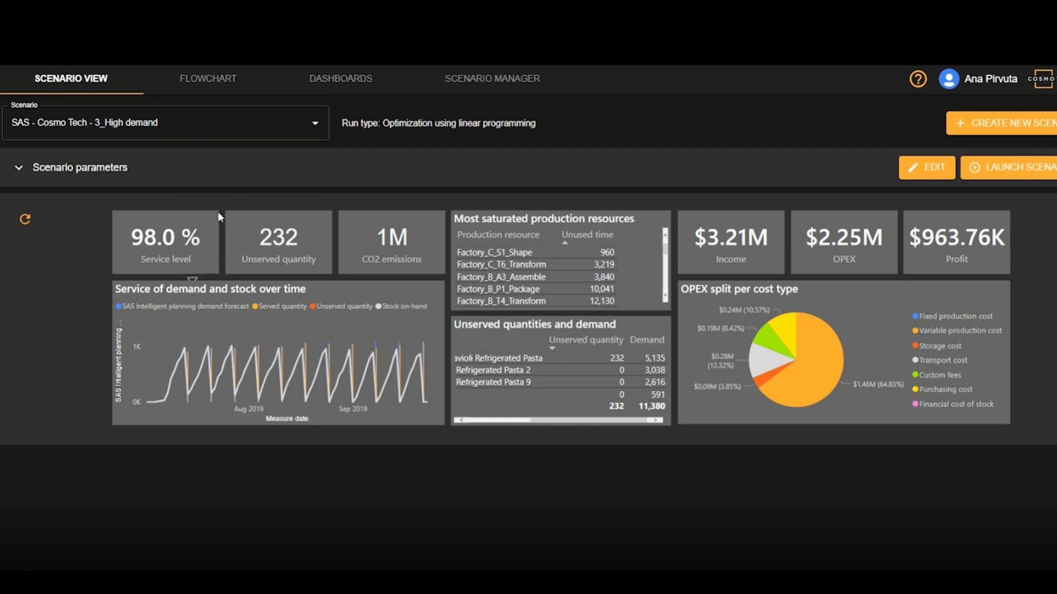
mouse_move(114, 252)
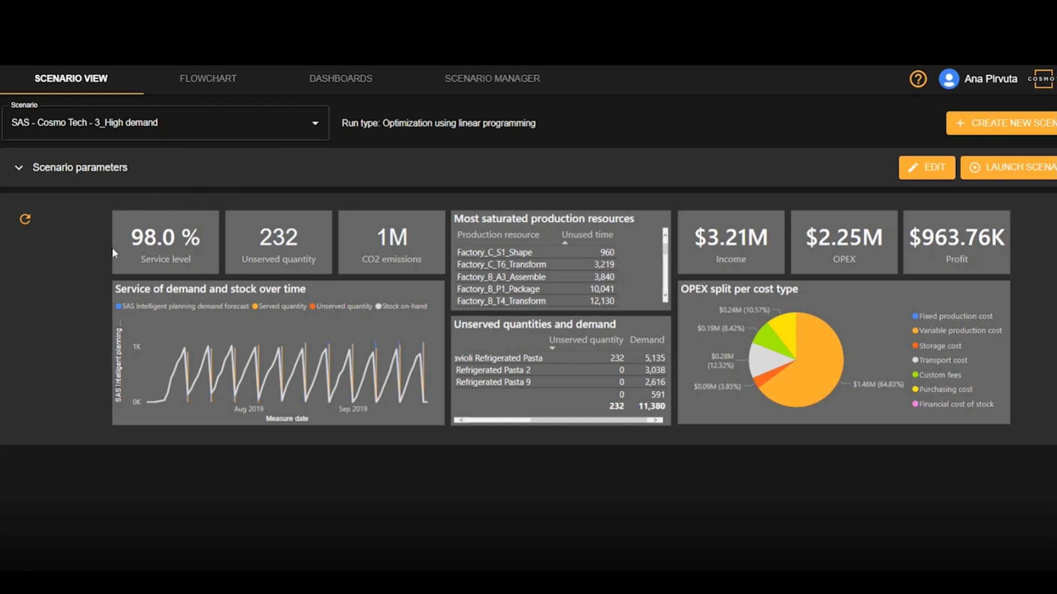
mouse_move(221, 262)
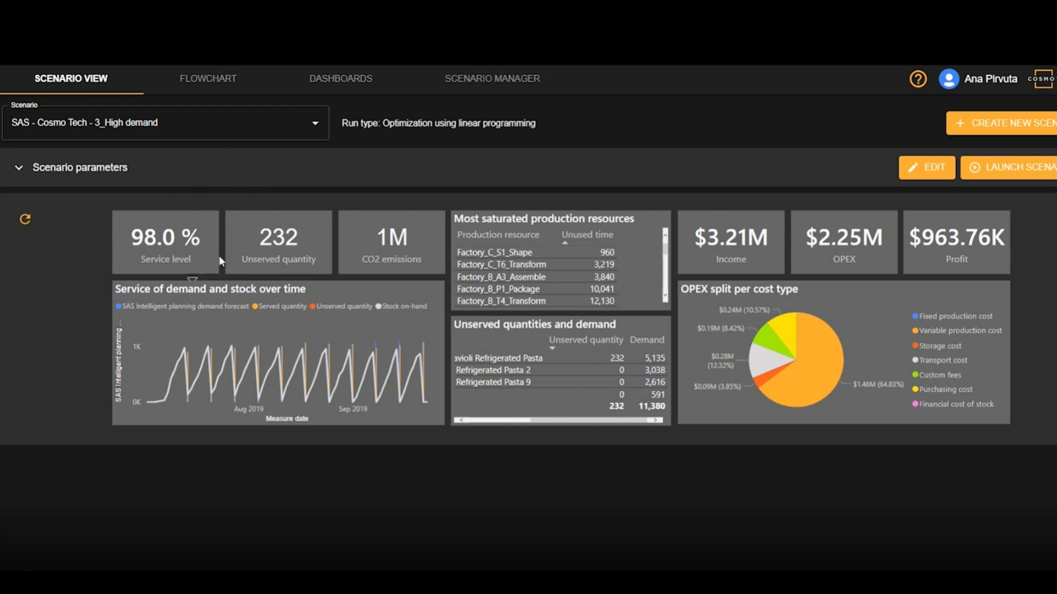
mouse_move(488, 331)
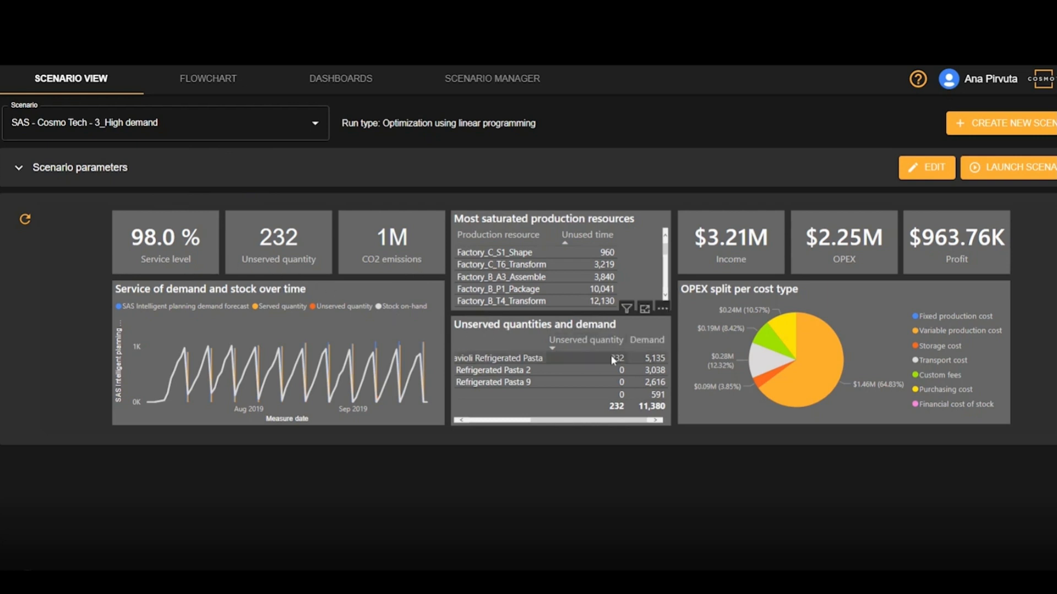
Open the S&OP dashboard showing high-demand weekly supply, sales and gap
left_click(340, 78)
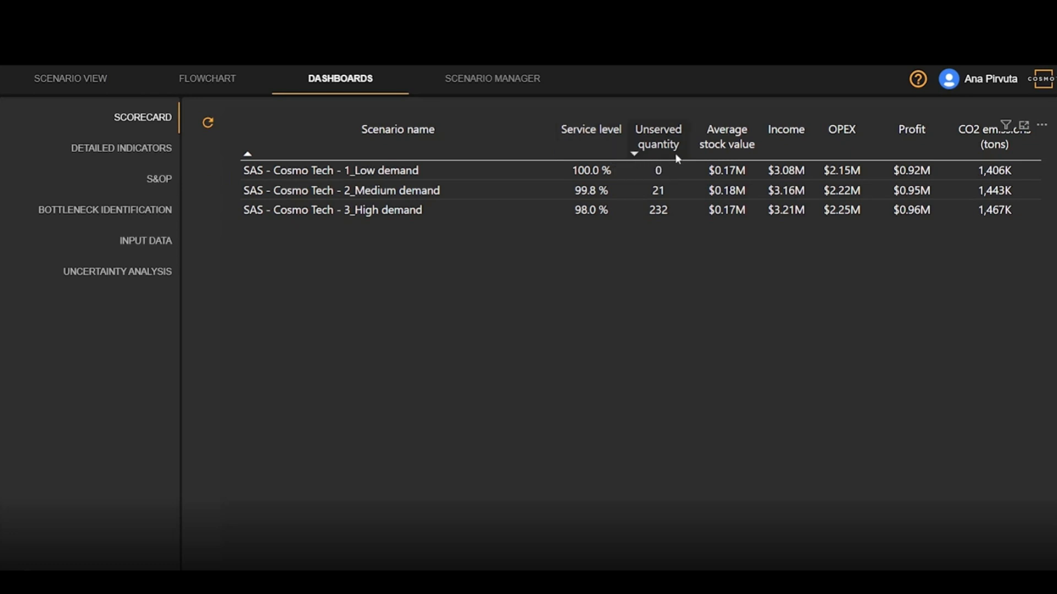
mouse_move(742, 159)
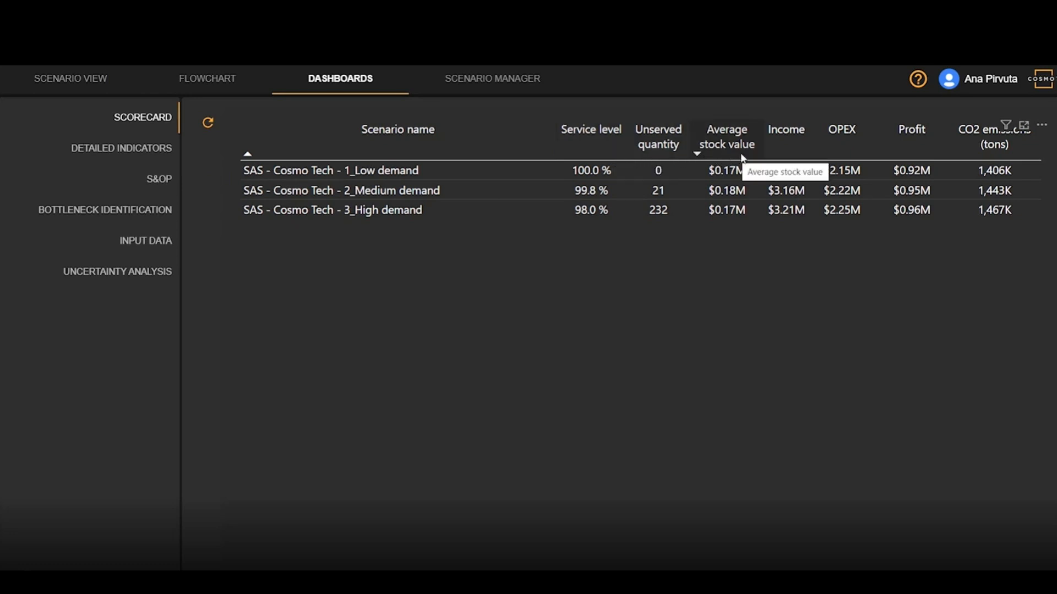
mouse_move(886, 154)
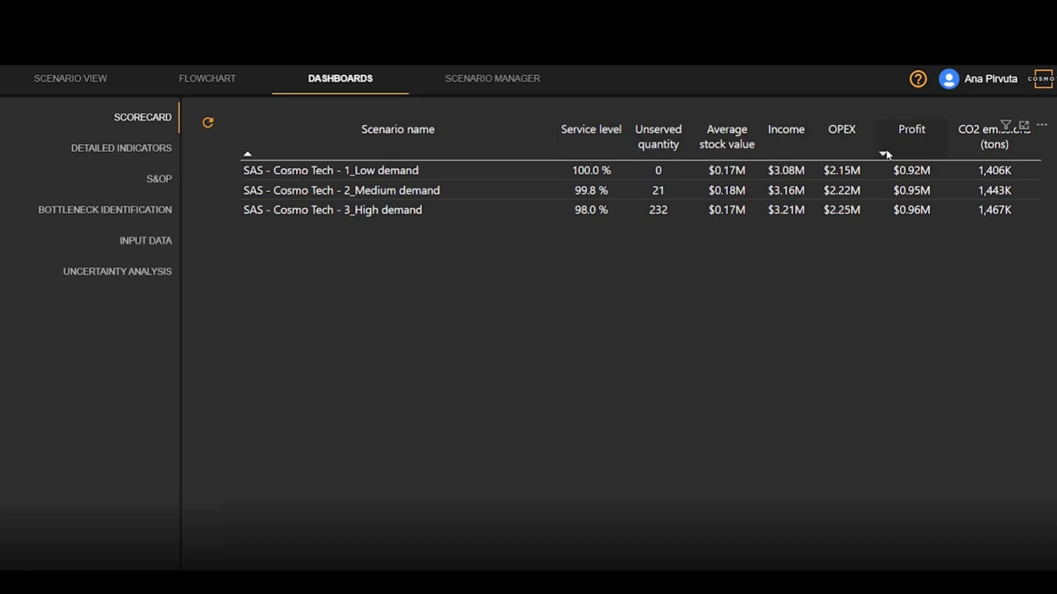
mouse_move(959, 153)
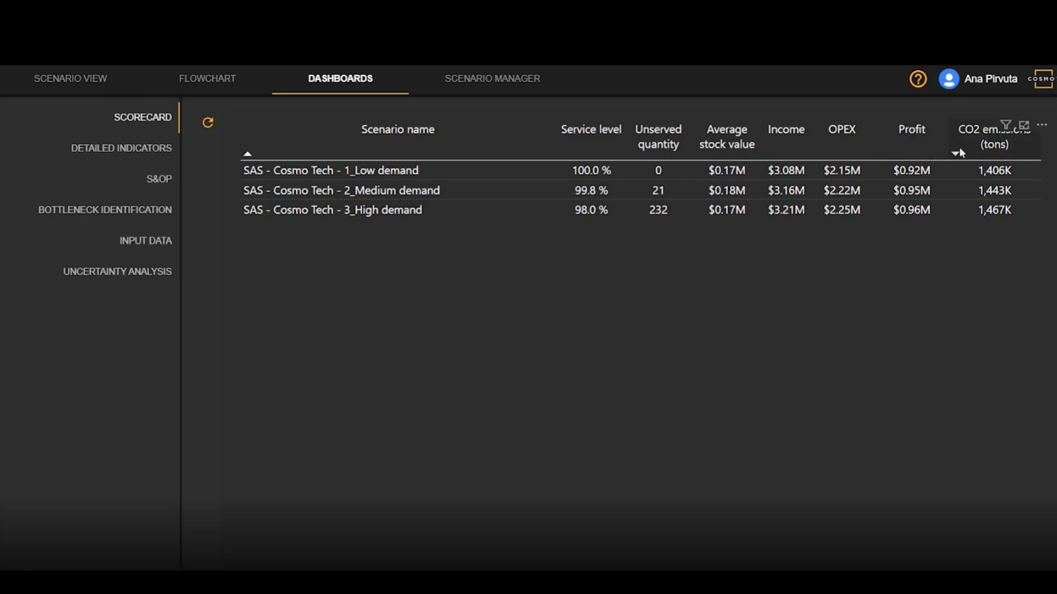
left_click(159, 178)
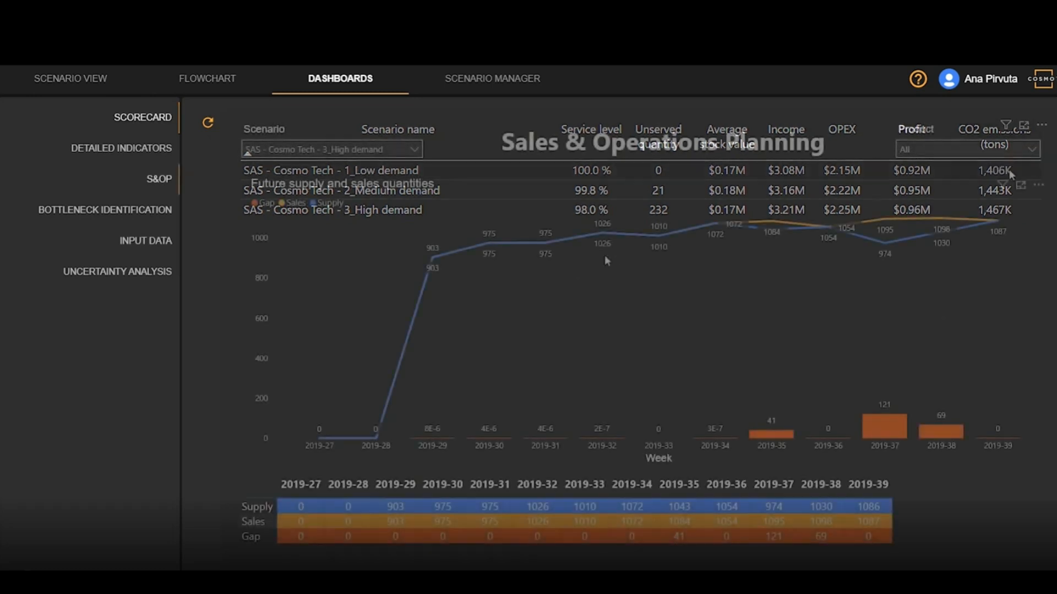
left_click(158, 179)
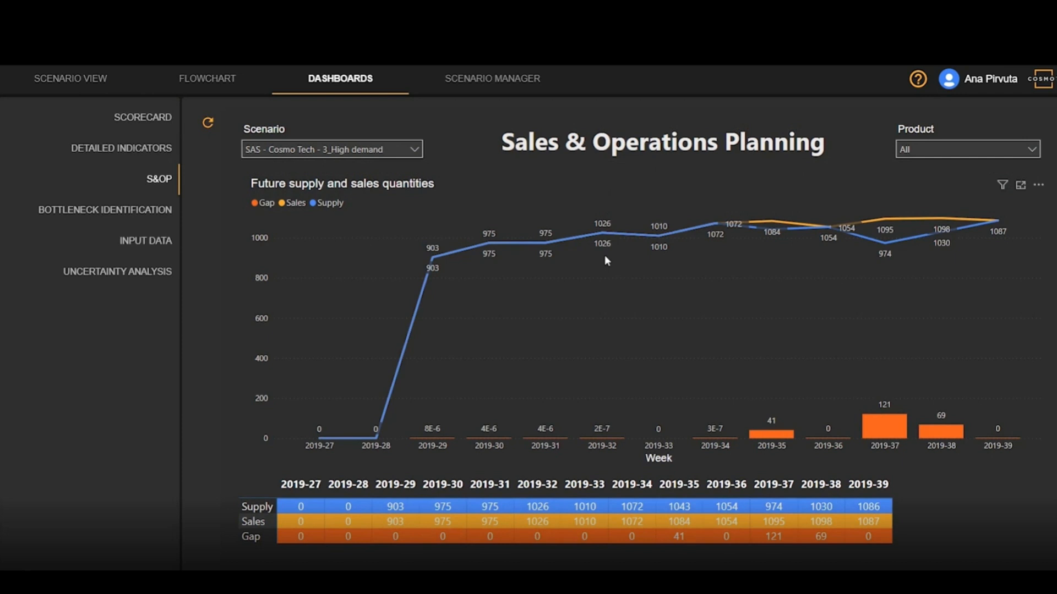
mouse_move(634, 235)
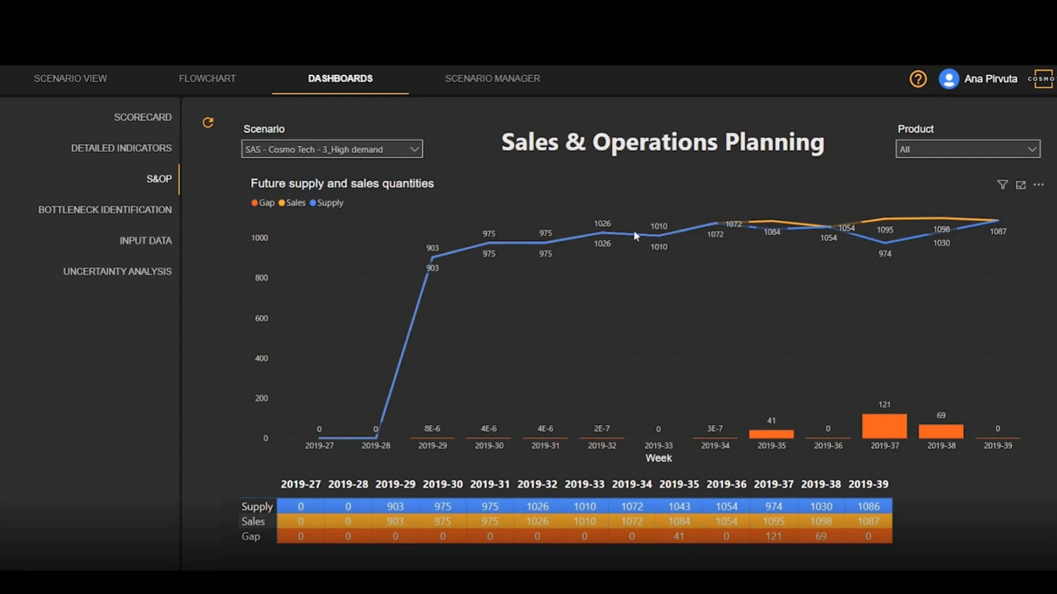
mouse_move(812, 221)
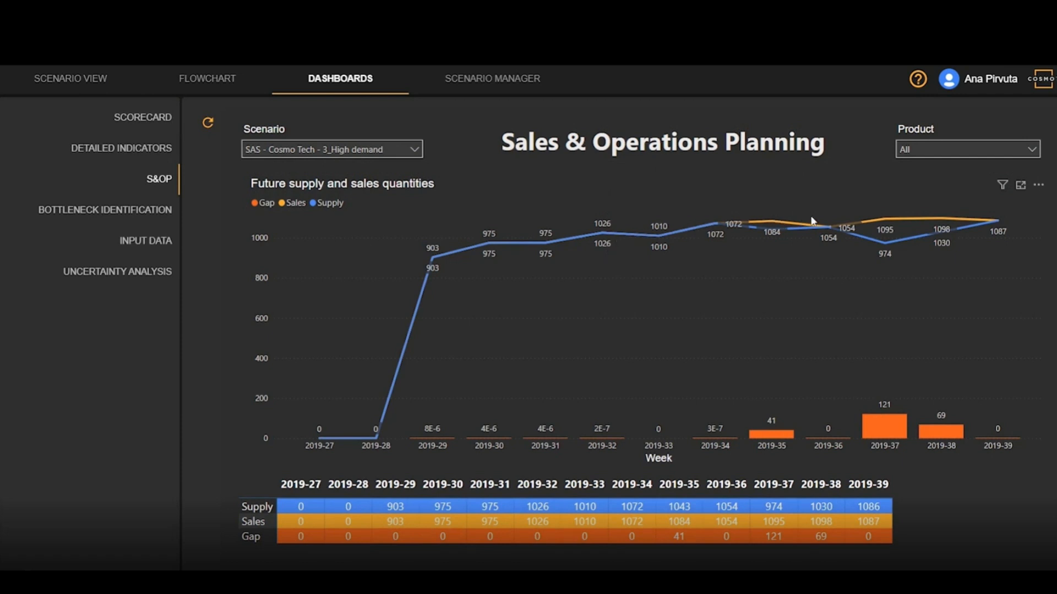
mouse_move(908, 223)
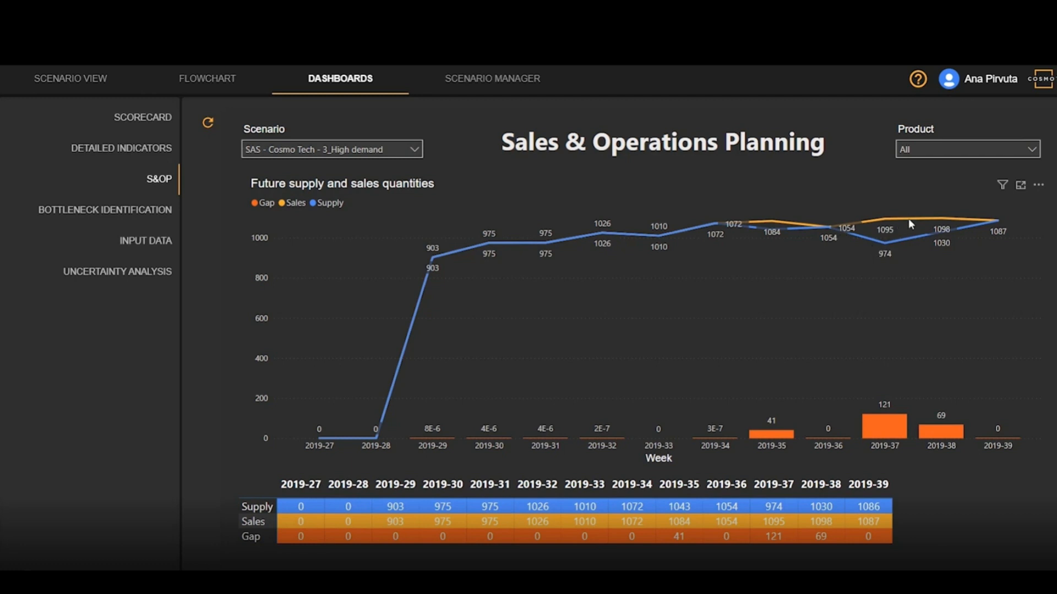
mouse_move(997, 228)
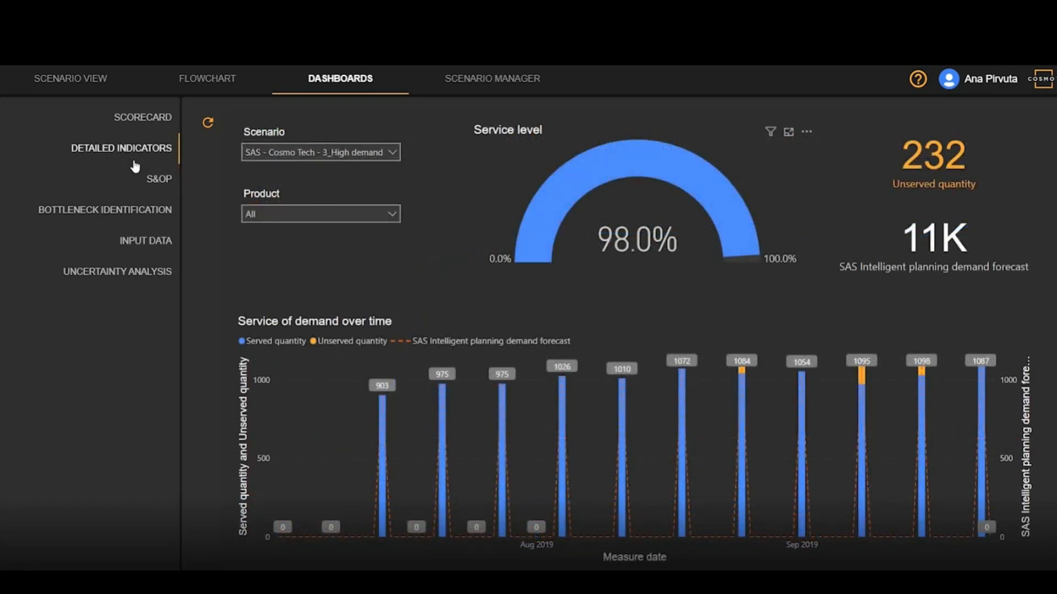
mouse_move(174, 165)
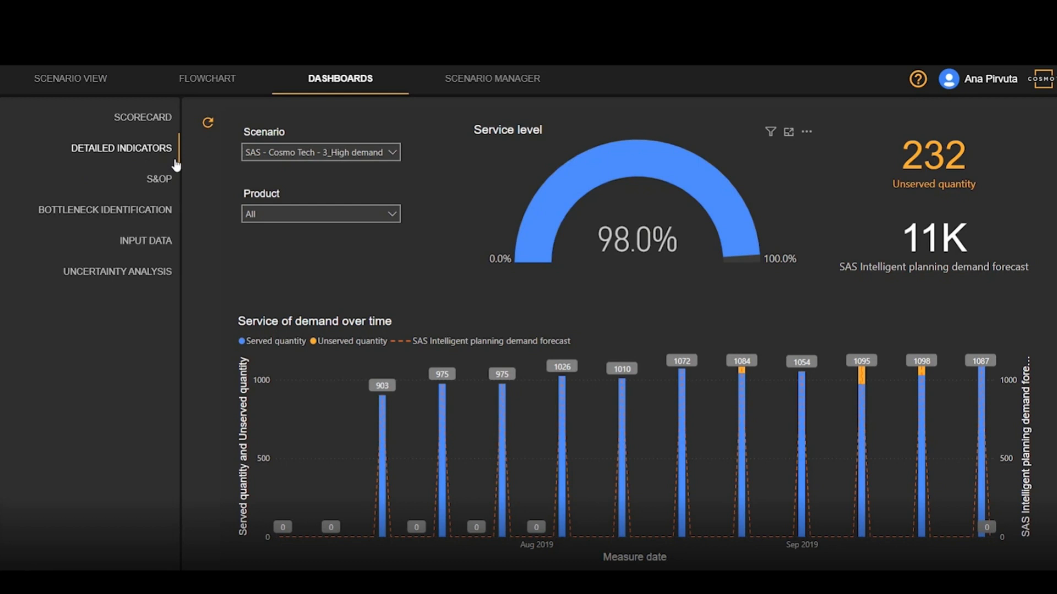
mouse_move(390, 175)
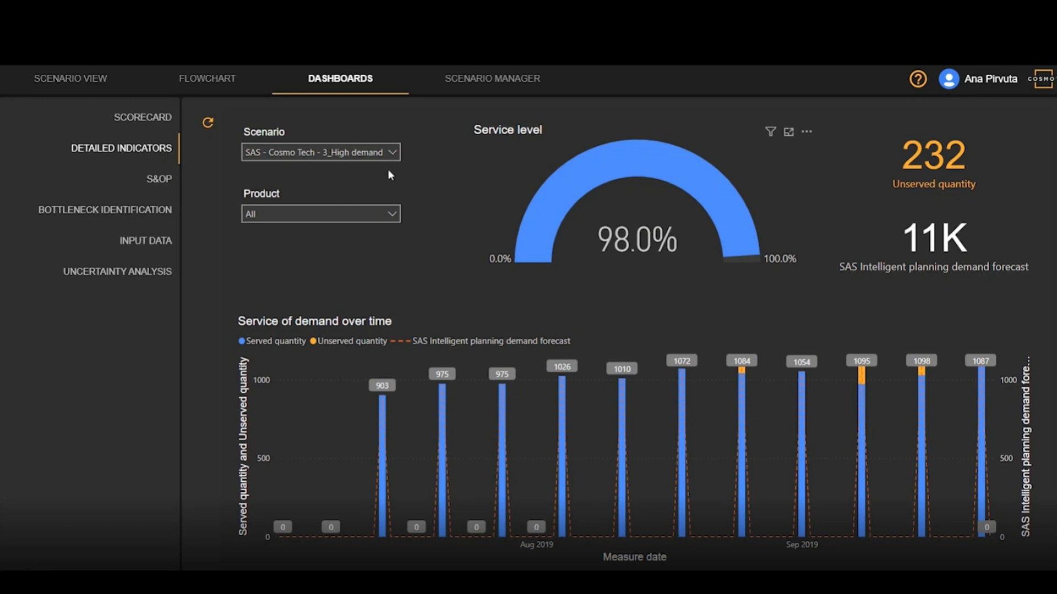
mouse_move(458, 205)
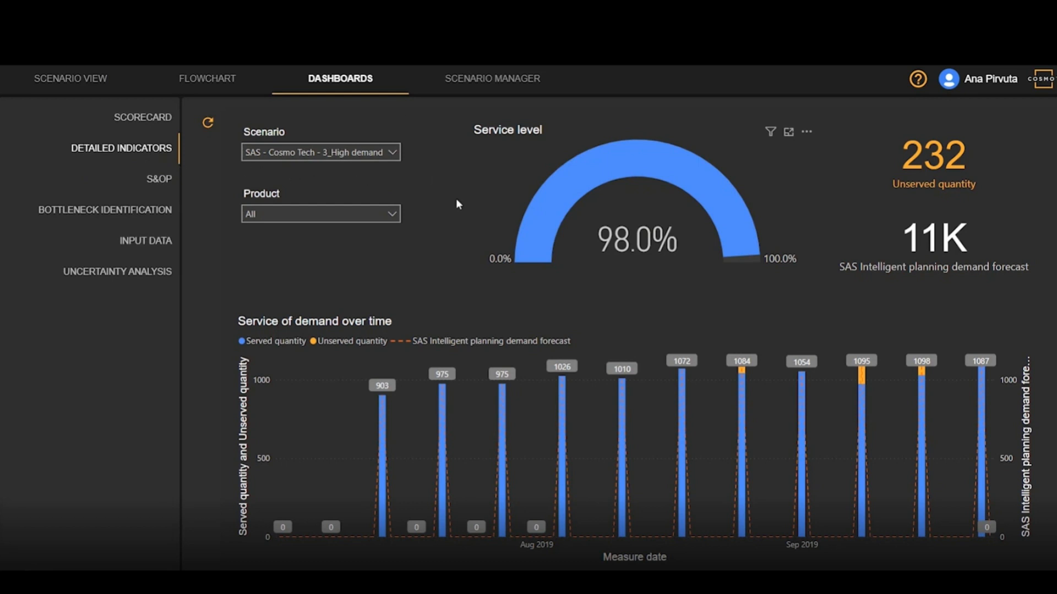
mouse_move(742, 342)
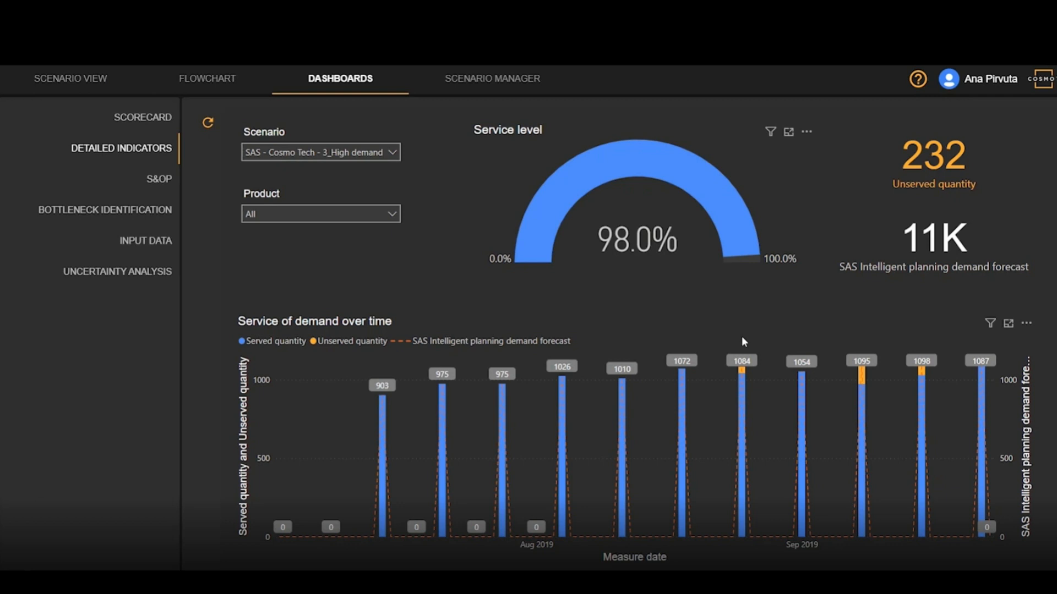
mouse_move(907, 329)
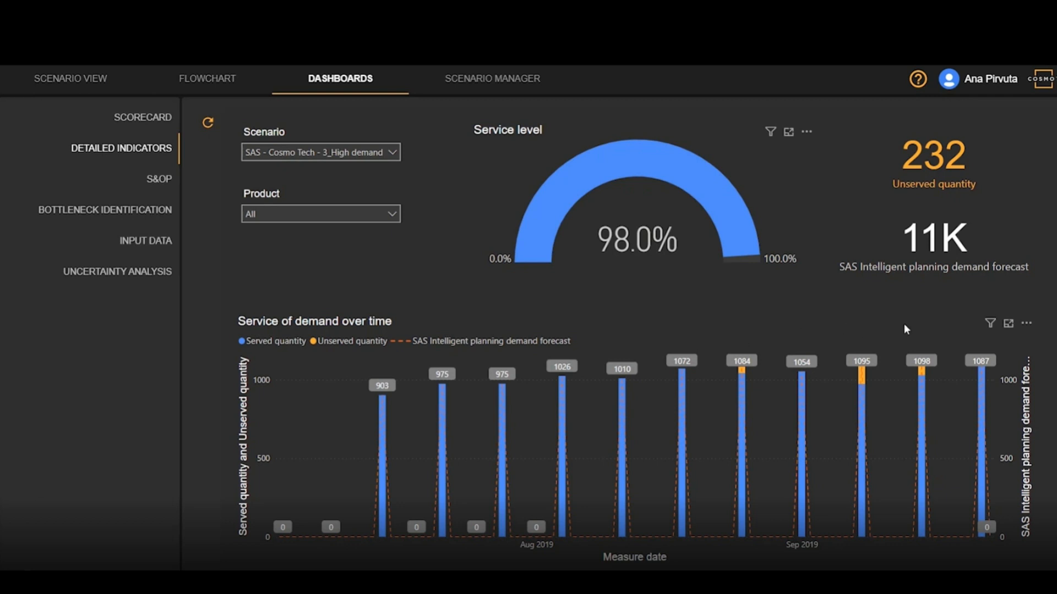
mouse_move(935, 339)
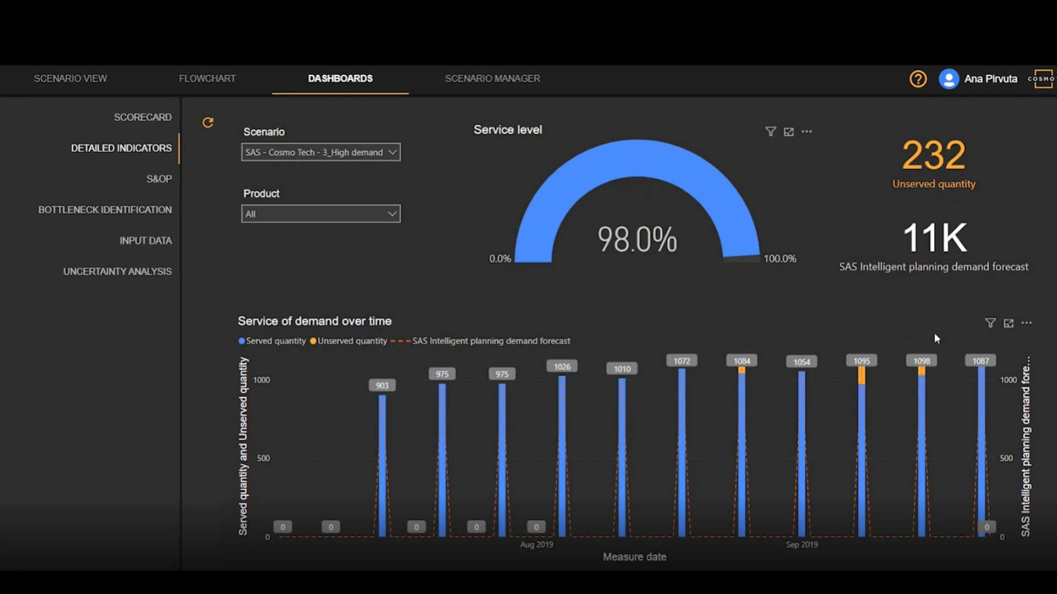
mouse_move(996, 214)
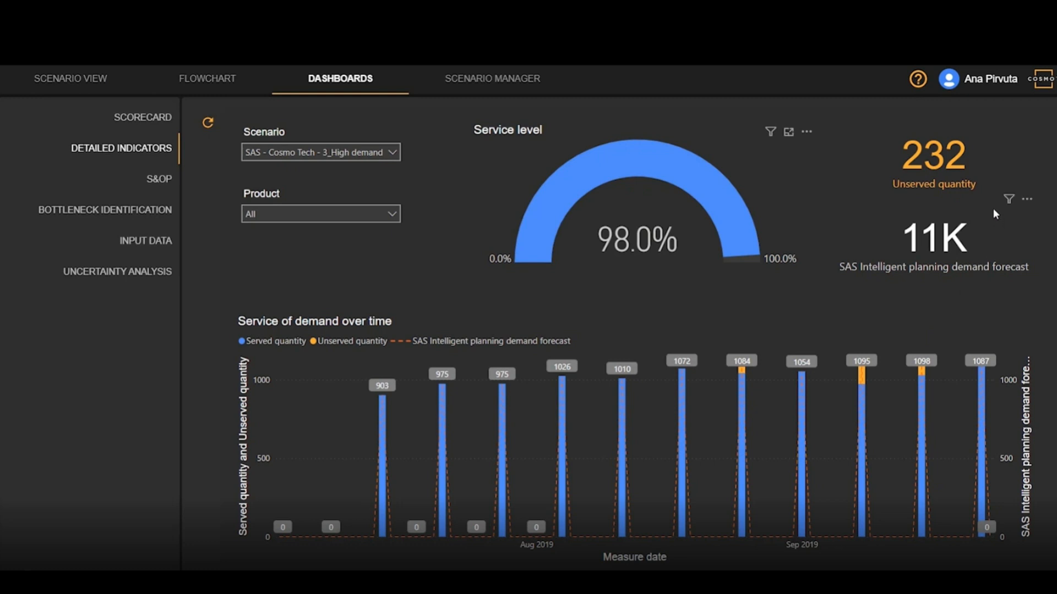
mouse_move(924, 205)
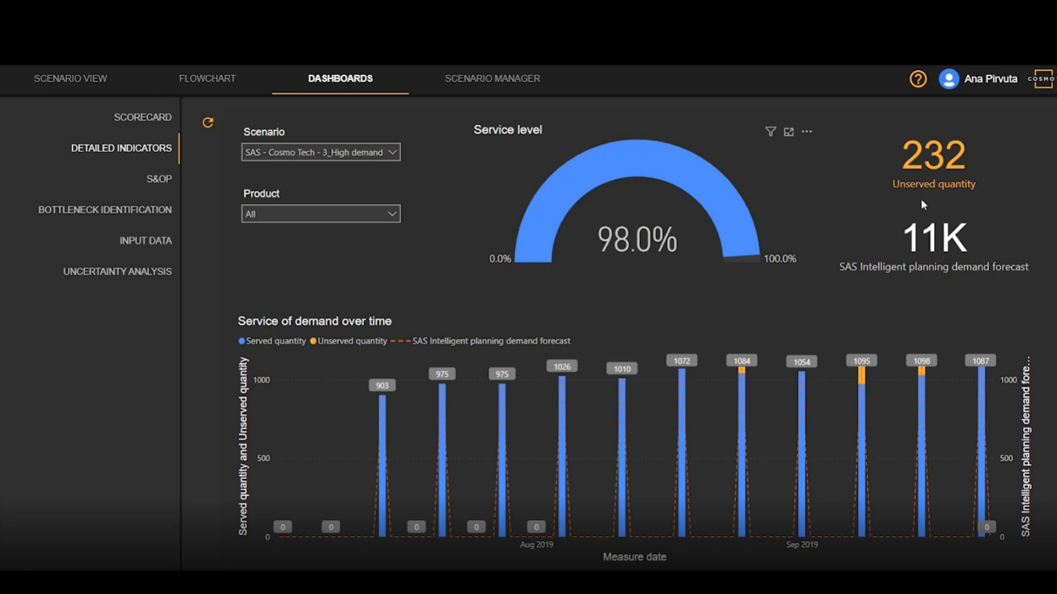
mouse_move(892, 206)
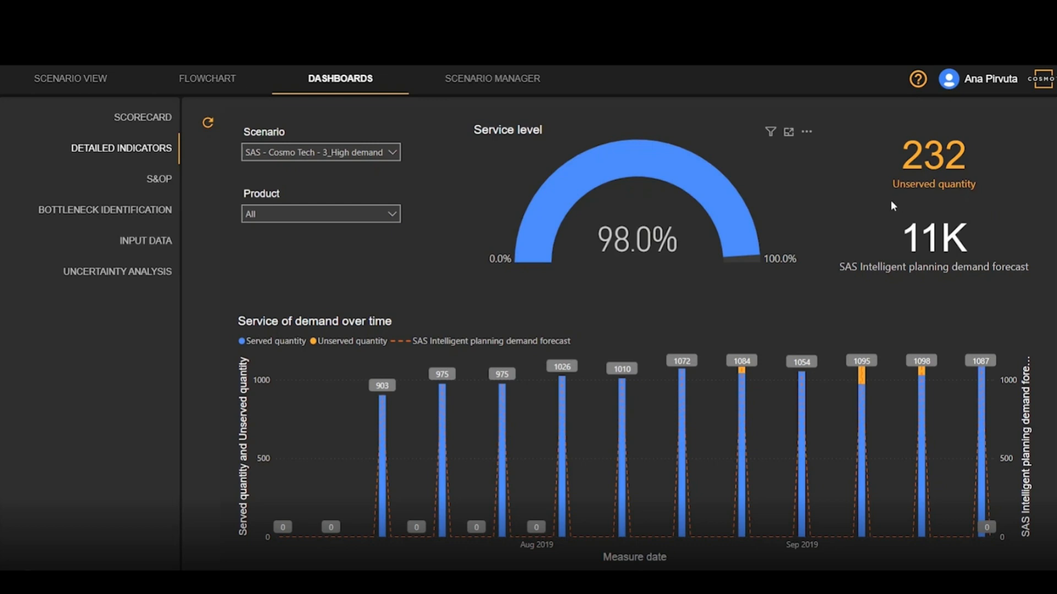
Open the Bottleneck Identification dashboard for the 3_High demand scenario
left_click(105, 210)
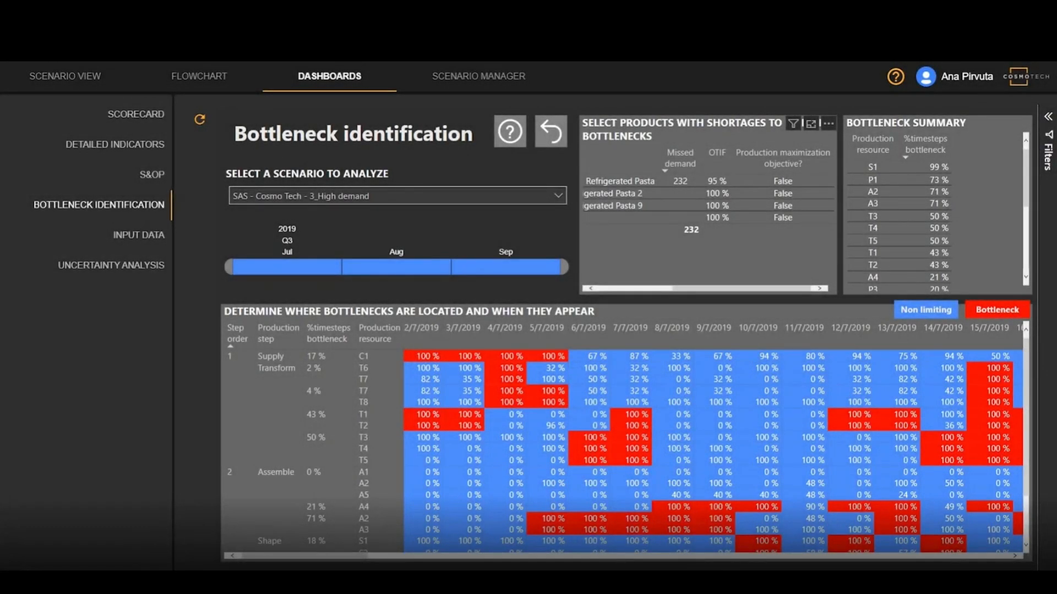
mouse_move(49, 228)
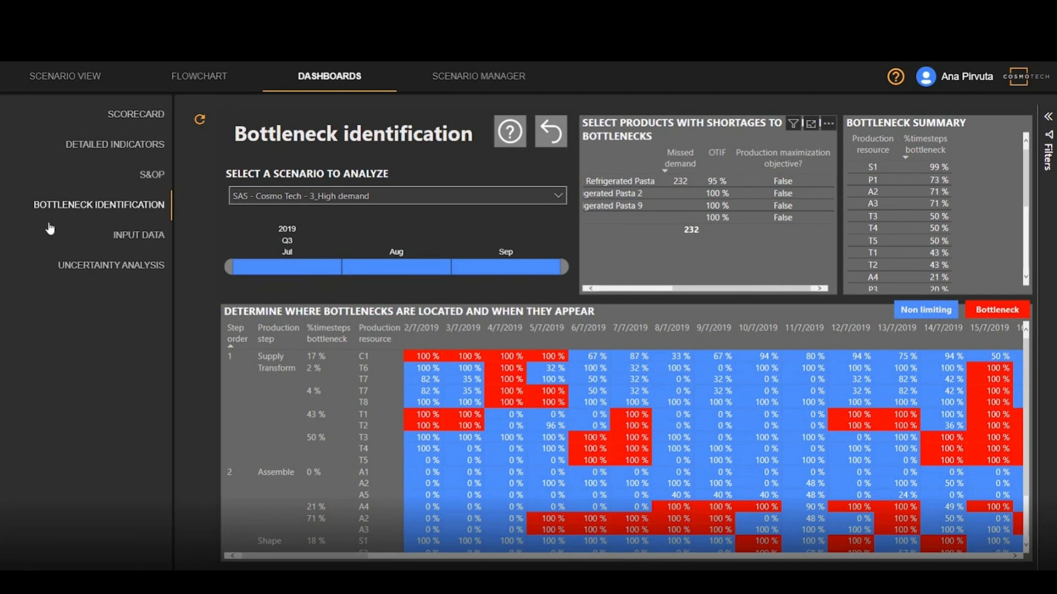
mouse_move(122, 222)
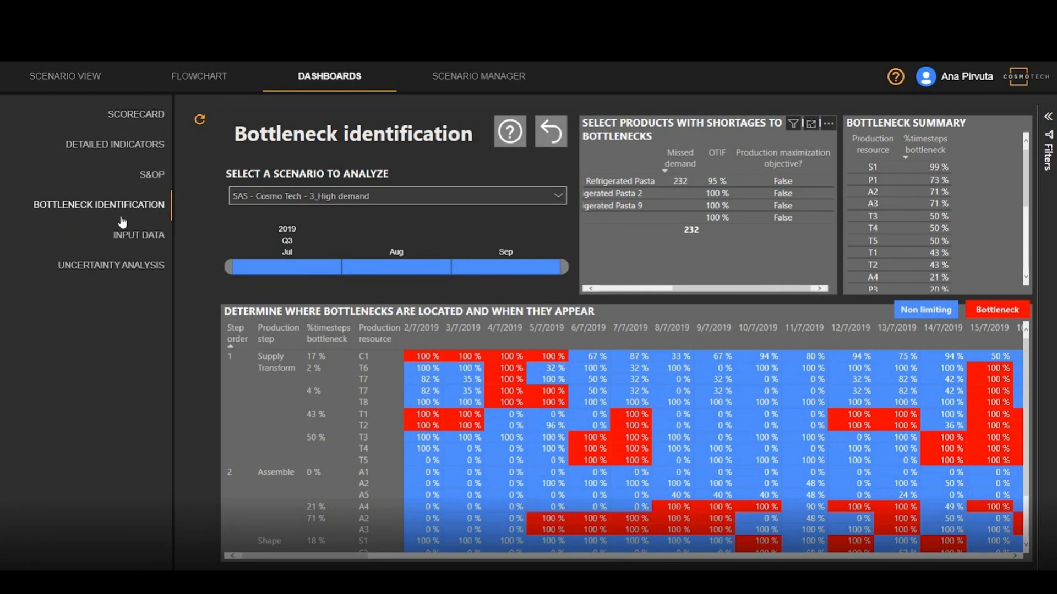
mouse_move(111, 222)
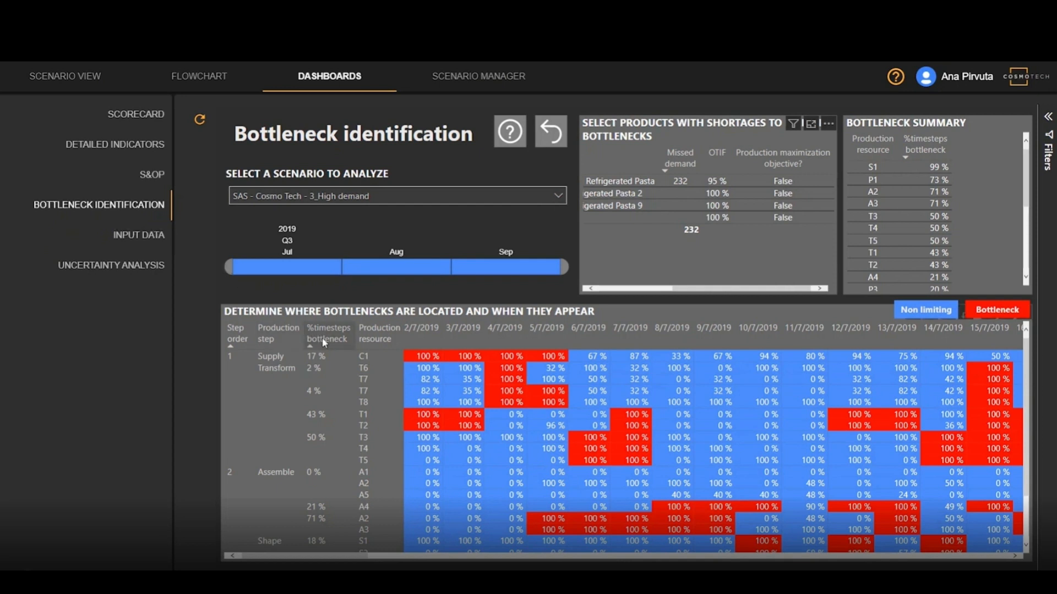
mouse_move(488, 366)
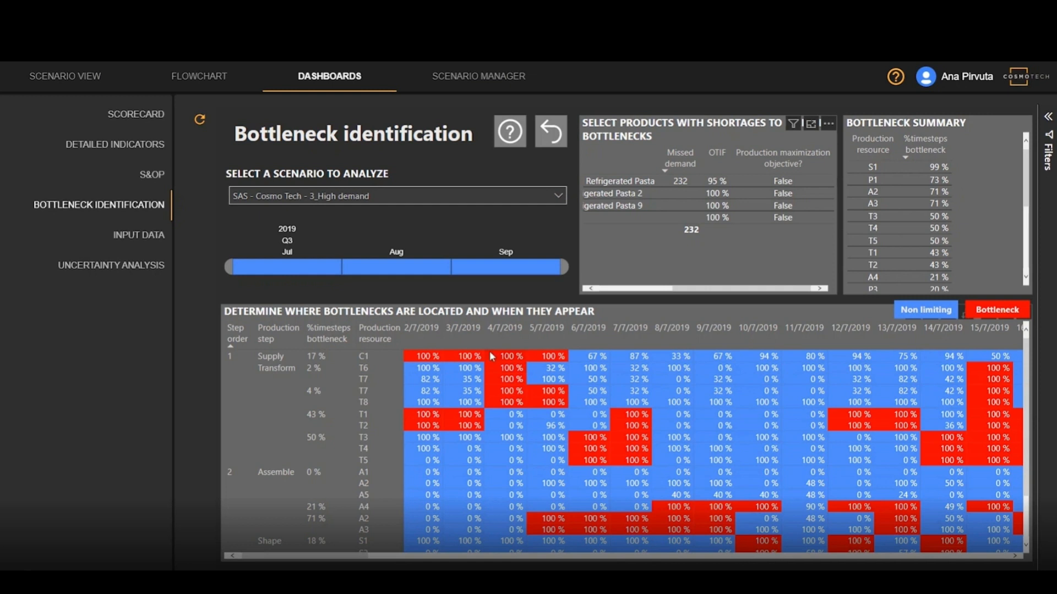
mouse_move(409, 361)
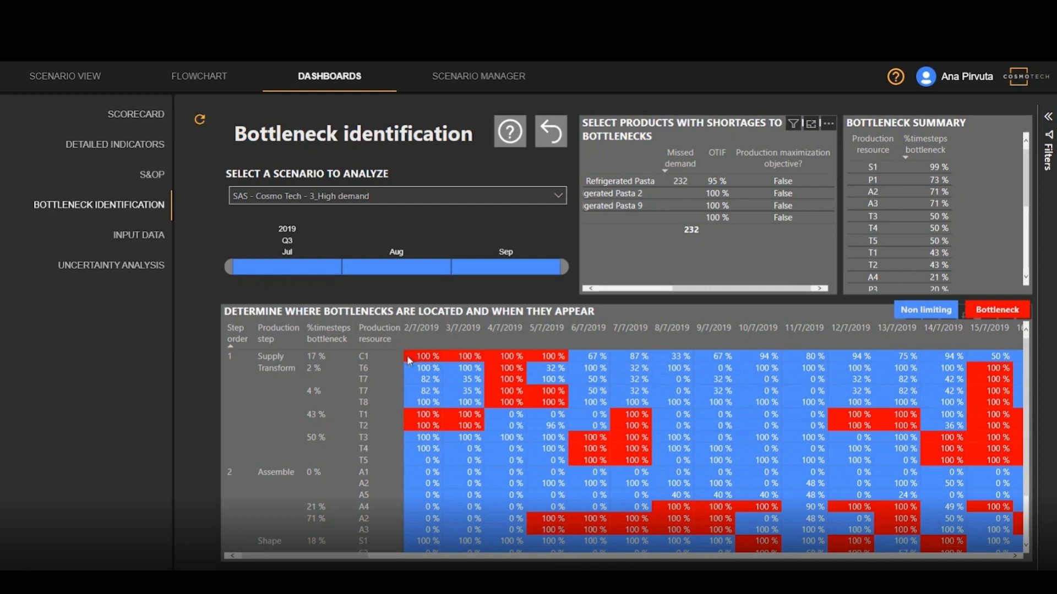
mouse_move(394, 364)
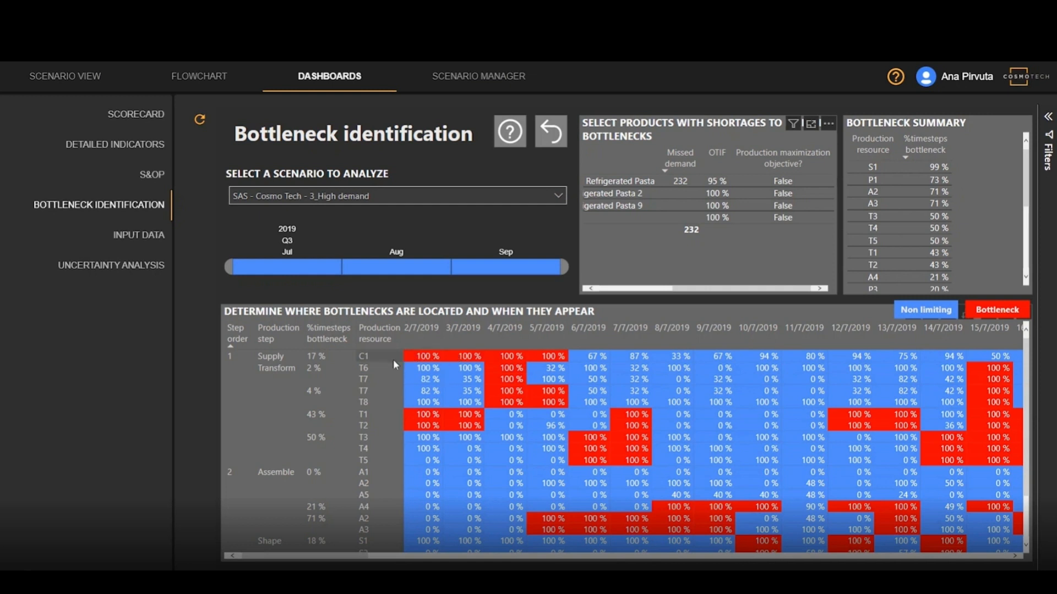
mouse_move(273, 349)
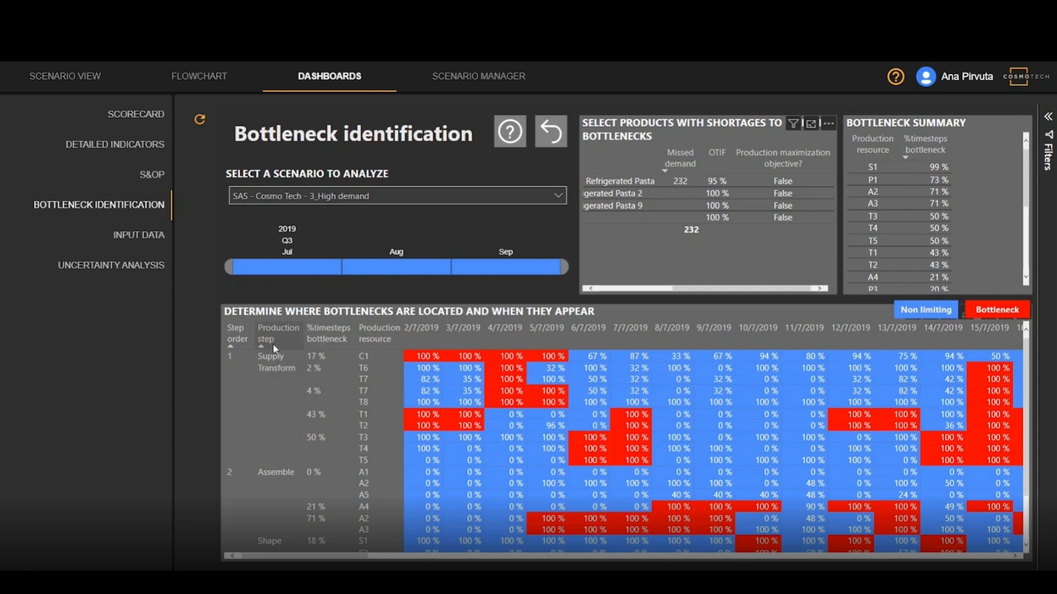
mouse_move(267, 432)
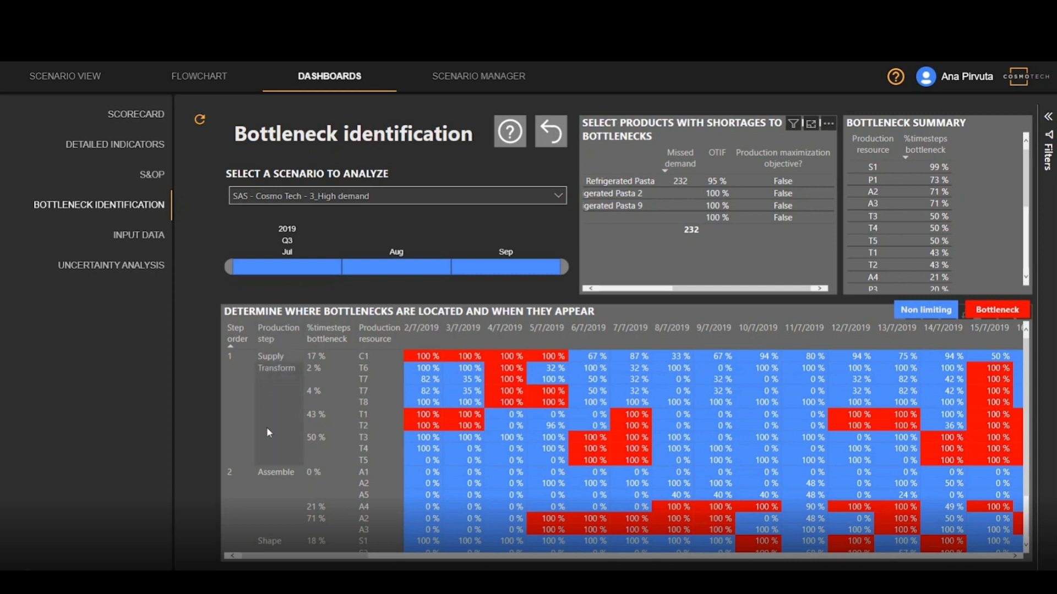
mouse_move(273, 500)
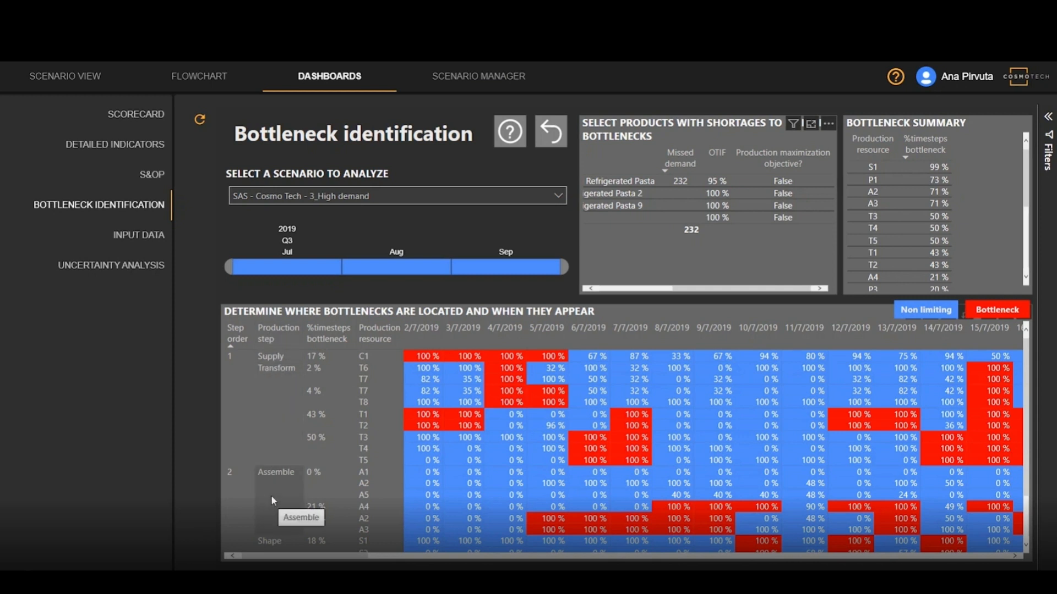
mouse_move(470, 279)
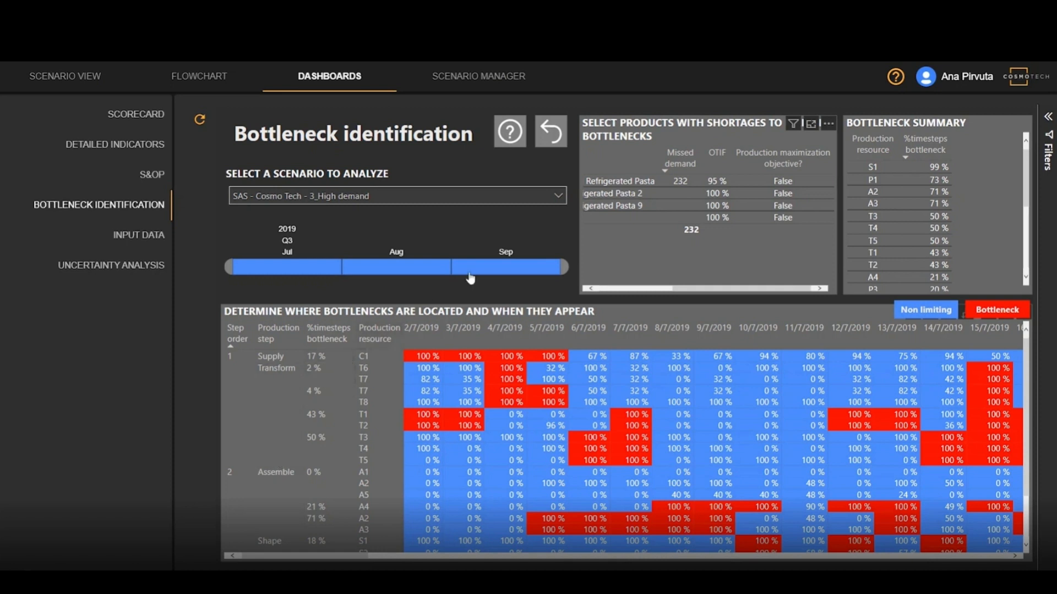
mouse_move(594, 186)
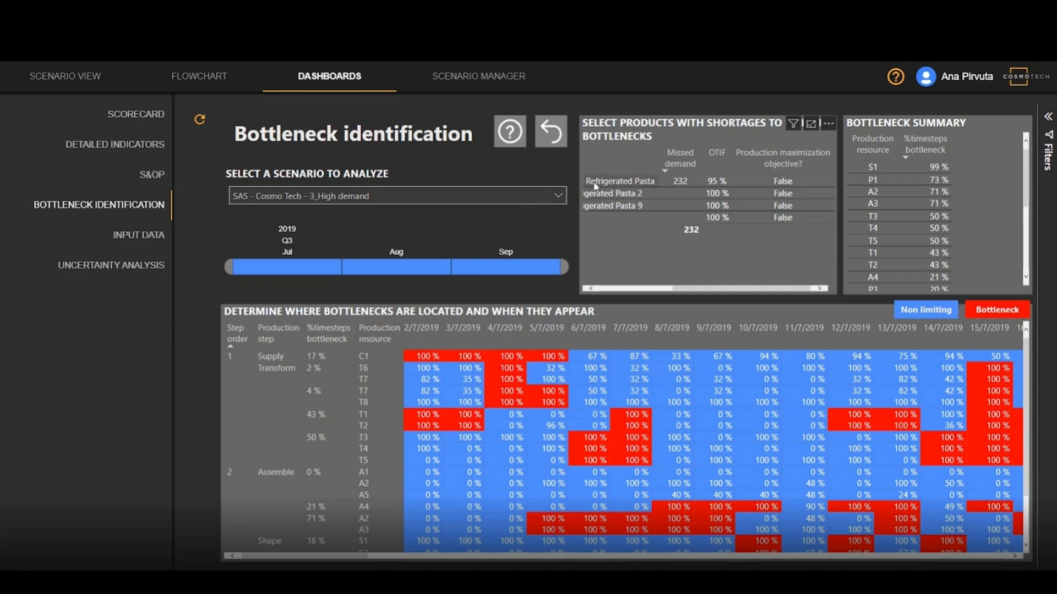
Filter the bottleneck views to the first Refrigerated Pasta shortage row
left_click(619, 181)
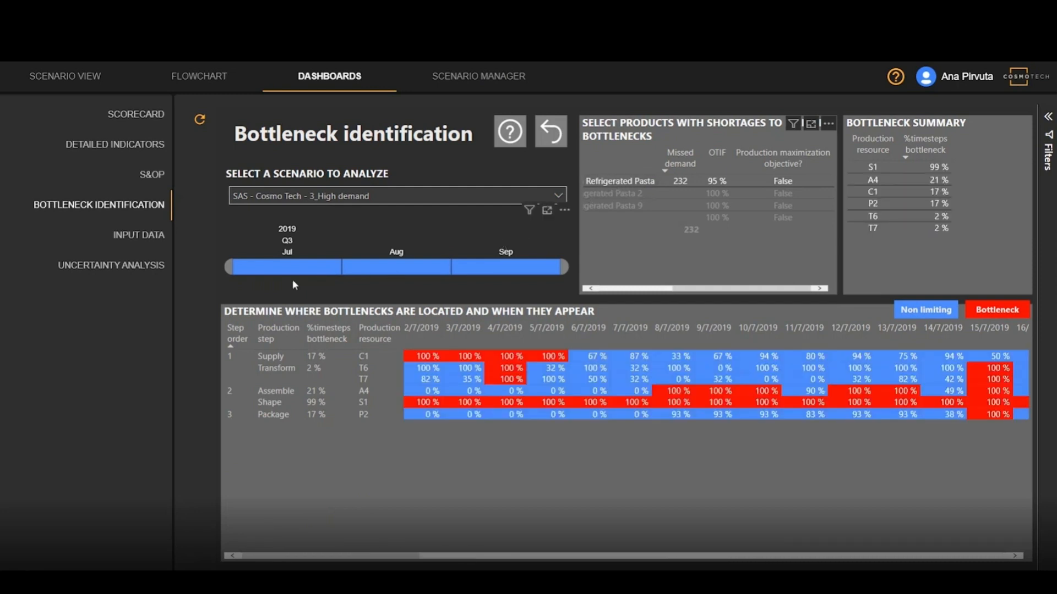
mouse_move(207, 463)
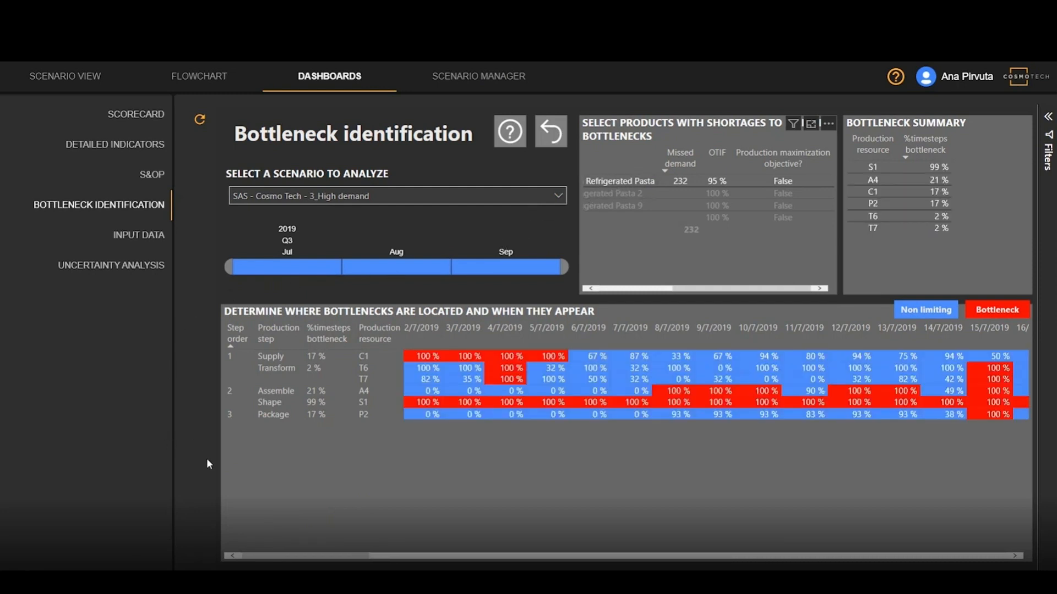
mouse_move(249, 481)
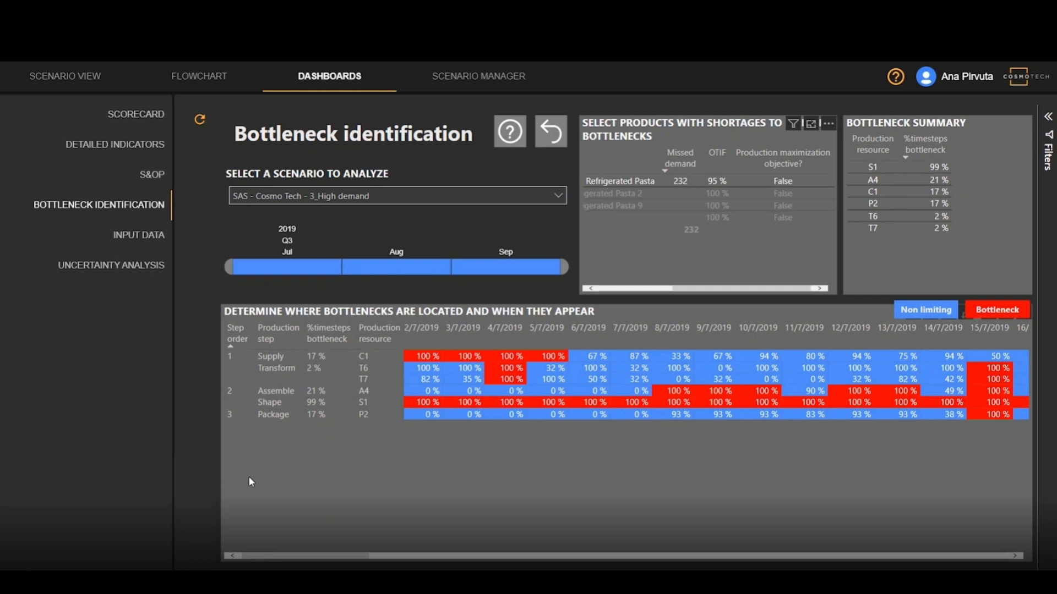
mouse_move(261, 472)
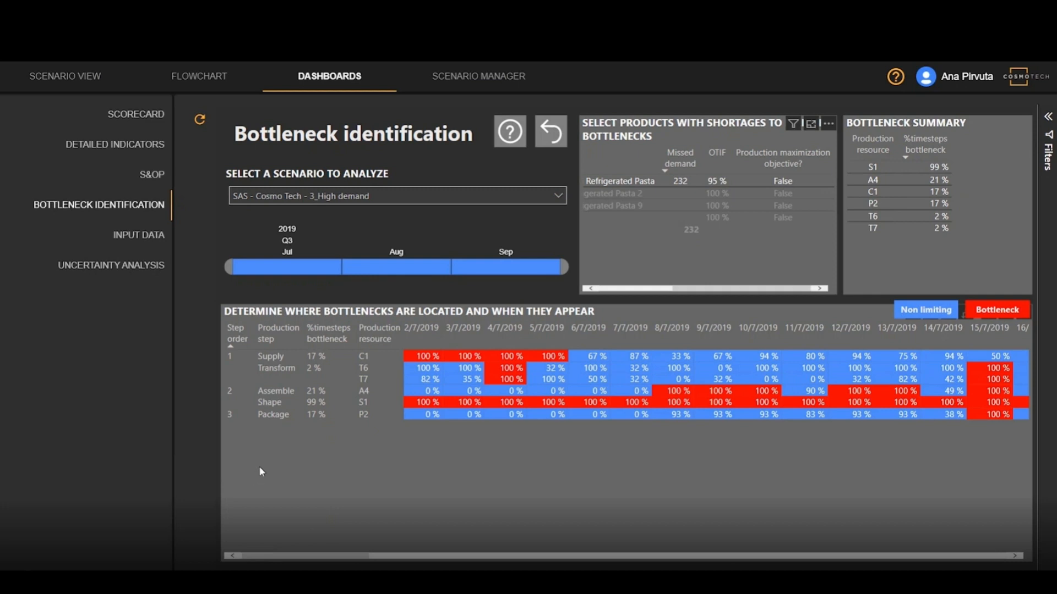
mouse_move(255, 458)
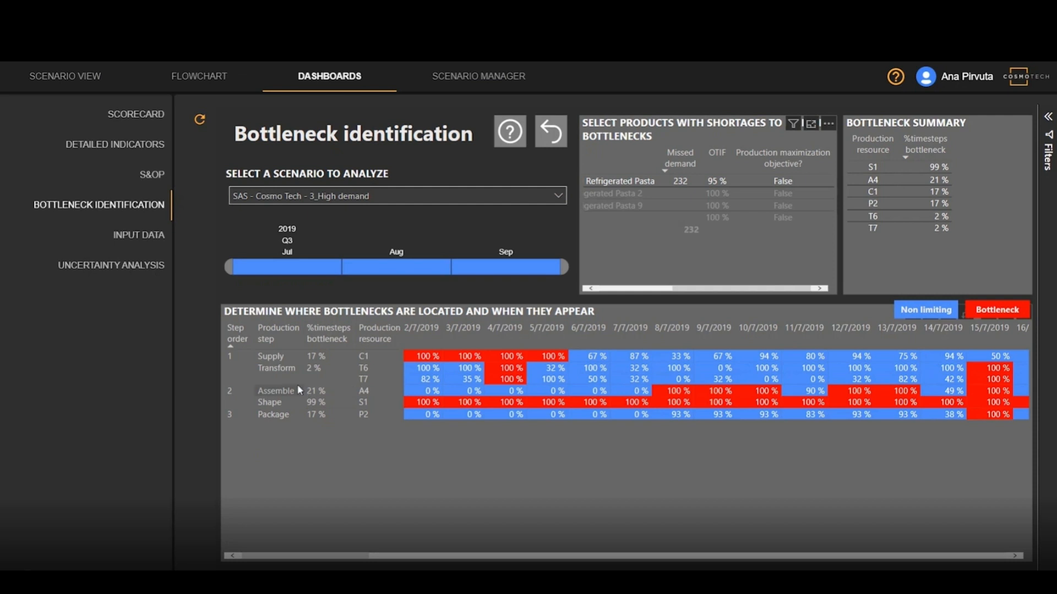
mouse_move(224, 404)
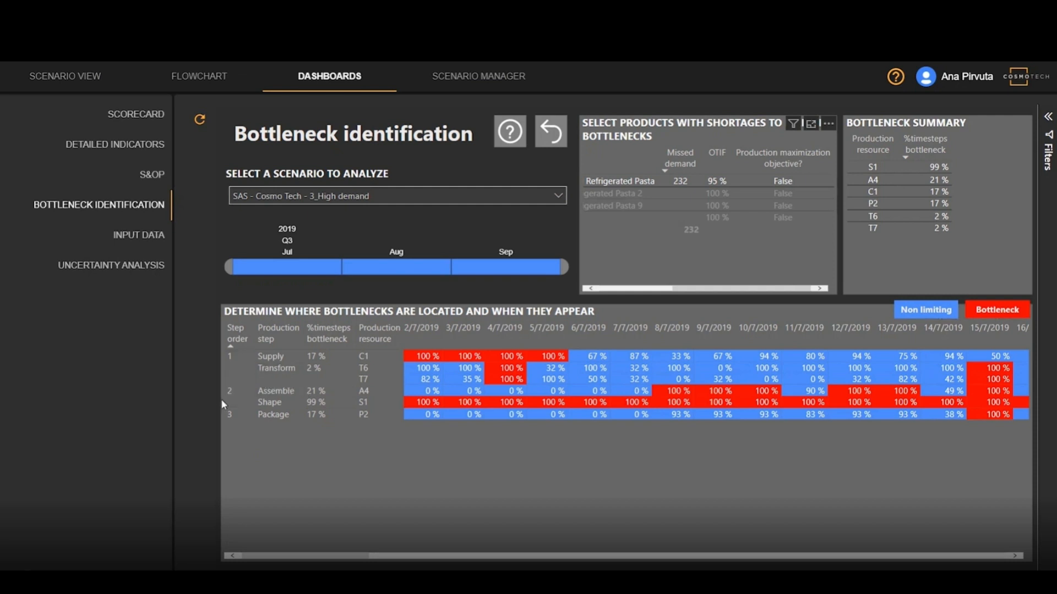
mouse_move(293, 409)
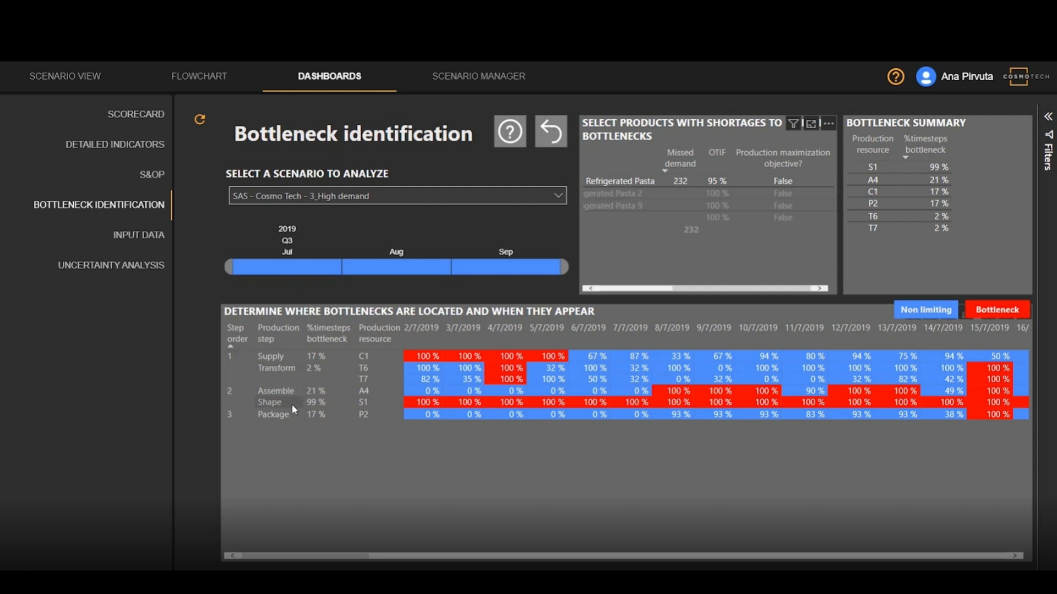
mouse_move(302, 407)
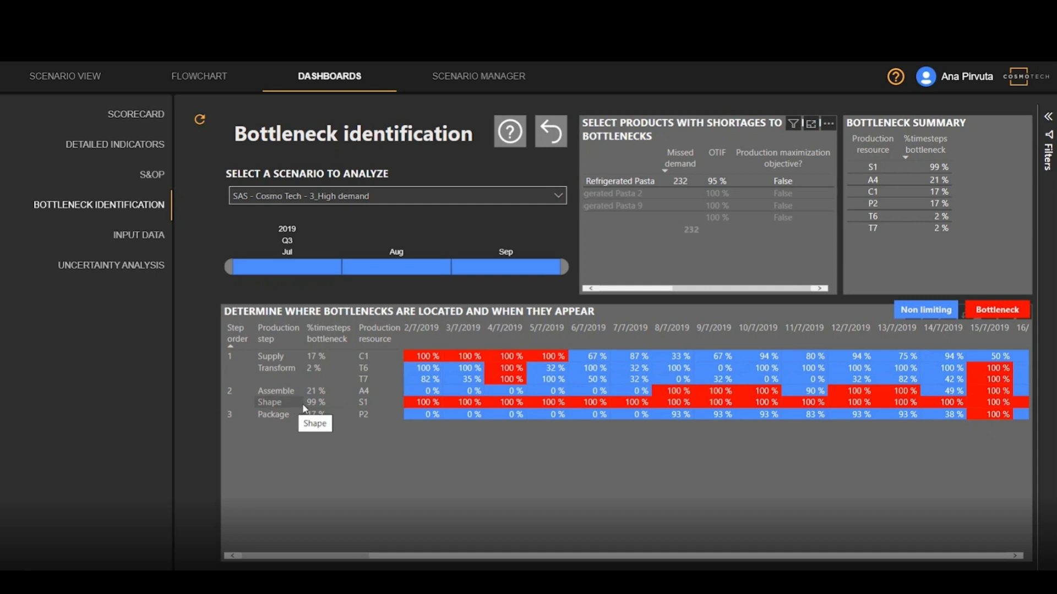
mouse_move(637, 329)
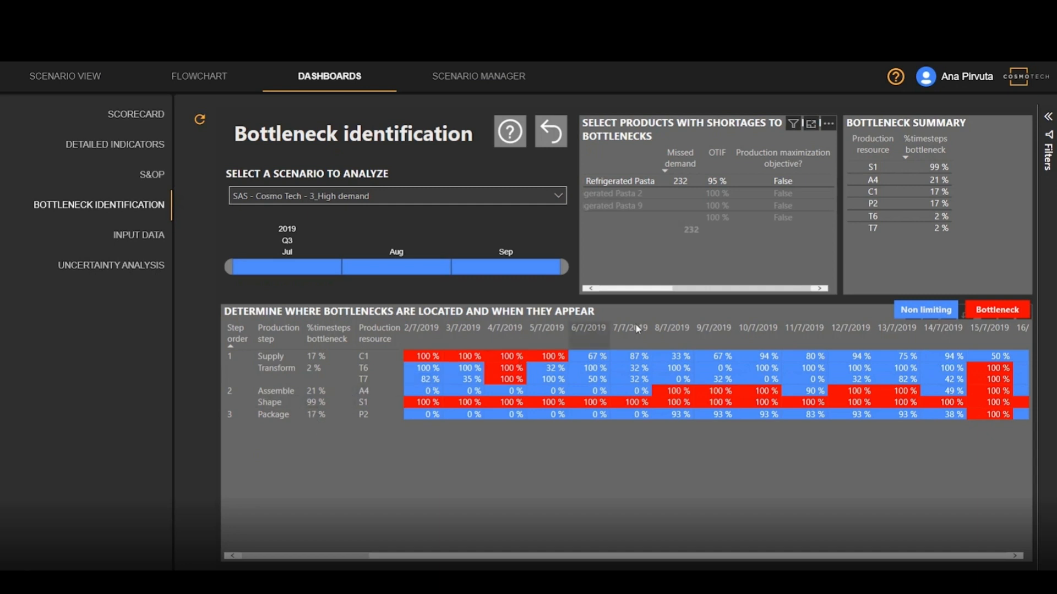
mouse_move(864, 196)
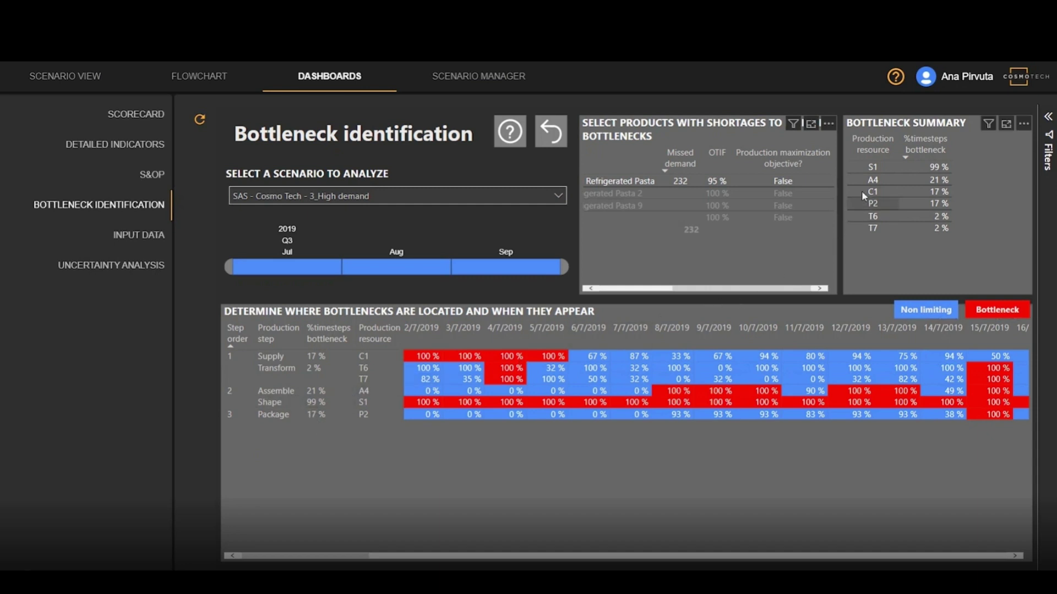
mouse_move(885, 173)
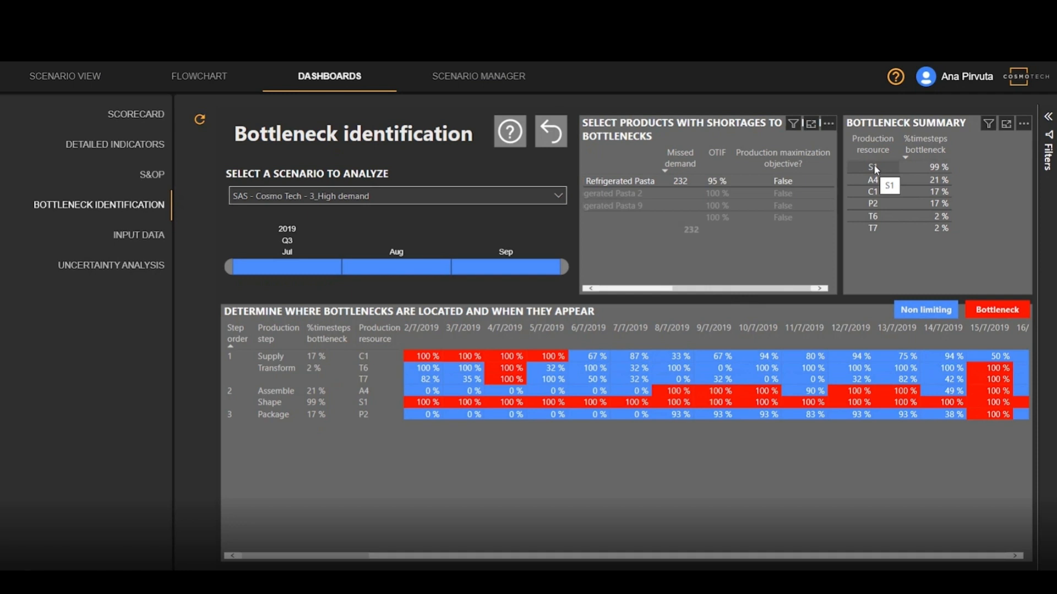
mouse_move(867, 129)
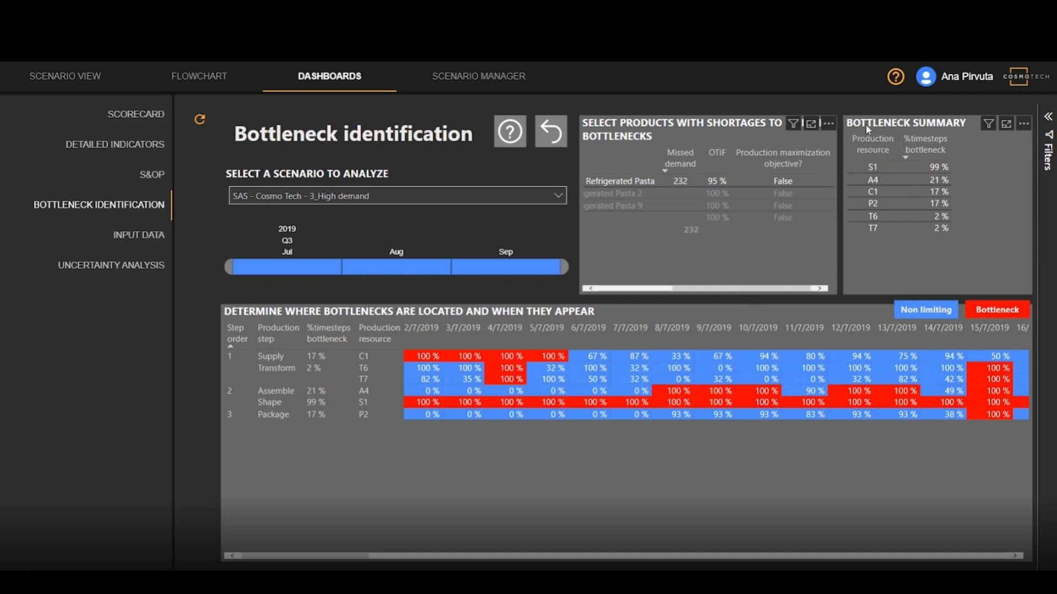
mouse_move(847, 142)
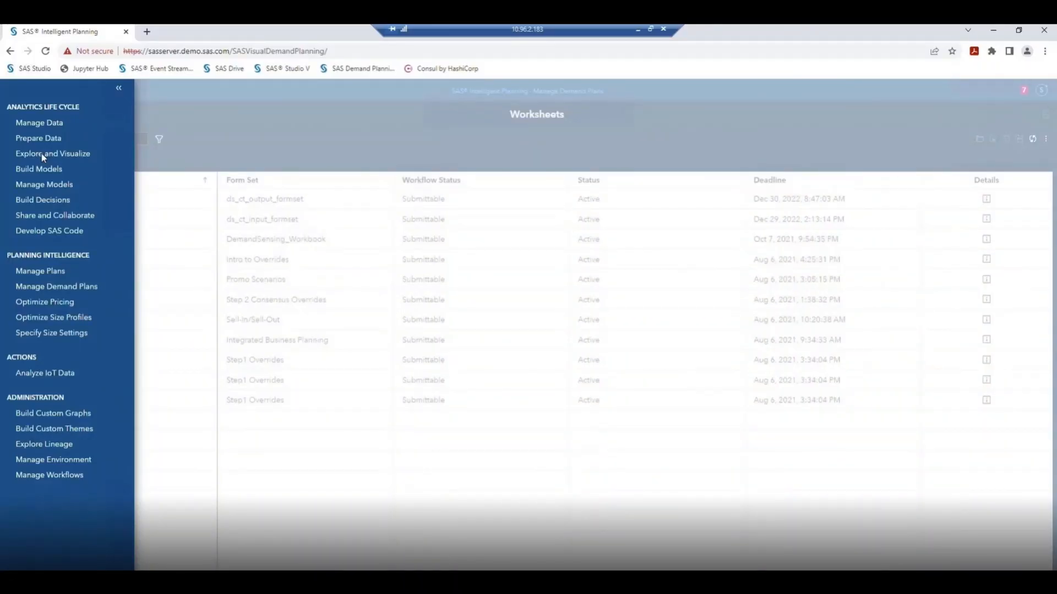
Go to Explore and Visualize to reach the Unserved_Demand report
left_click(53, 154)
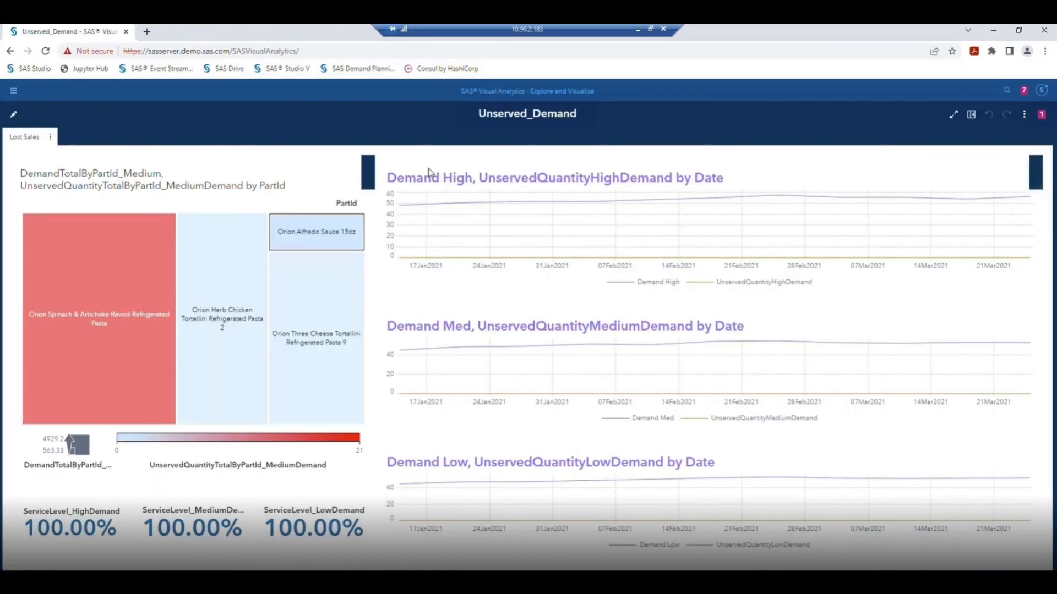
mouse_move(672, 203)
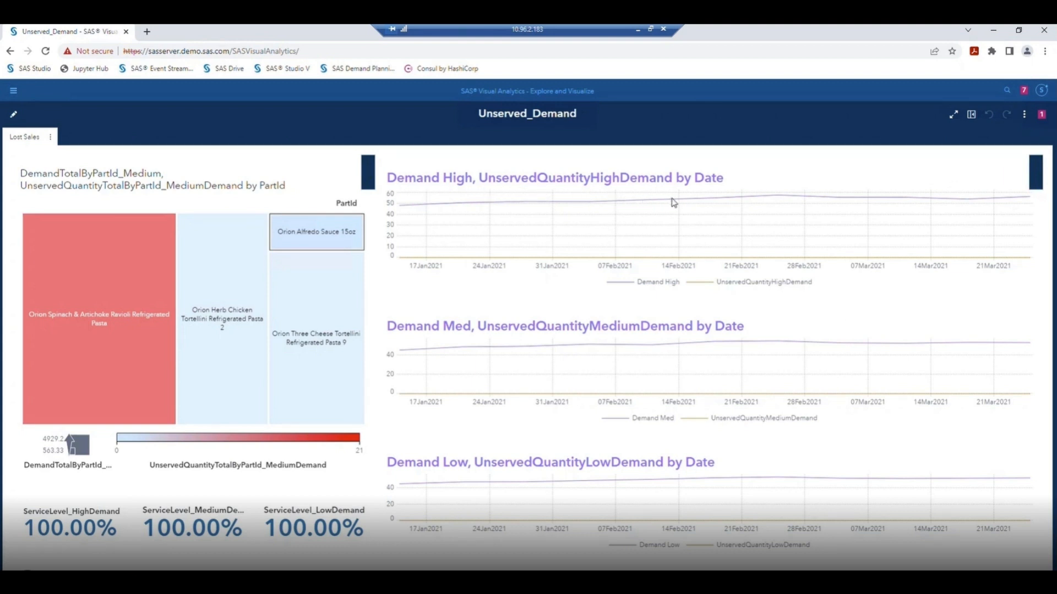
mouse_move(403, 178)
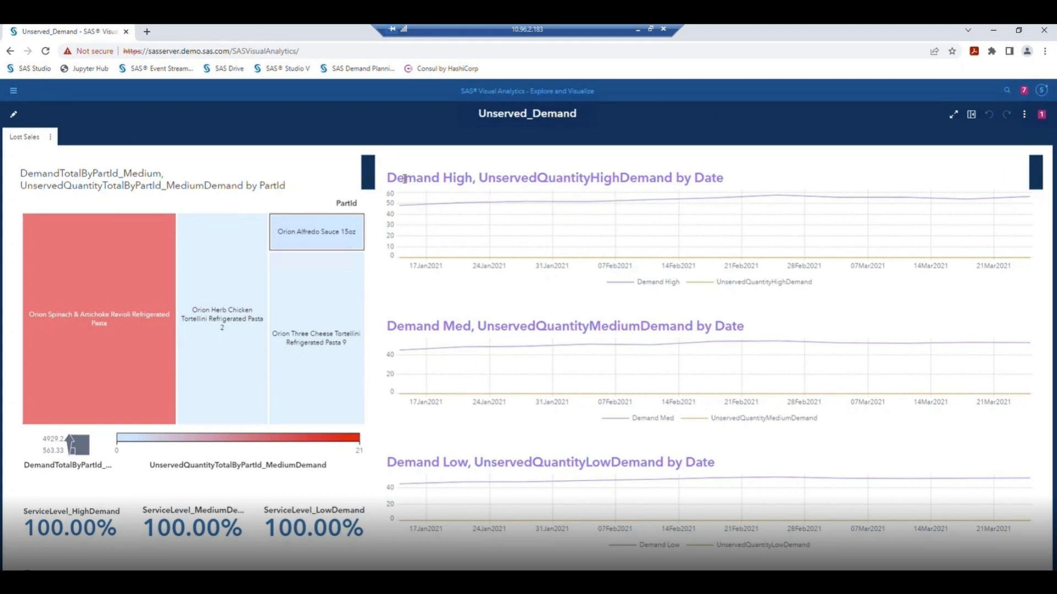
mouse_move(448, 340)
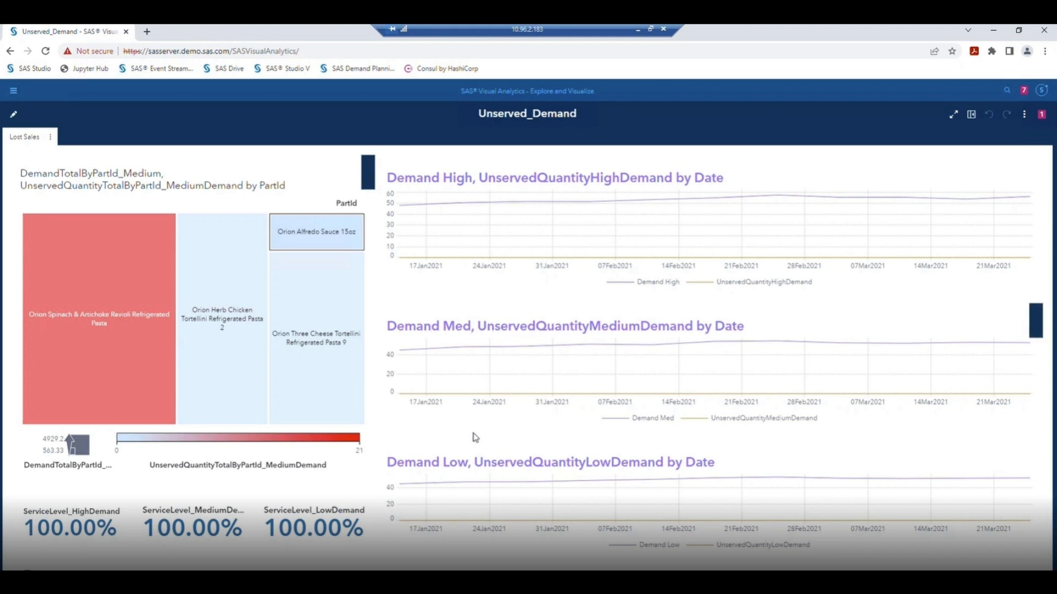
mouse_move(273, 382)
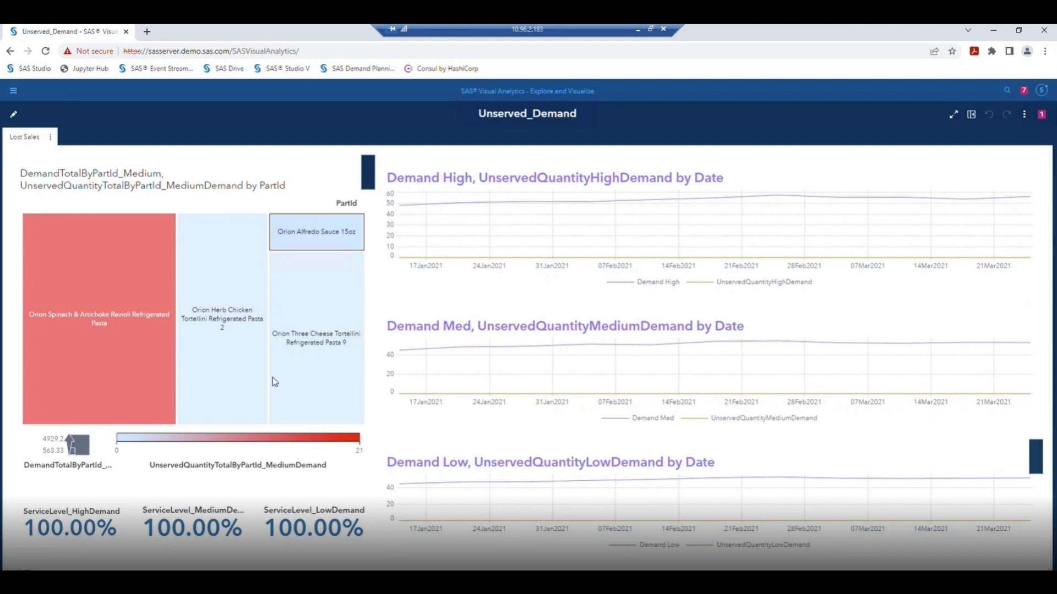
mouse_move(217, 387)
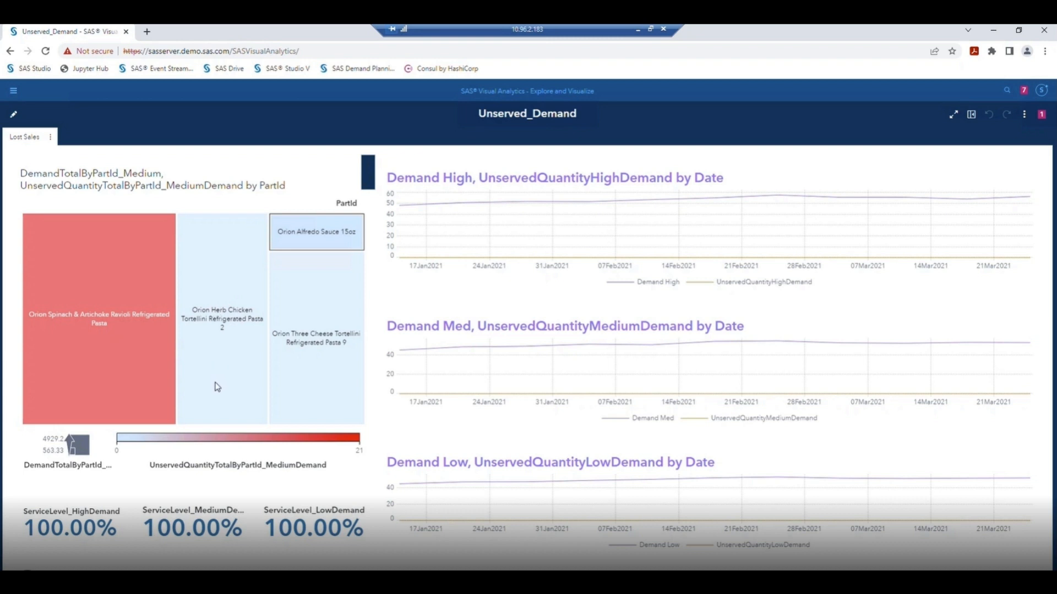
mouse_move(235, 281)
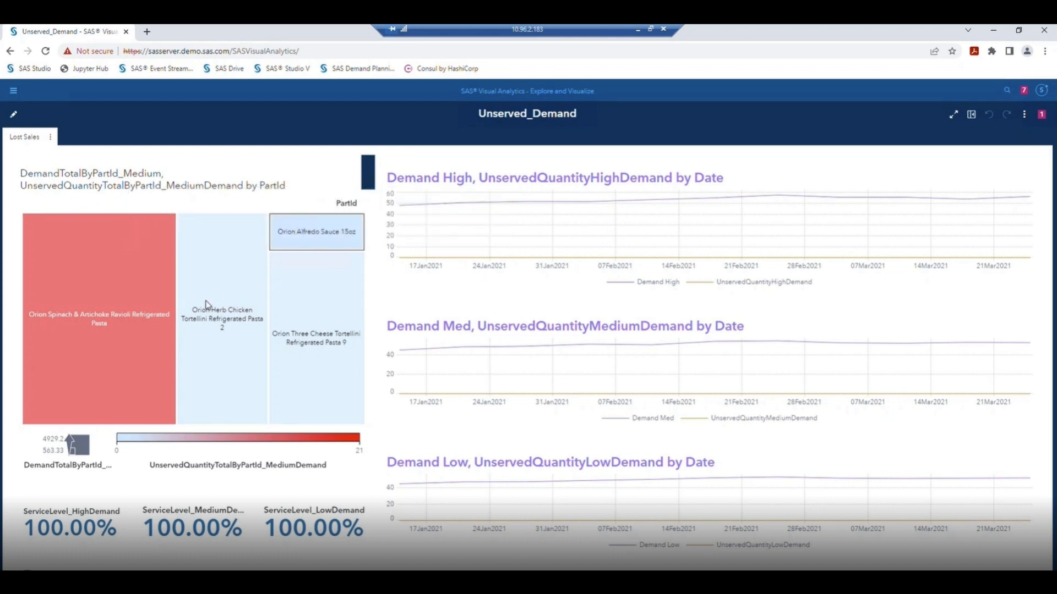
mouse_move(221, 360)
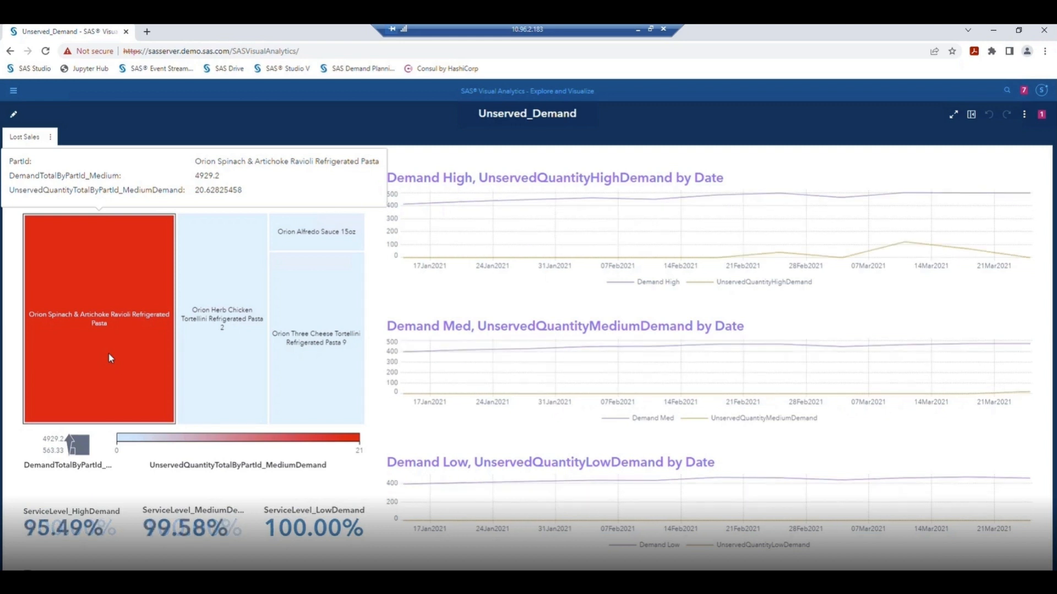
mouse_move(105, 378)
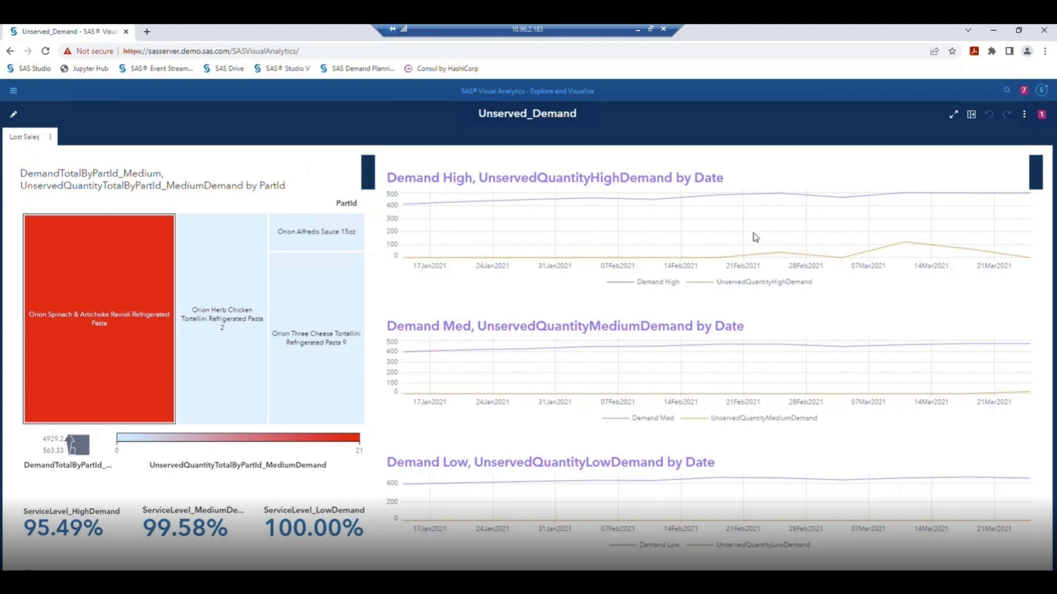
mouse_move(887, 243)
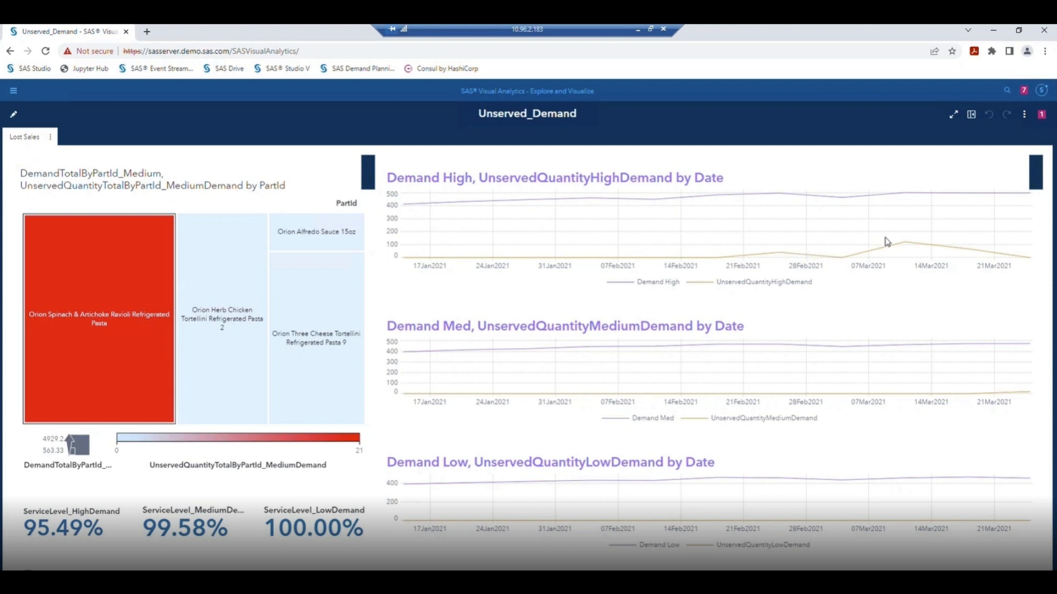
mouse_move(833, 261)
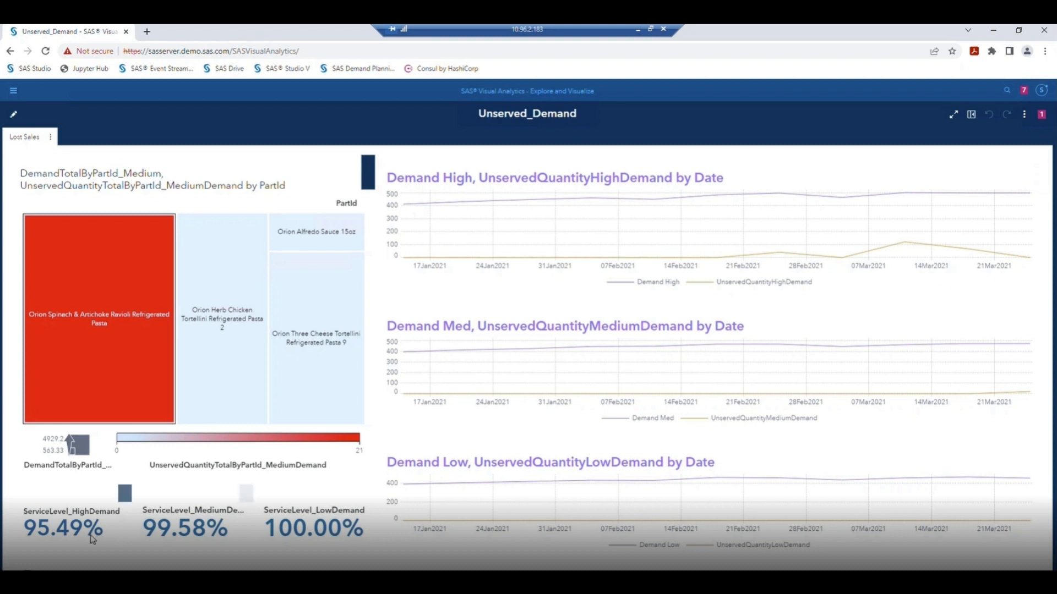
mouse_move(63, 529)
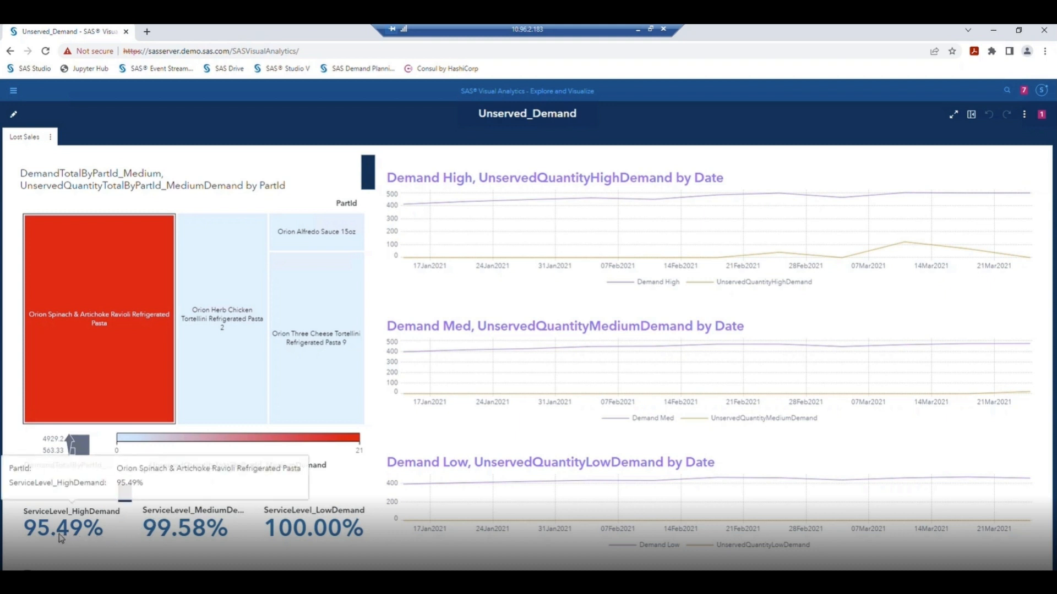